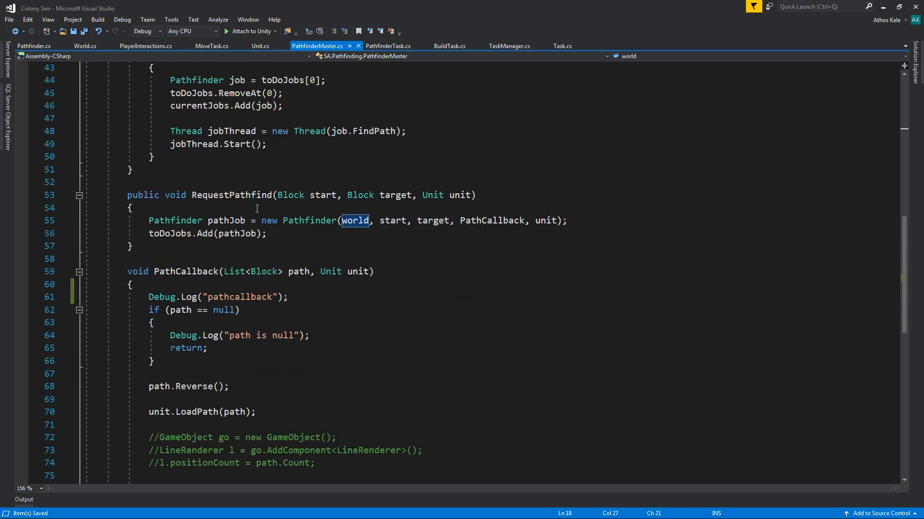
{"action": "mouse_move", "coordinate": [350, 316]}
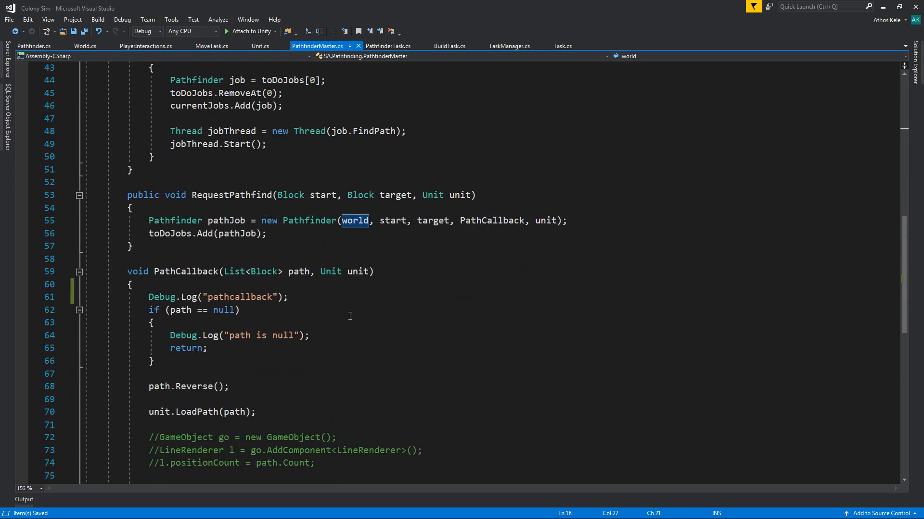
- Jump from the Pathfinder constructor call in PathfinderMaster.cs to its definition
{"action": "right_click", "coordinate": [326, 412]}
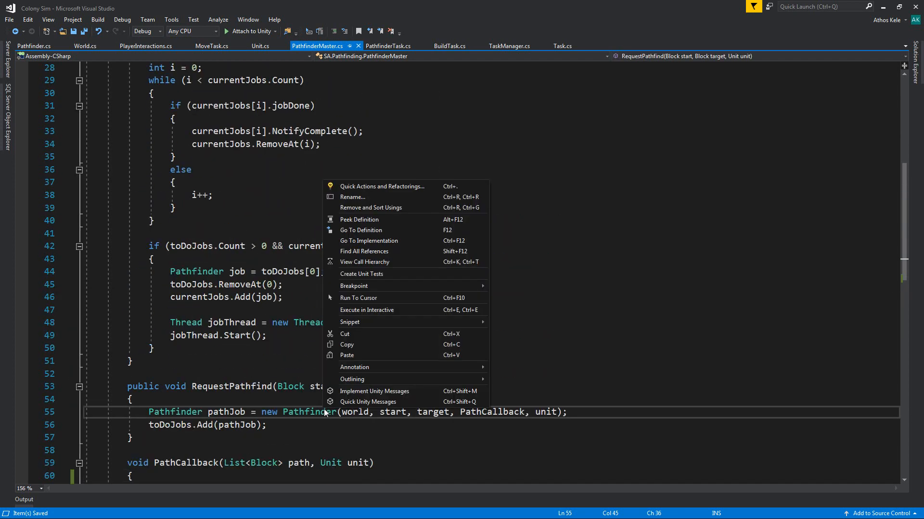
{"action": "left_click", "coordinate": [361, 230]}
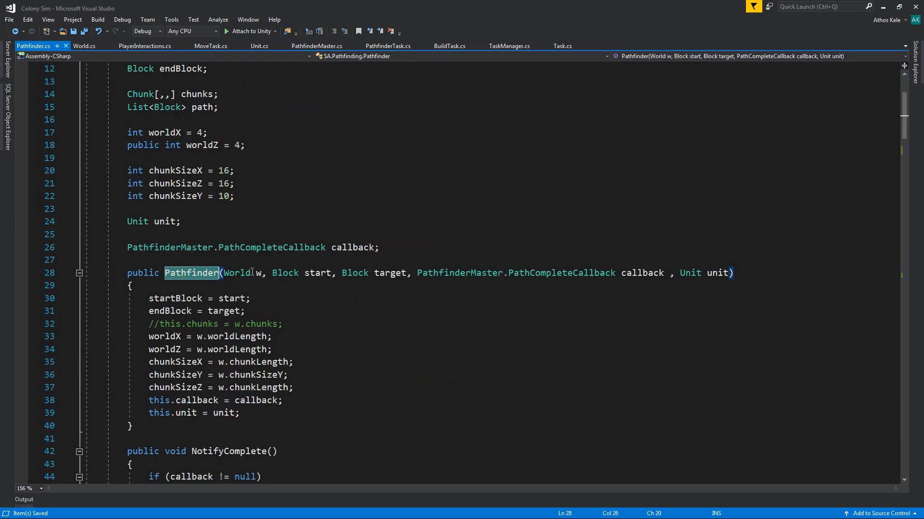
- Replace the chunks array field with Dictionary<string, Chunk> chunksDict initialised to a new dictionary
{"action": "double_click", "coordinate": [236, 273]}
{"action": "type", "text": "D"}
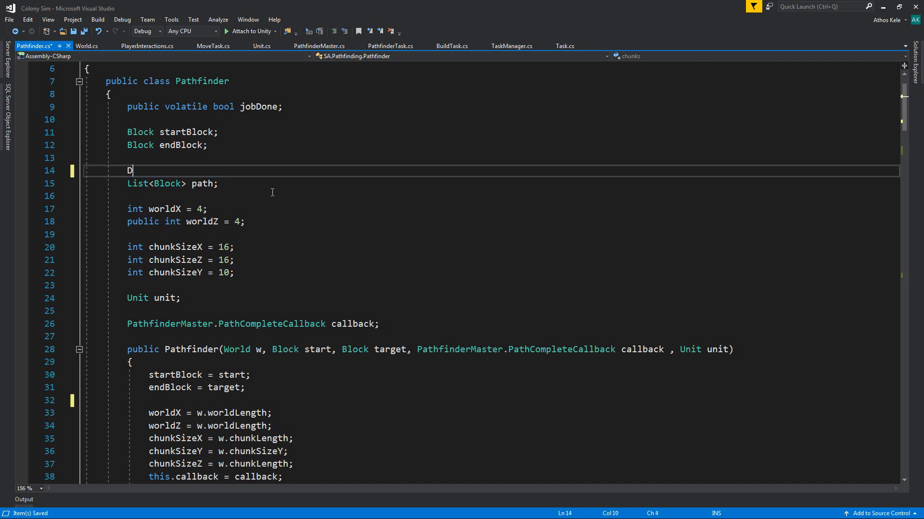
{"action": "type", "text": "ictionary<>"}
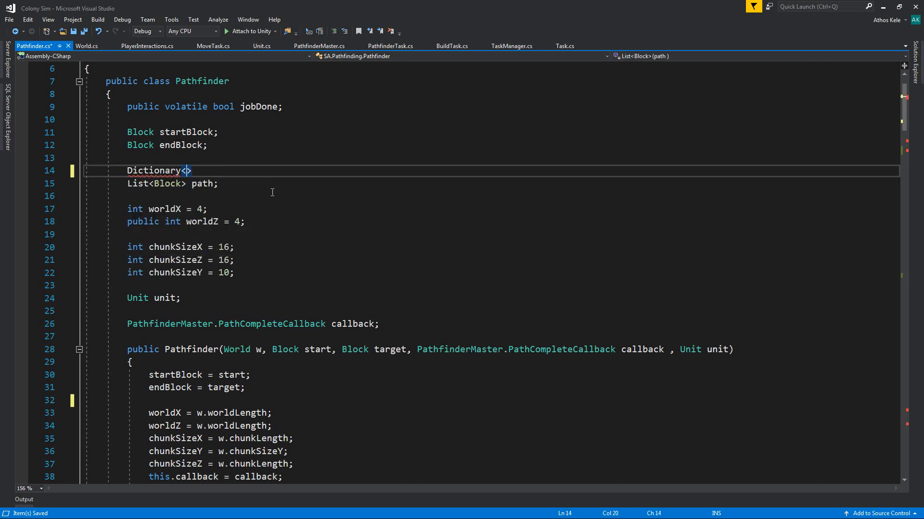
{"action": "type", "text": "string,"}
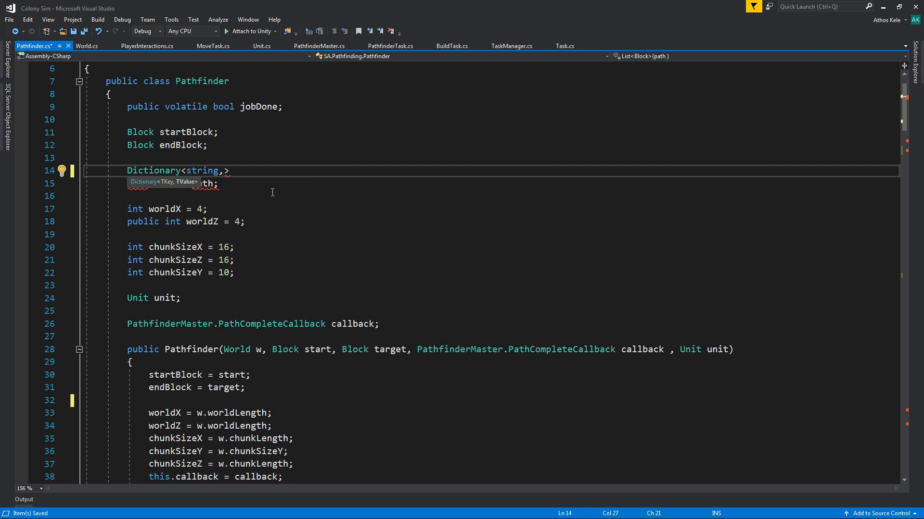
{"action": "type", "text": "Chunk>"}
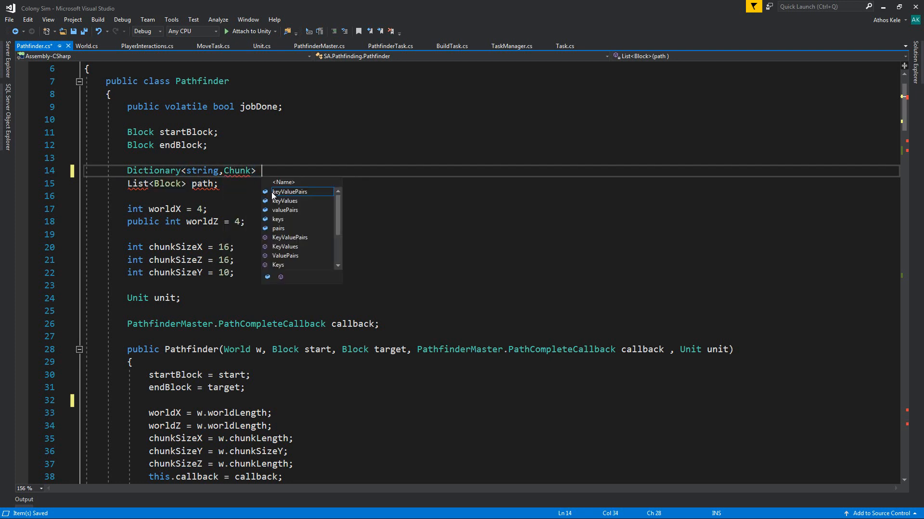
{"action": "type", "text": "chunks"}
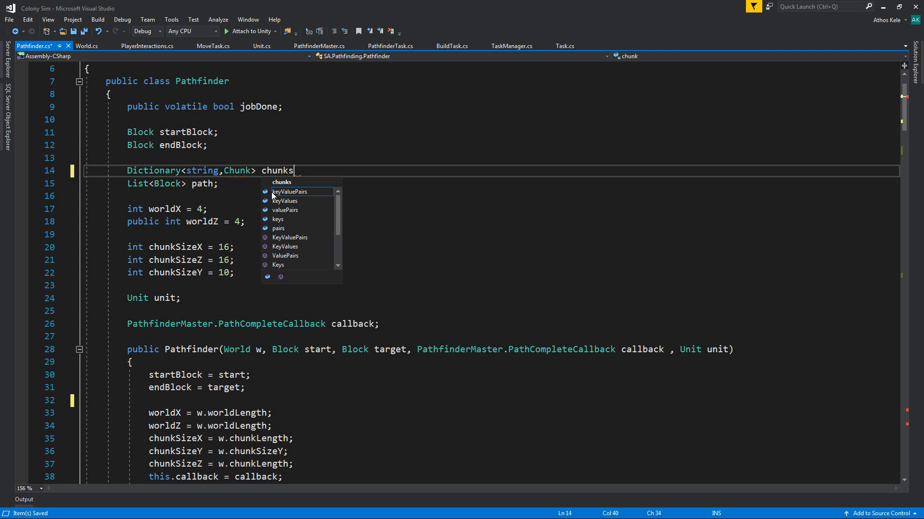
{"action": "type", "text": "Dict = new Dictionary<string, Chunk>"}
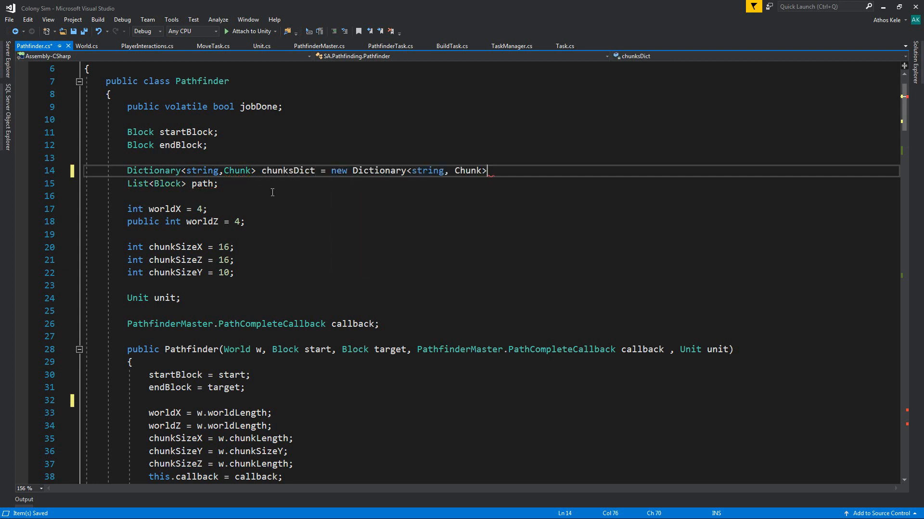
{"action": "type", "text": "();"}
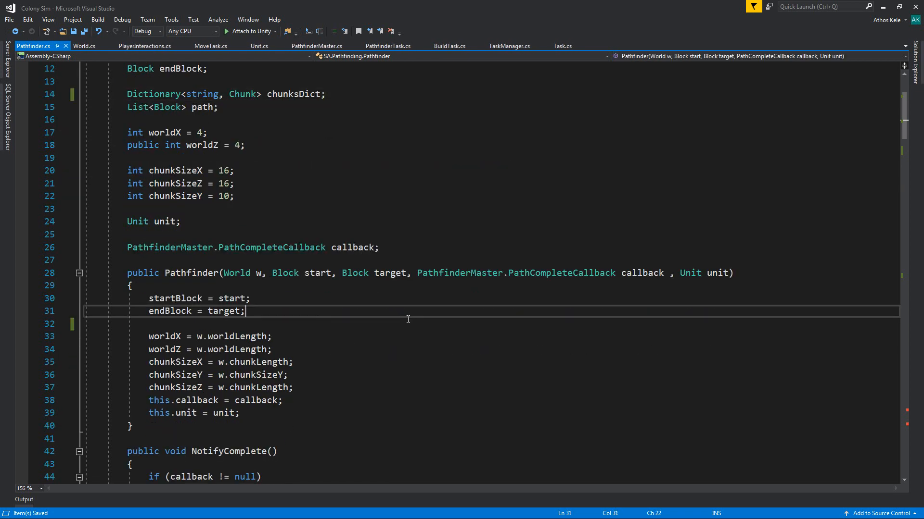
- Assign chunksDict from w.chunks in the Pathfinder constructor
{"action": "type", "text": "ch"}
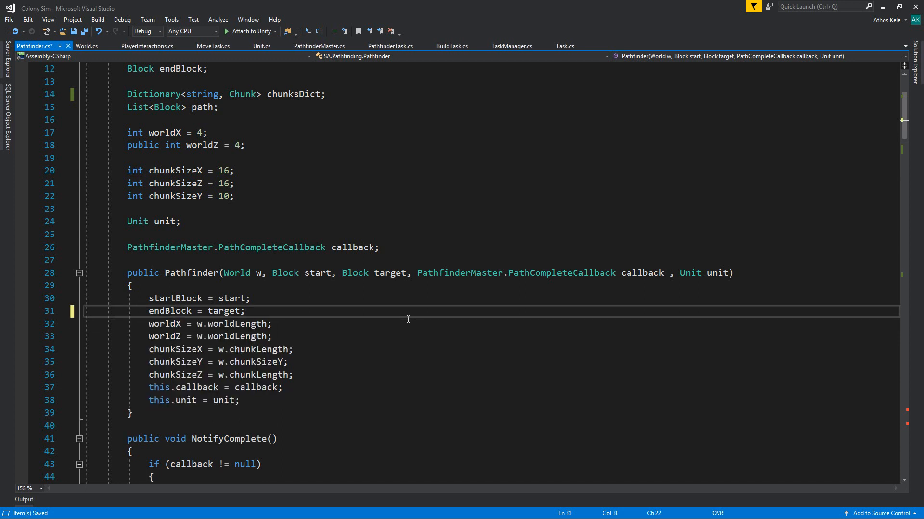
{"action": "type", "text": "chunksDict = w.ch"}
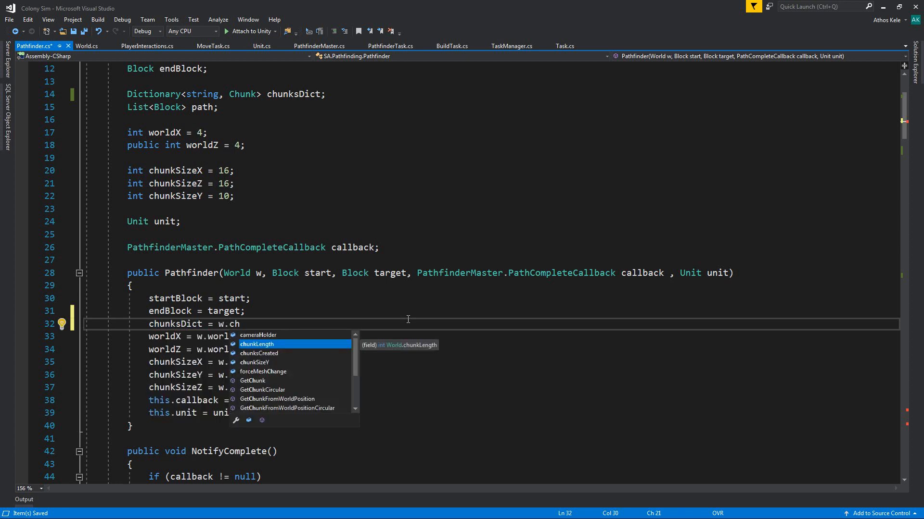
{"action": "type", "text": "un"}
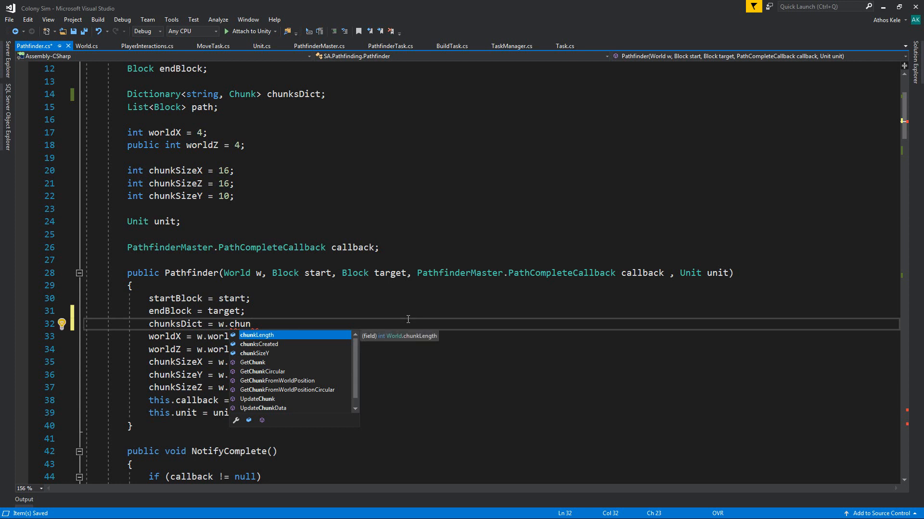
{"action": "type", "text": "ks"}
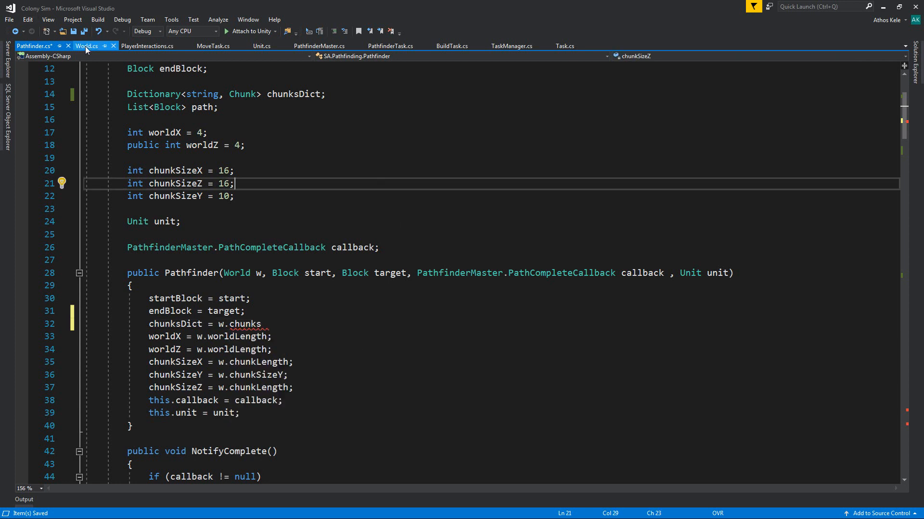
- Add public Dictionary<string, Chunk> GetChunksDict() returning chunks_dict to World.cs
{"action": "left_click", "coordinate": [91, 46]}
{"action": "type", "text": "p"}
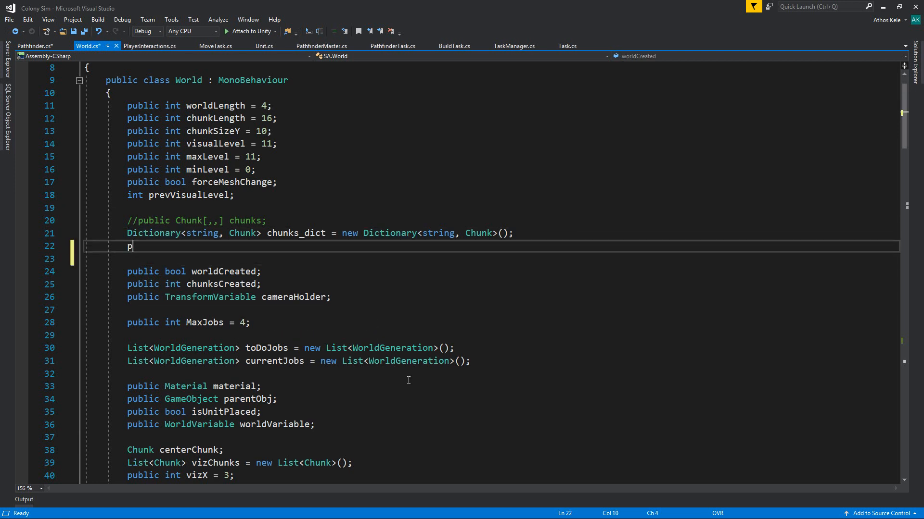
{"action": "type", "text": "ublic"}
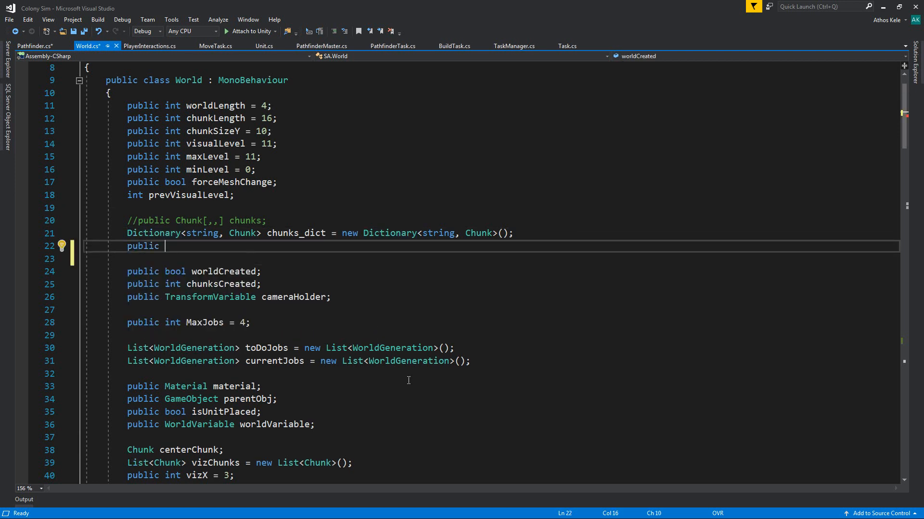
{"action": "type", "text": "Dictionary<>"}
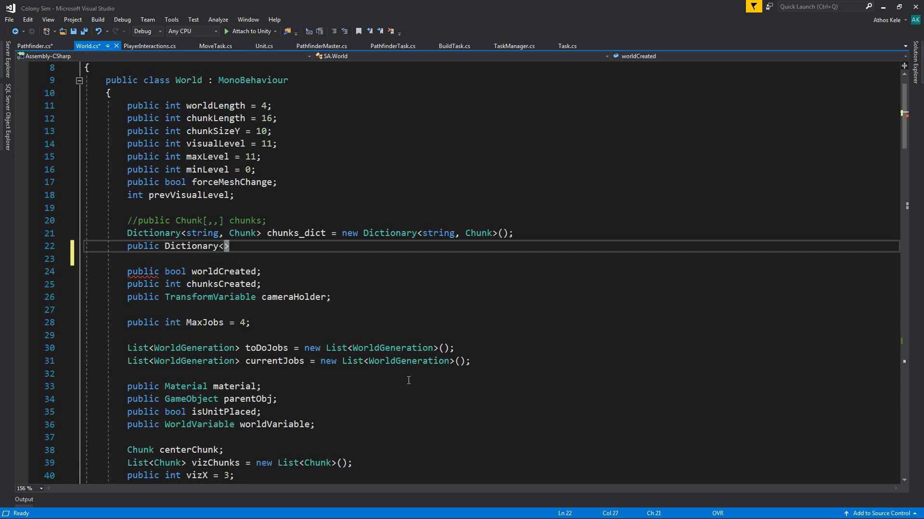
{"action": "type", "text": "string,Chunk"}
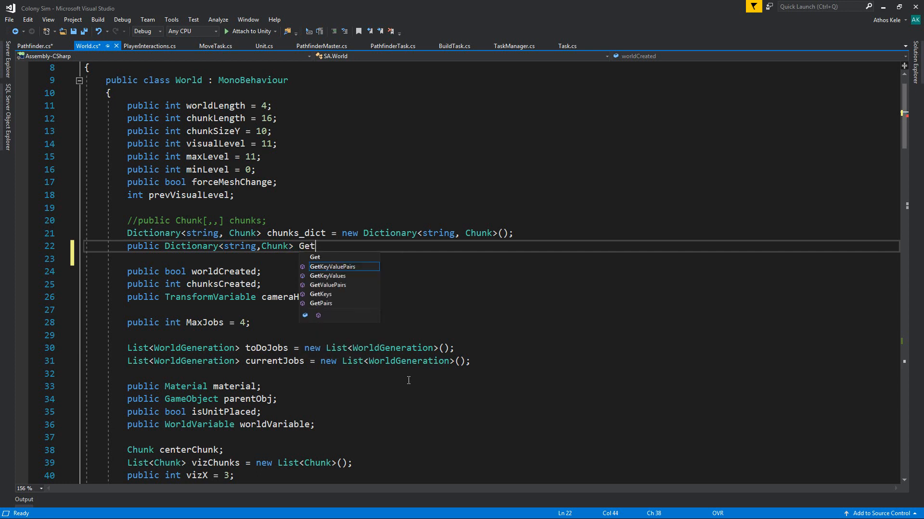
{"action": "type", "text": "Chun"}
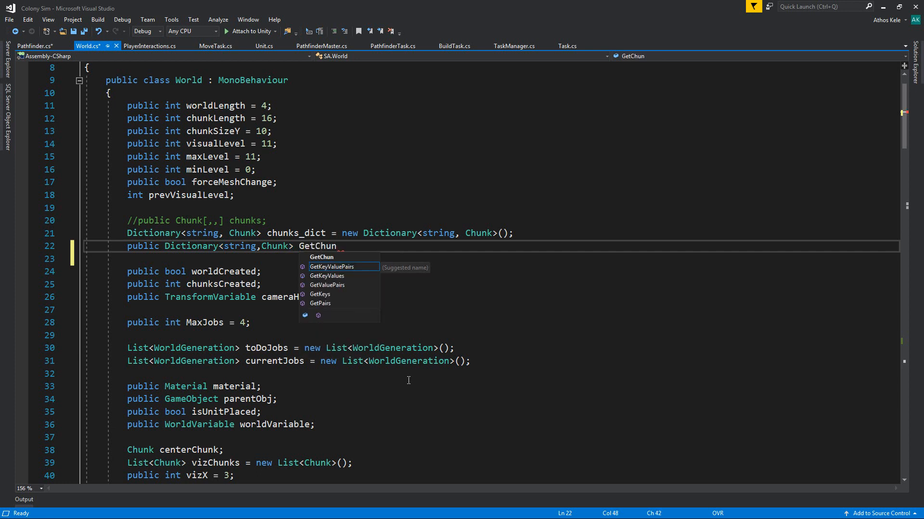
{"action": "type", "text": "ksDict("}
{"action": "type", "text": "ret"}
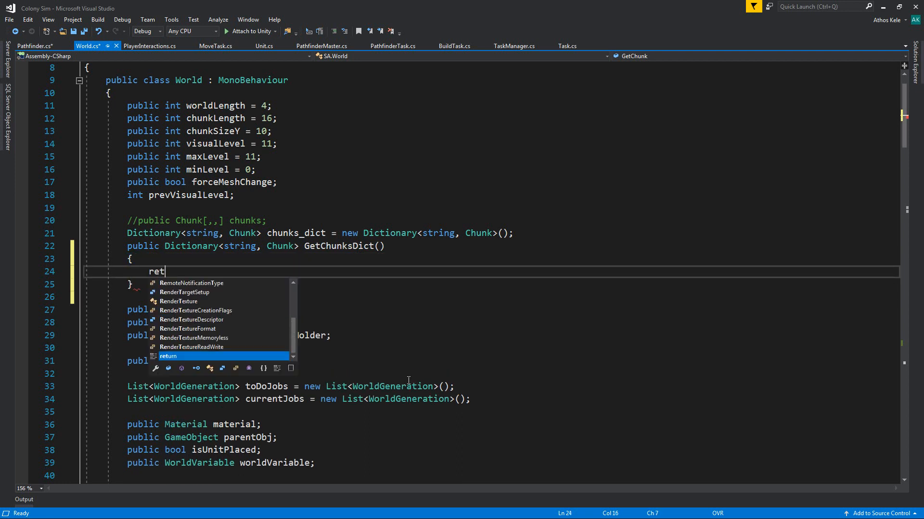
{"action": "type", "text": "urn chunks_dict;"}
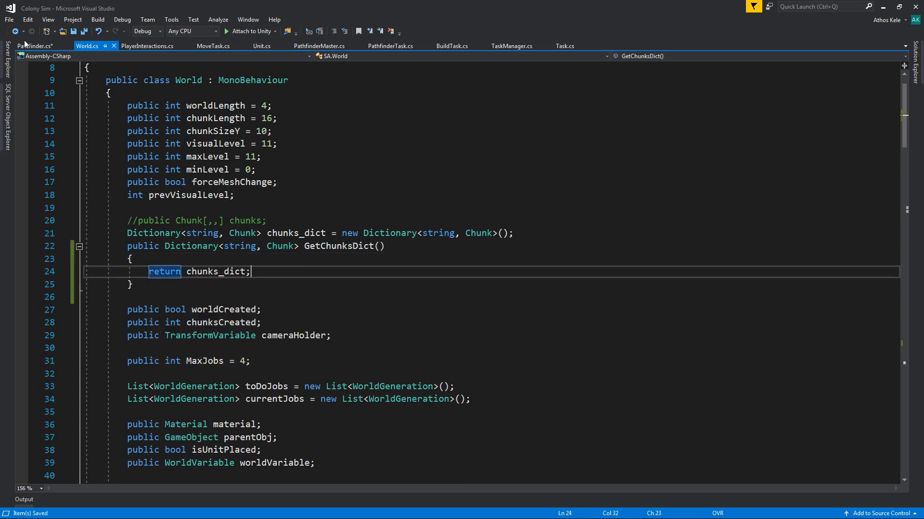
- Change the constructor assignment to chunksDict = w.GetChunksDict() and move down to GetChunk
{"action": "left_click", "coordinate": [30, 45]}
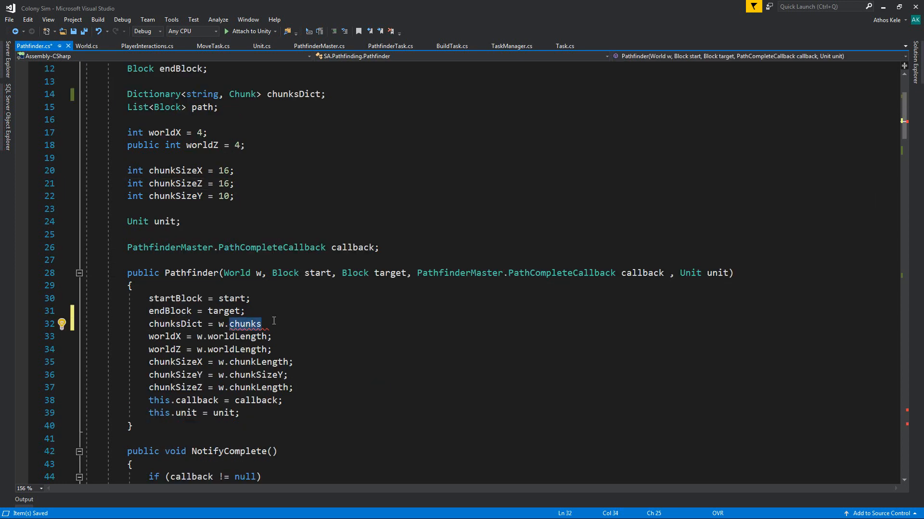
{"action": "type", "text": "getch"}
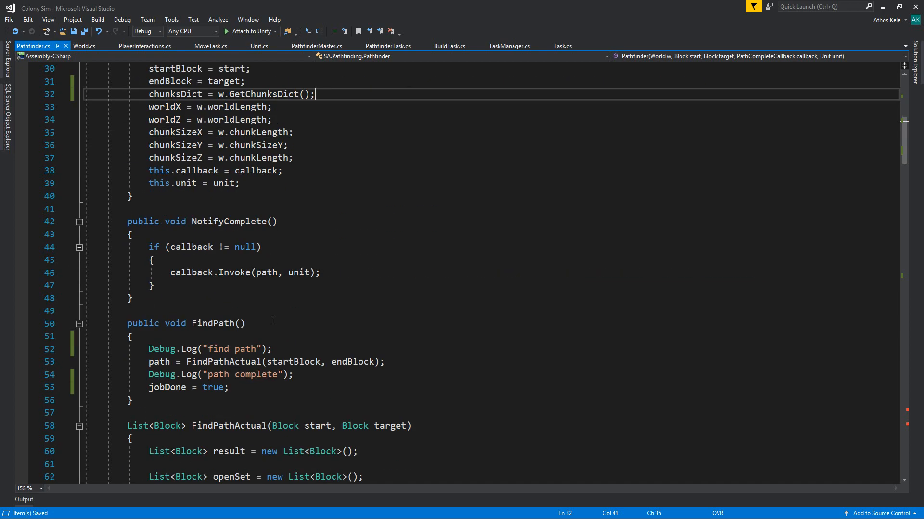
{"action": "scroll", "scroll_direction": "down", "scroll_amount": 3}
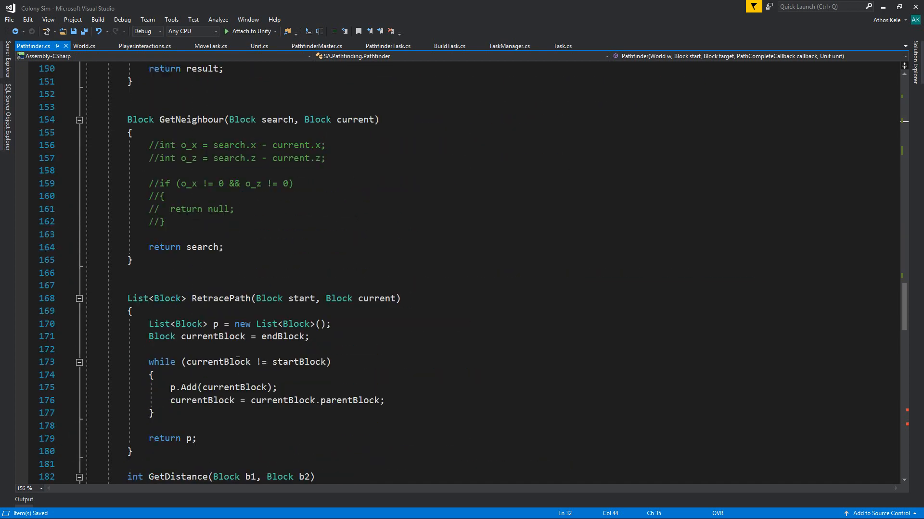
{"action": "scroll", "scroll_direction": "down", "scroll_amount": 3}
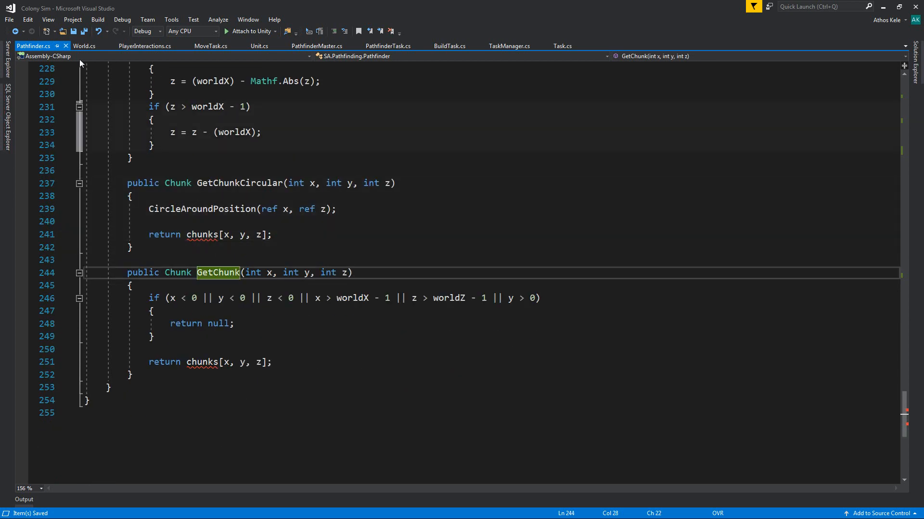
- Find and expand the GetChunk method in World.cs
{"action": "left_click", "coordinate": [85, 45]}
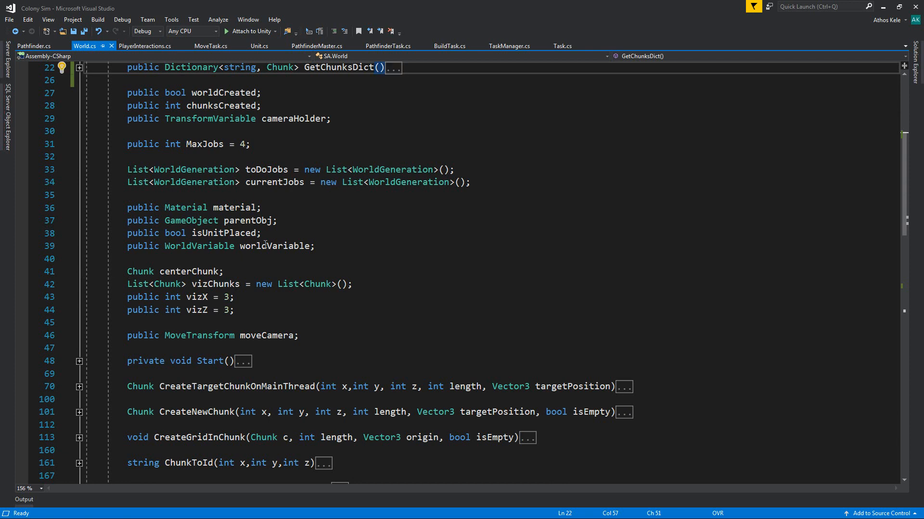
{"action": "scroll", "scroll_direction": "down", "scroll_amount": 3}
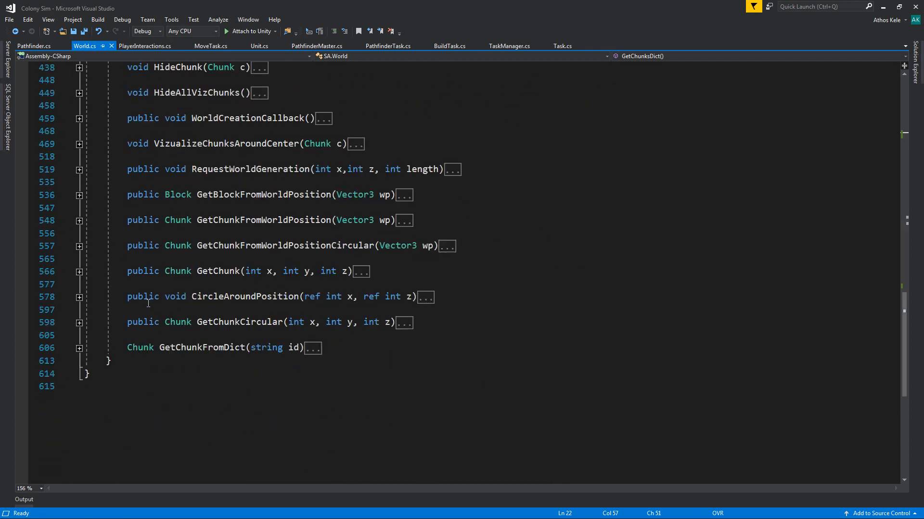
{"action": "scroll", "scroll_direction": "down", "scroll_amount": 3}
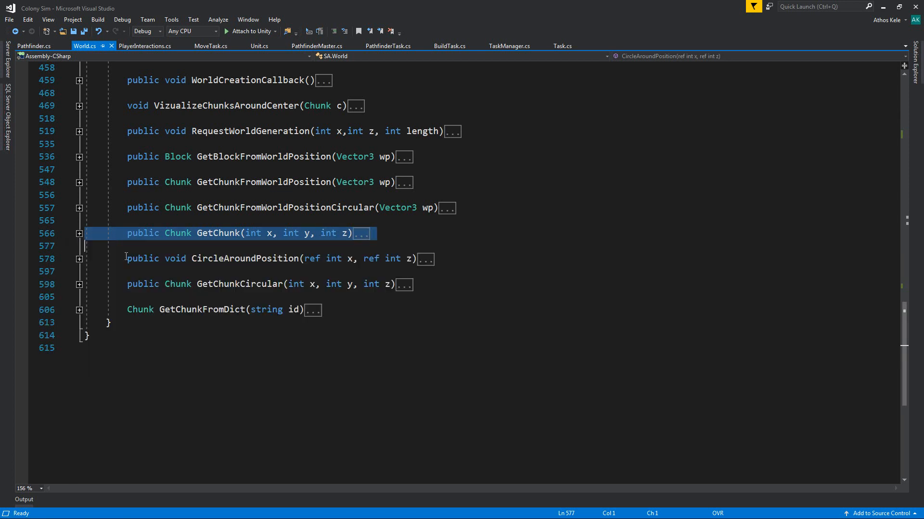
{"action": "mouse_move", "coordinate": [71, 317]}
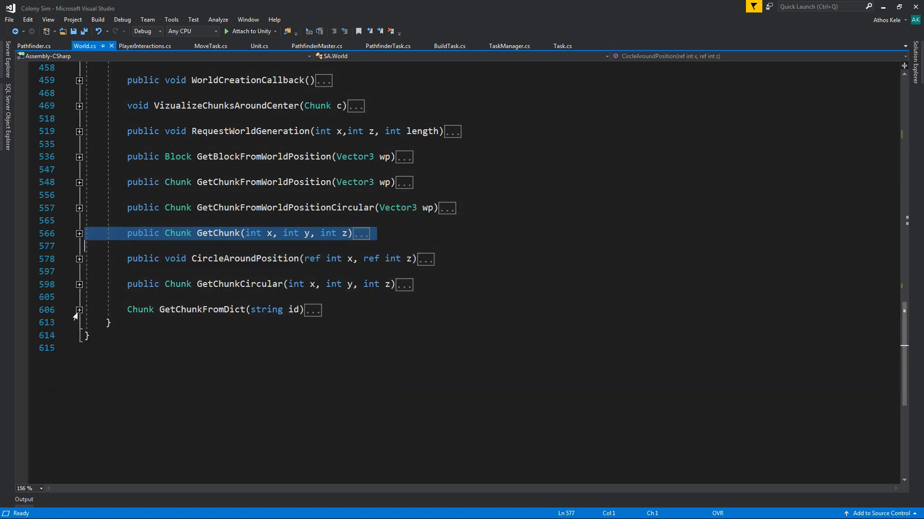
{"action": "mouse_move", "coordinate": [79, 261]}
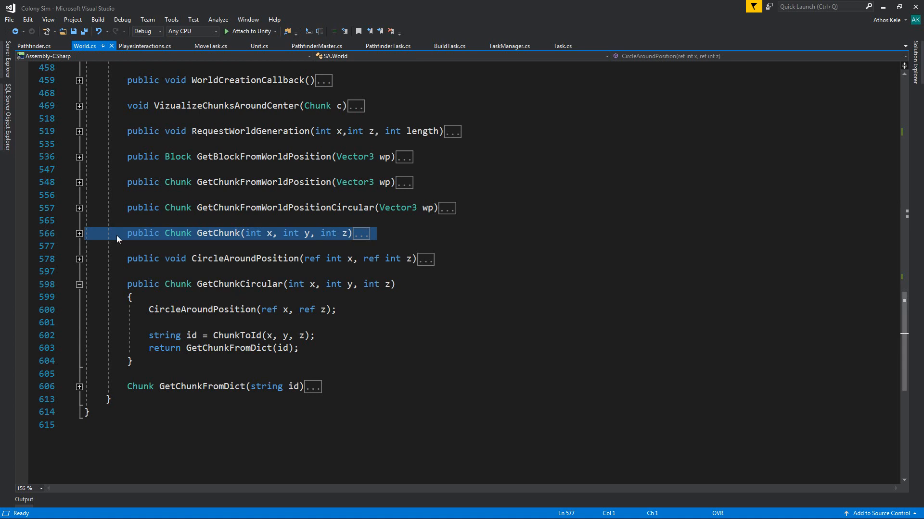
{"action": "left_click", "coordinate": [79, 233]}
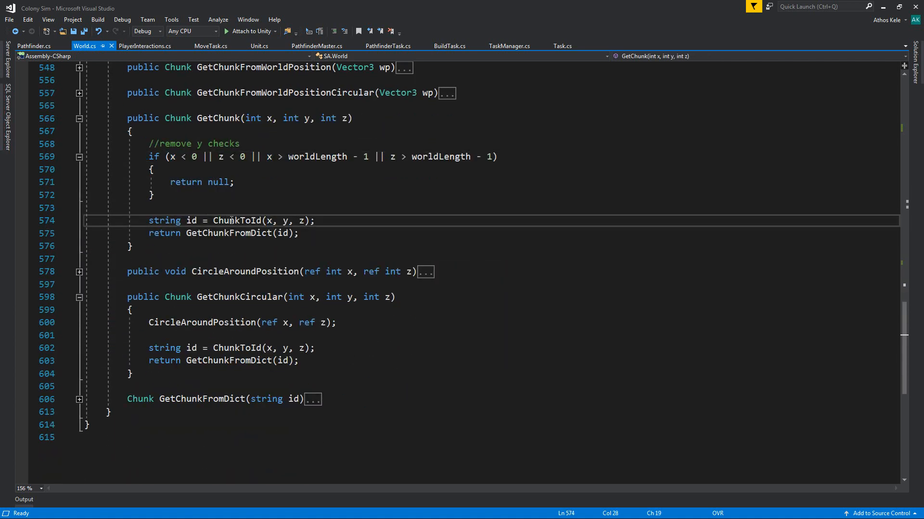
- Go to the ChunkToId definition from GetChunk and collapse its body
{"action": "double_click", "coordinate": [239, 221]}
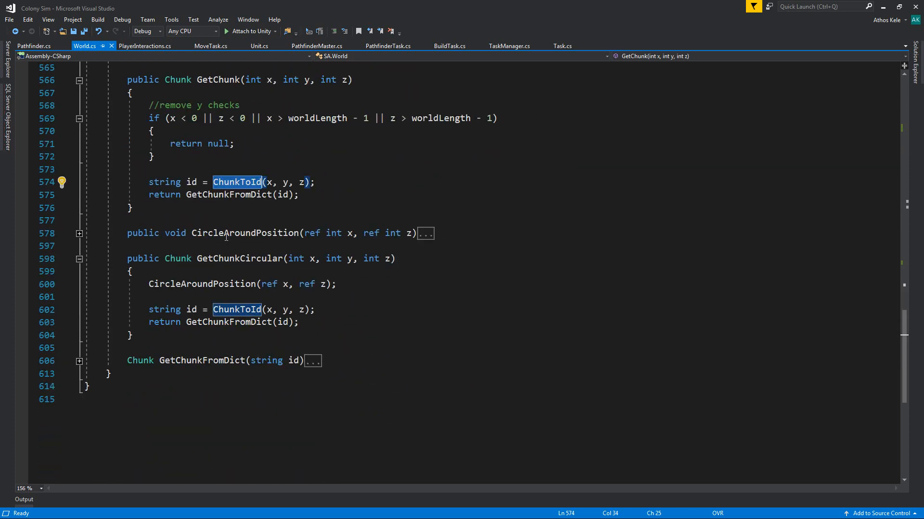
{"action": "right_click", "coordinate": [237, 182]}
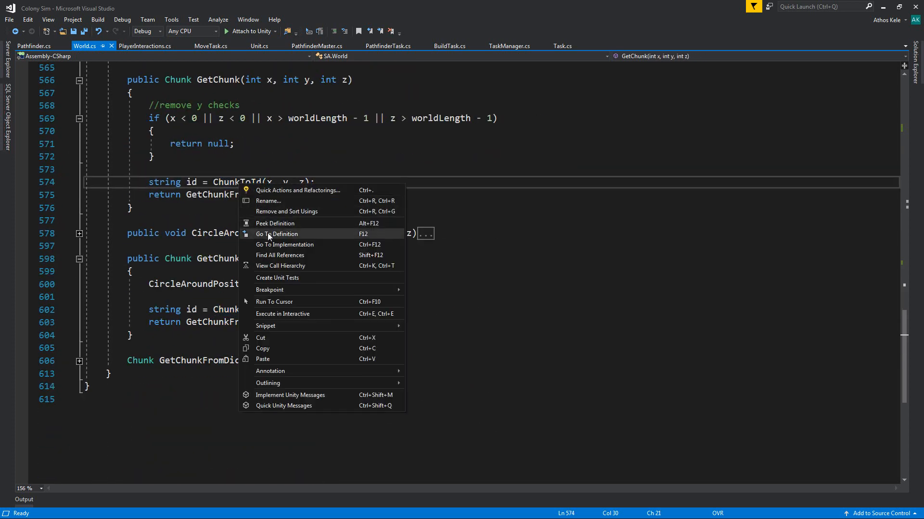
{"action": "left_click", "coordinate": [276, 234]}
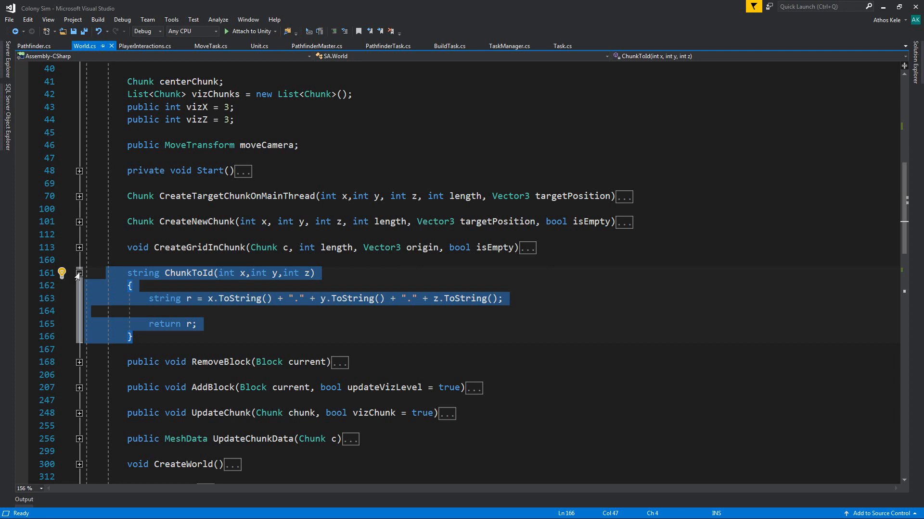
{"action": "left_click", "coordinate": [78, 273]}
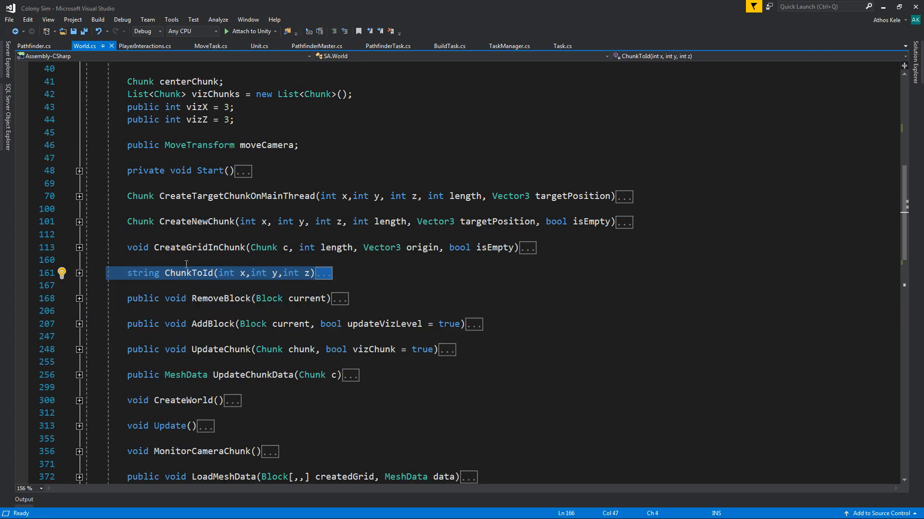
{"action": "mouse_move", "coordinate": [21, 44]}
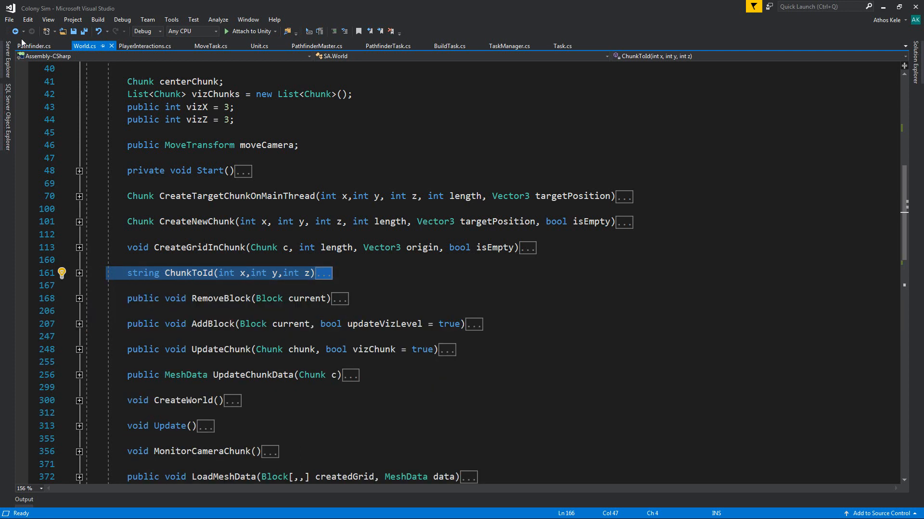
- Copy ChunkToId and GetChunkFromDict from World.cs into Pathfinder.cs
{"action": "left_click", "coordinate": [27, 48]}
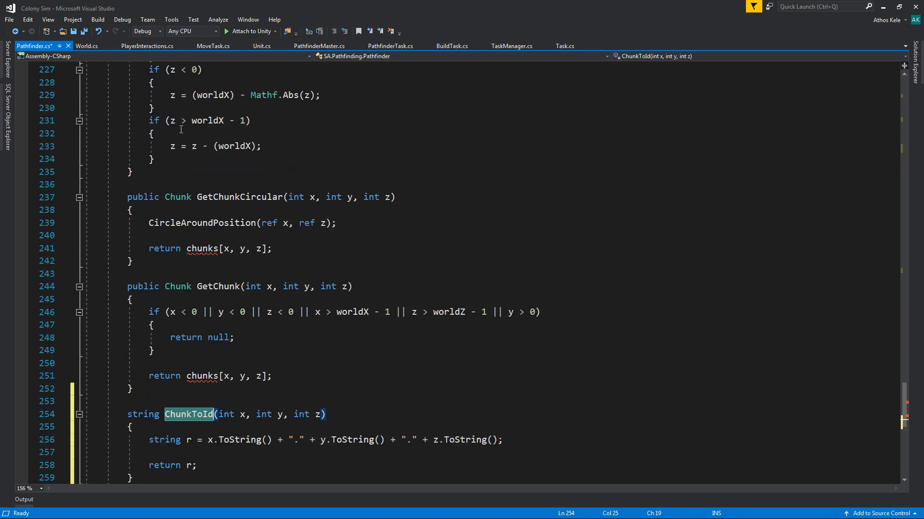
{"action": "left_click", "coordinate": [86, 45]}
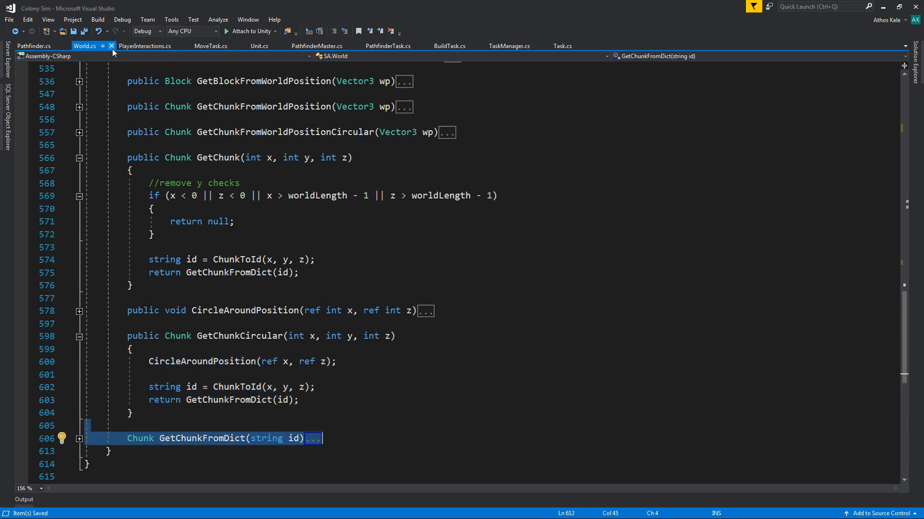
{"action": "left_click", "coordinate": [29, 45]}
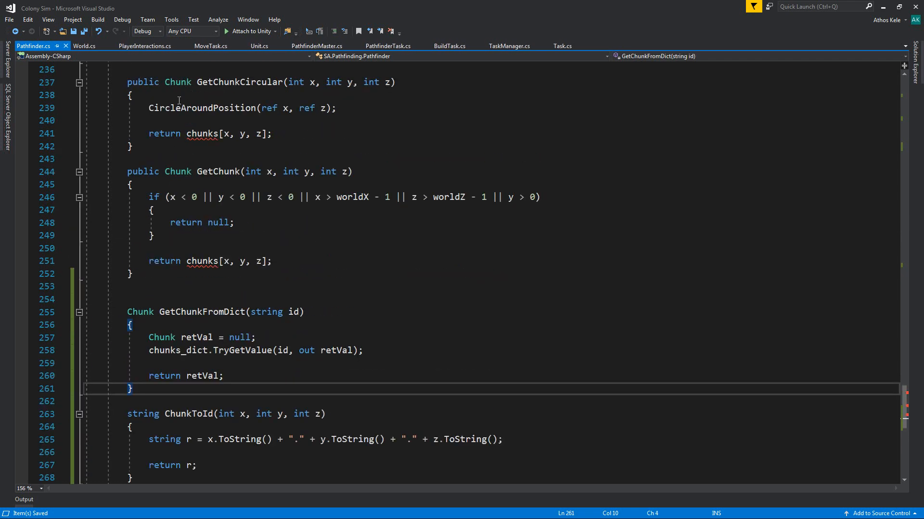
{"action": "left_click", "coordinate": [70, 45]}
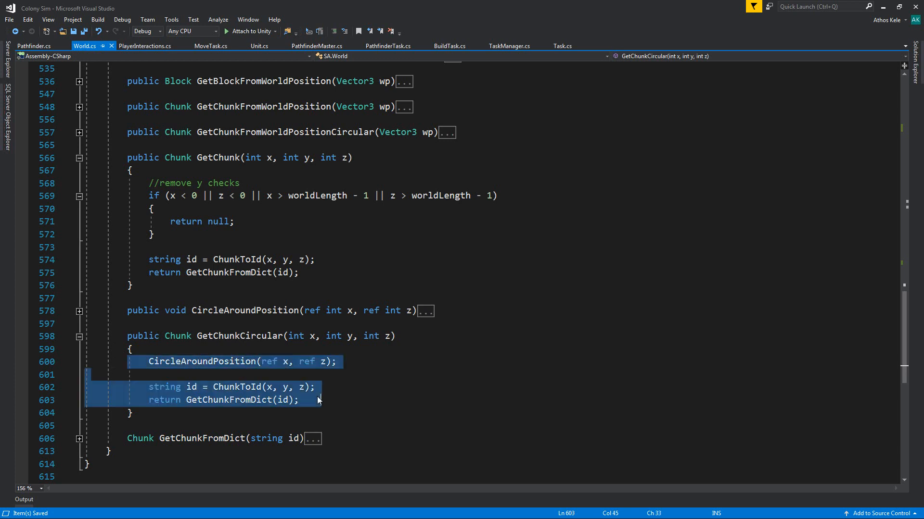
- Replace Pathfinder's GetChunkCircular and GetChunk bodies to build ids and return GetChunkFromDict(id)
{"action": "left_click", "coordinate": [36, 46]}
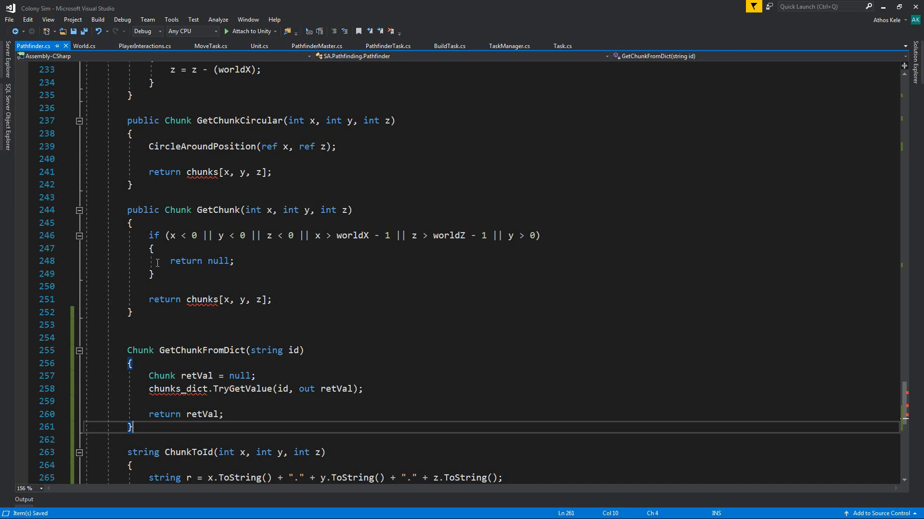
{"action": "left_click", "coordinate": [151, 273]}
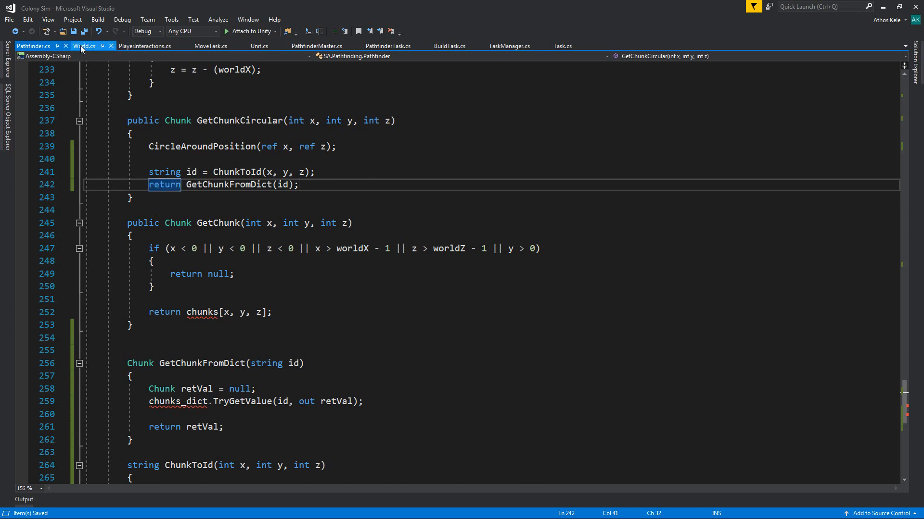
{"action": "left_click", "coordinate": [83, 45]}
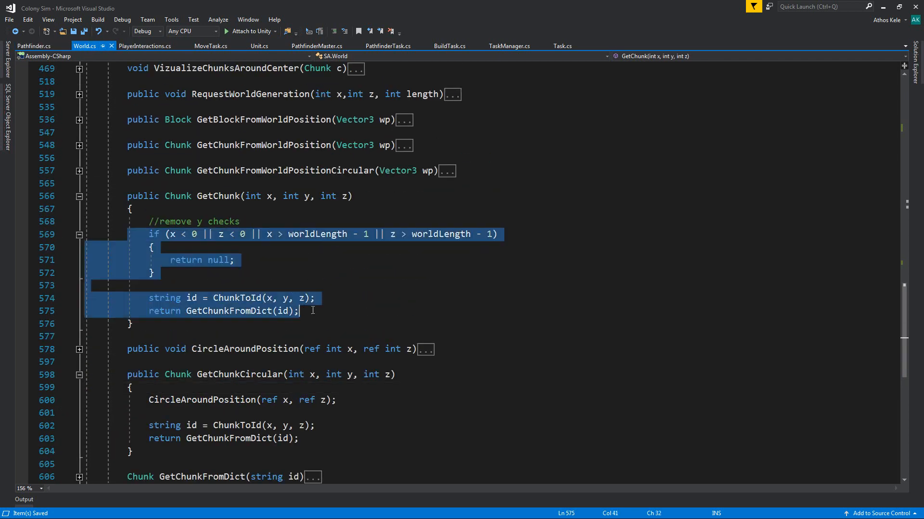
{"action": "left_click", "coordinate": [30, 45]}
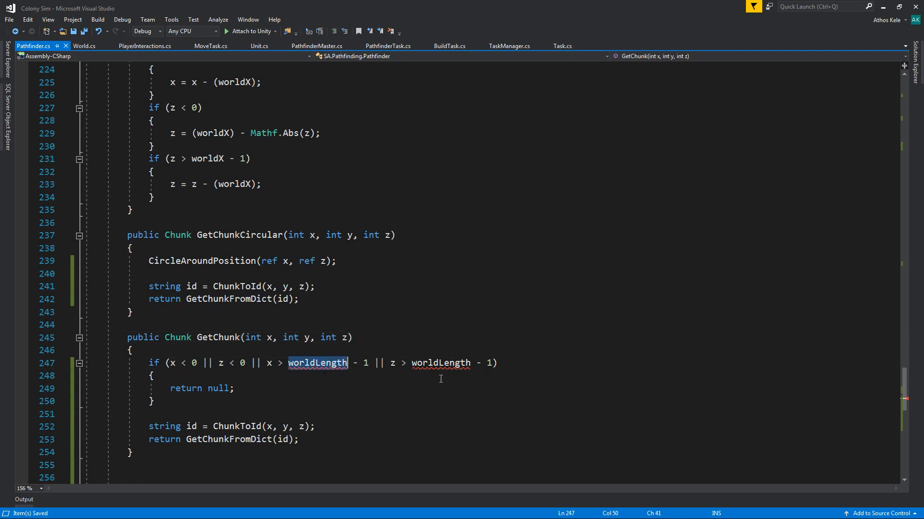
{"action": "right_click", "coordinate": [235, 287]}
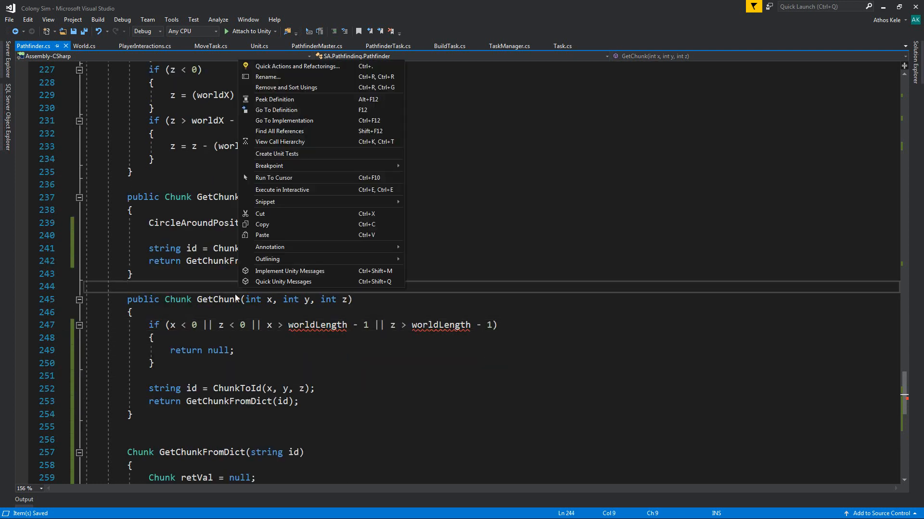
- Run the Unity scene, clear the console and read the added task, find path and no chunk logs
{"action": "left_click", "coordinate": [279, 131]}
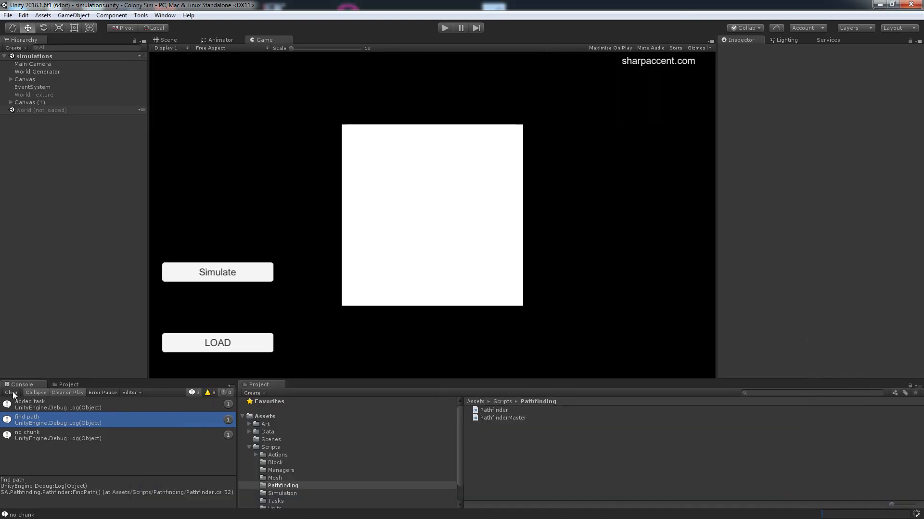
{"action": "left_click", "coordinate": [11, 393]}
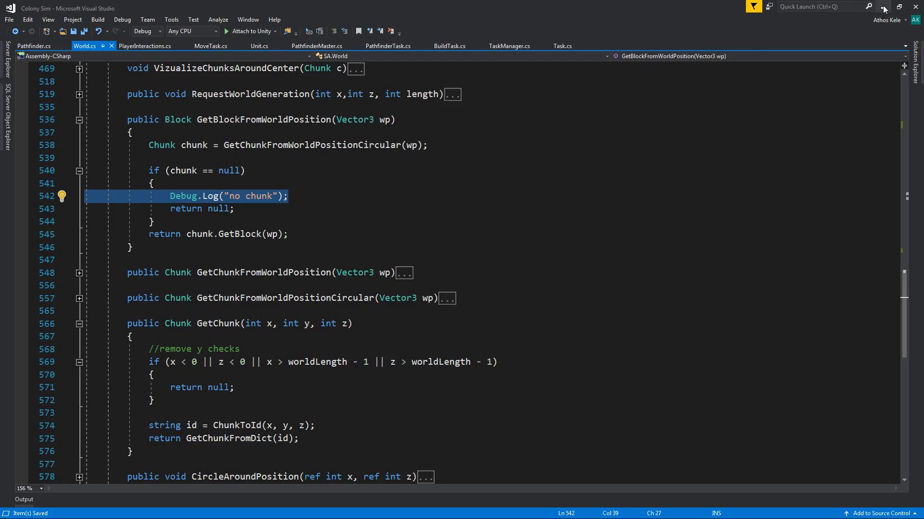
- Remove the Debug.Log("path loaded") line from LoadPath in Unit.cs after checking the console output
{"action": "left_click", "coordinate": [392, 45]}
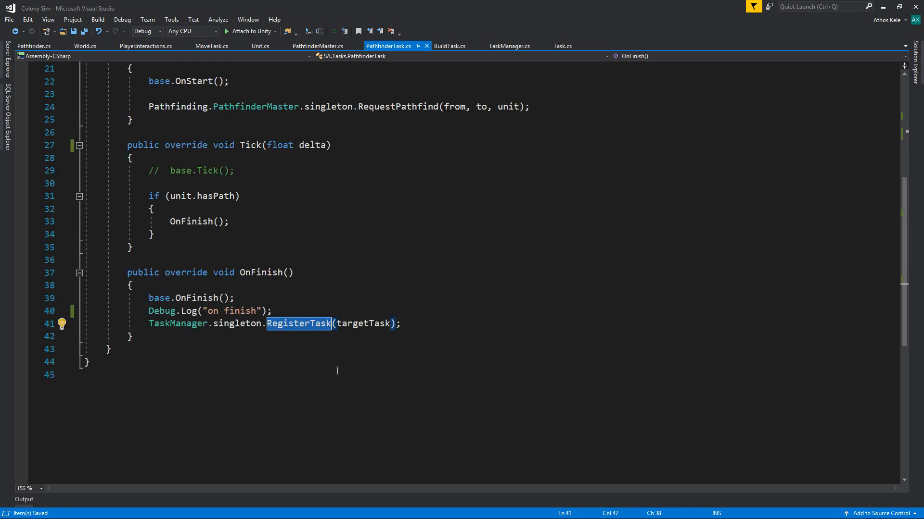
{"action": "mouse_move", "coordinate": [287, 366]}
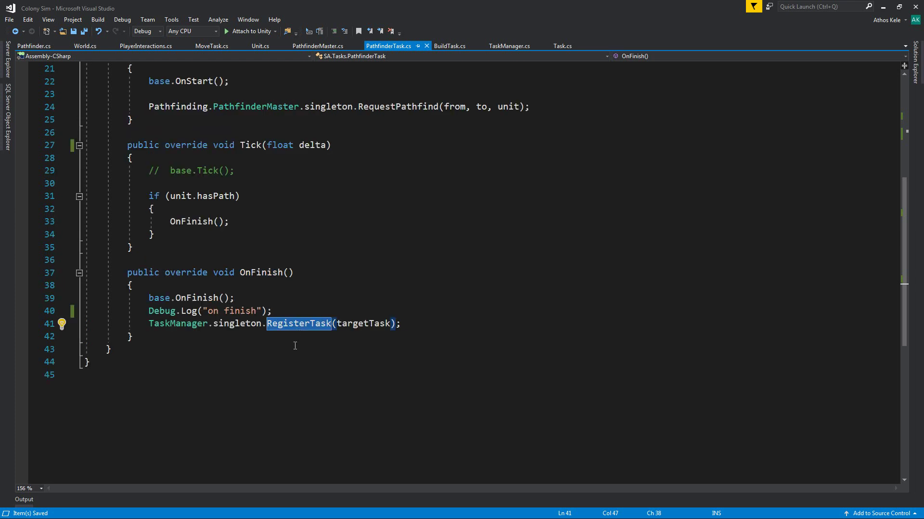
{"action": "right_click", "coordinate": [208, 298]}
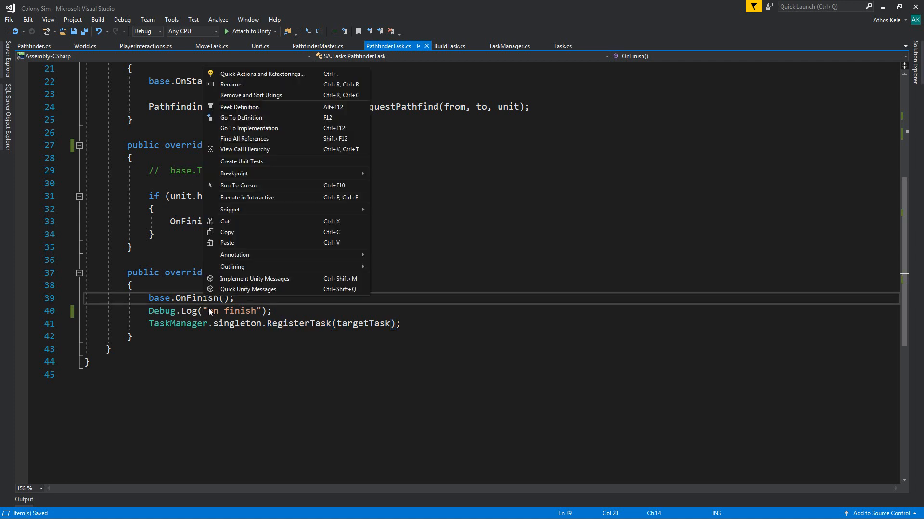
{"action": "double_click", "coordinate": [299, 323]}
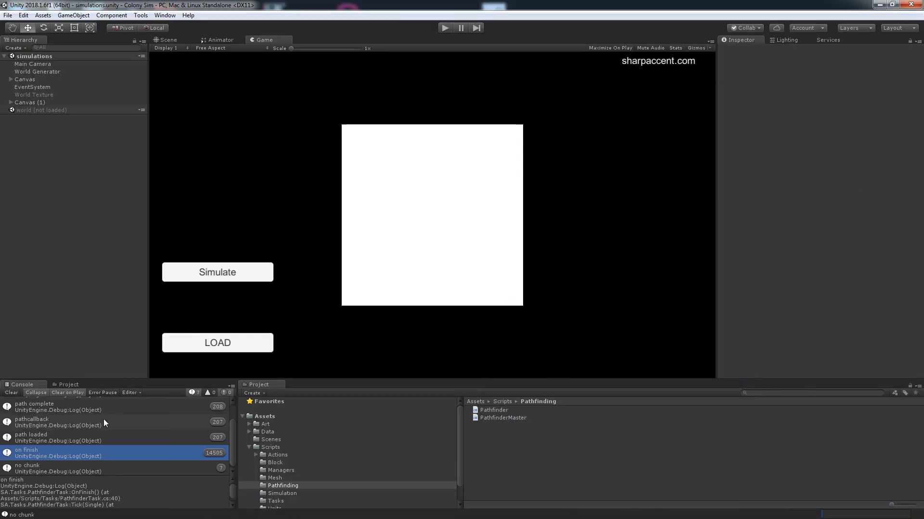
{"action": "left_click", "coordinate": [72, 437]}
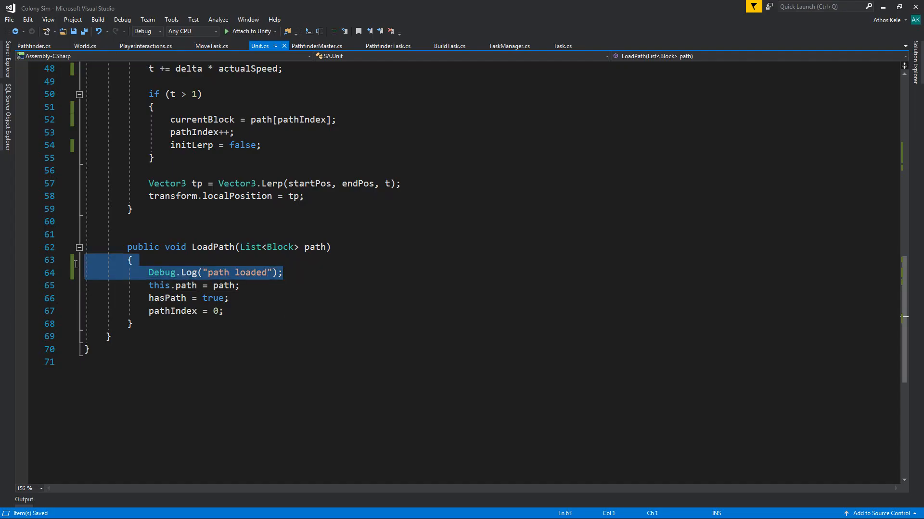
{"action": "key", "text": "Delete"}
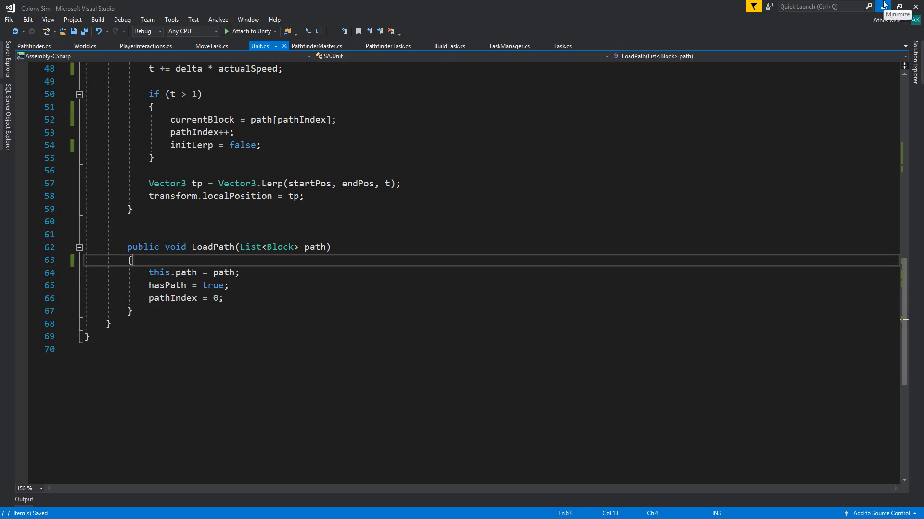
- Watch the added task and find path console logs in play mode, then stop the run and open PathfinderTask's OnFinish
{"action": "left_click", "coordinate": [325, 46]}
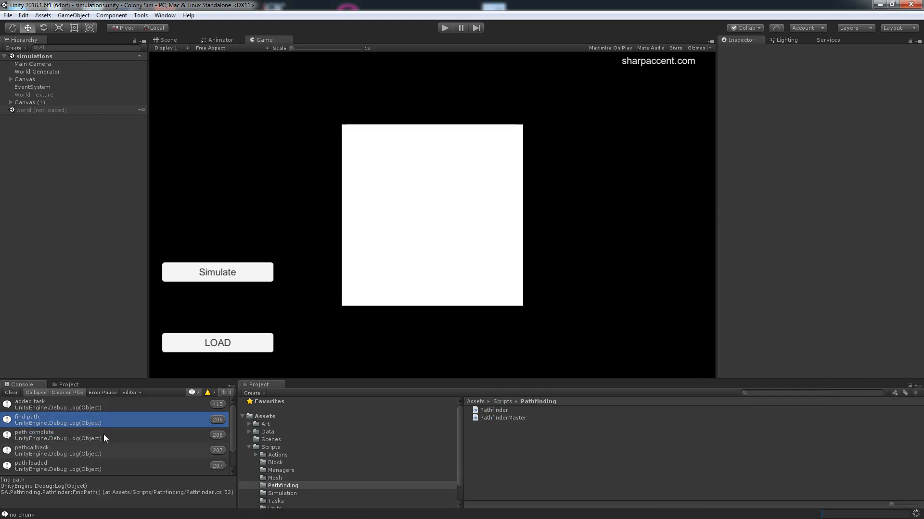
{"action": "mouse_move", "coordinate": [84, 418]}
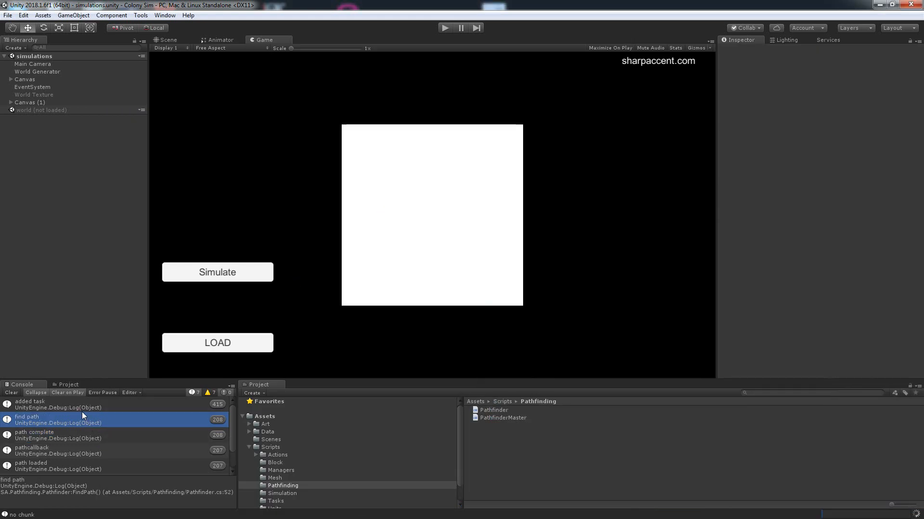
{"action": "mouse_move", "coordinate": [86, 411]}
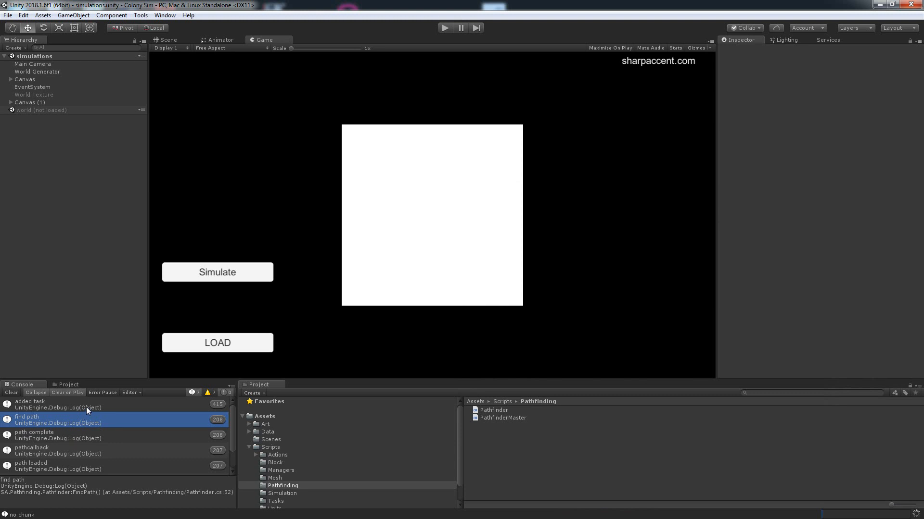
{"action": "left_click", "coordinate": [43, 405]}
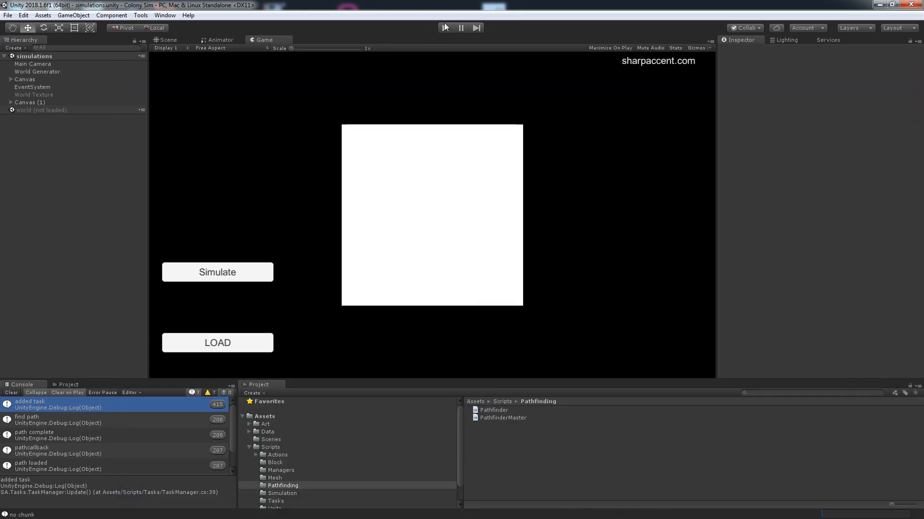
{"action": "mouse_move", "coordinate": [448, 30]}
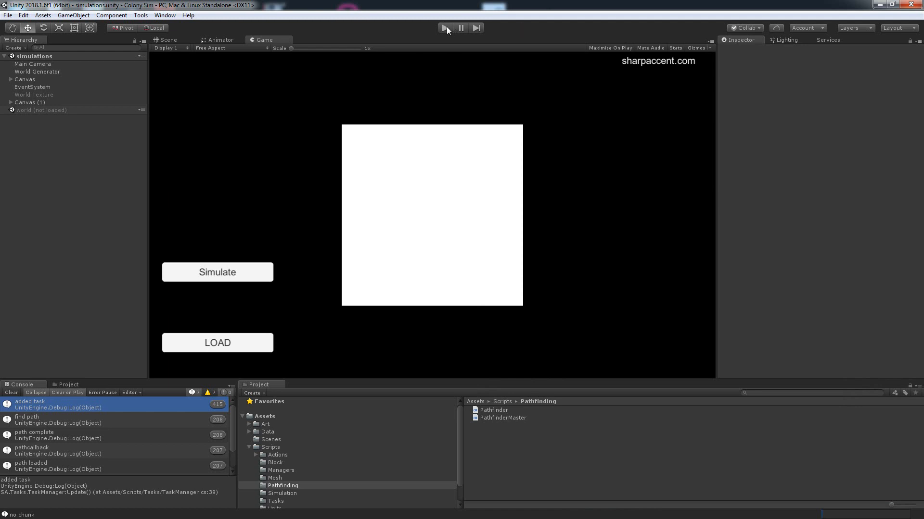
{"action": "mouse_move", "coordinate": [447, 28]}
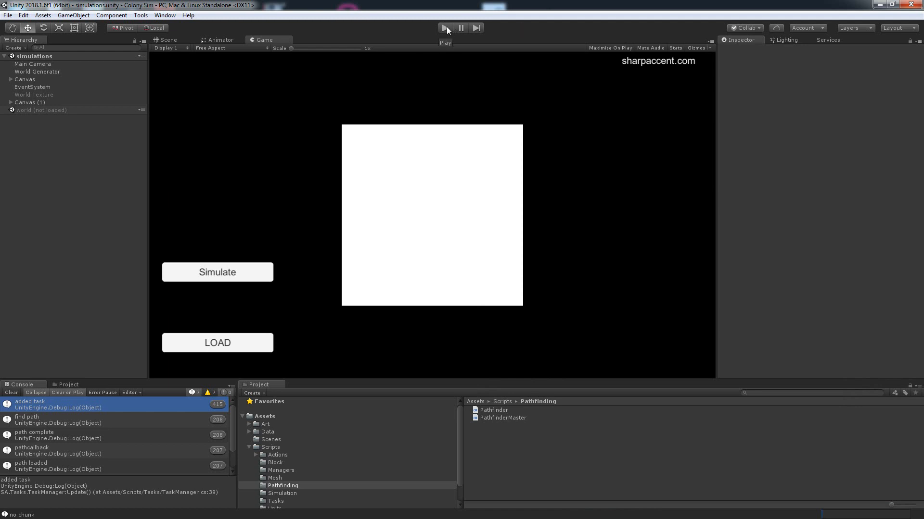
{"action": "left_click", "coordinate": [444, 27]}
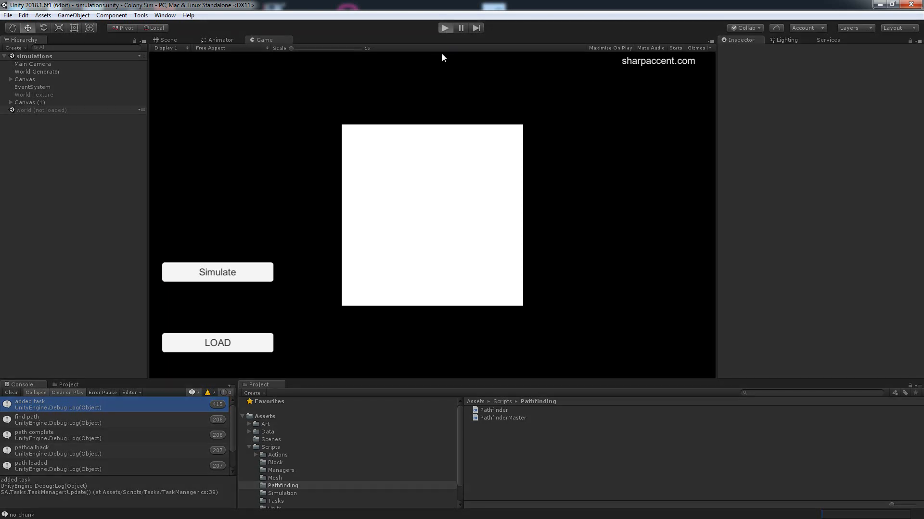
{"action": "mouse_move", "coordinate": [260, 346]}
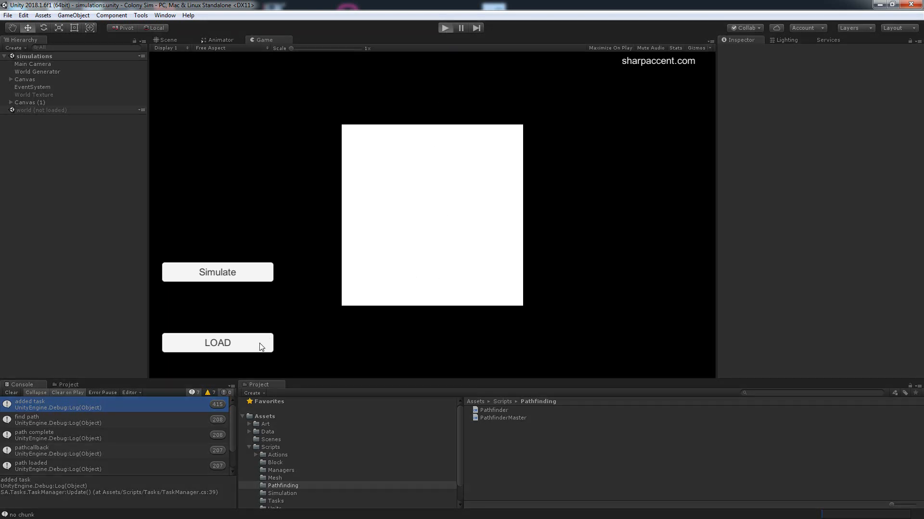
{"action": "left_click", "coordinate": [217, 342]}
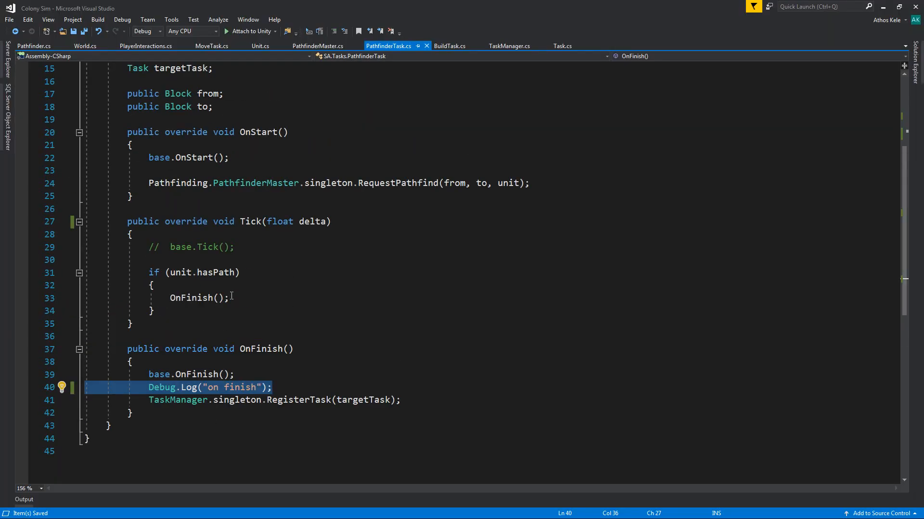
- In Task.cs's OnFinish, swap RegisterTask for UnRegisterTask on the TaskManager
{"action": "right_click", "coordinate": [190, 298]}
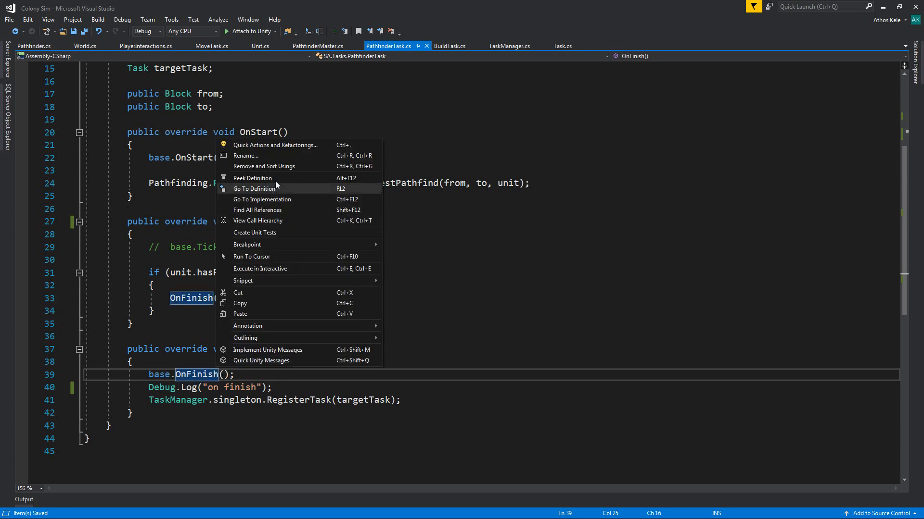
{"action": "left_click", "coordinate": [254, 188]}
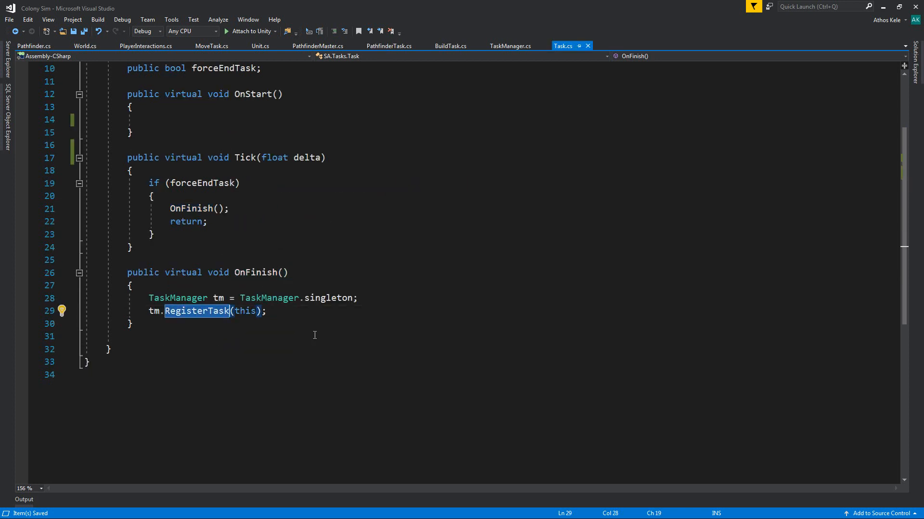
{"action": "type", "text": "Unr"}
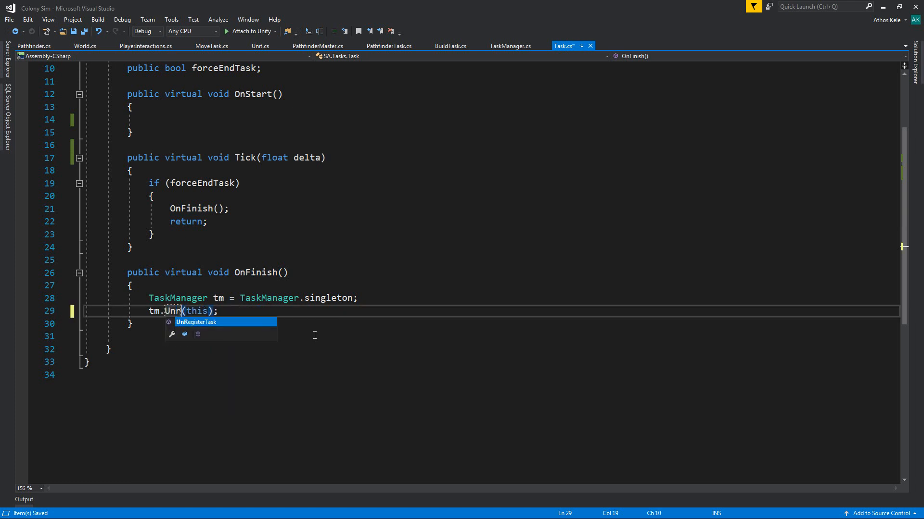
{"action": "key", "text": "Tab"}
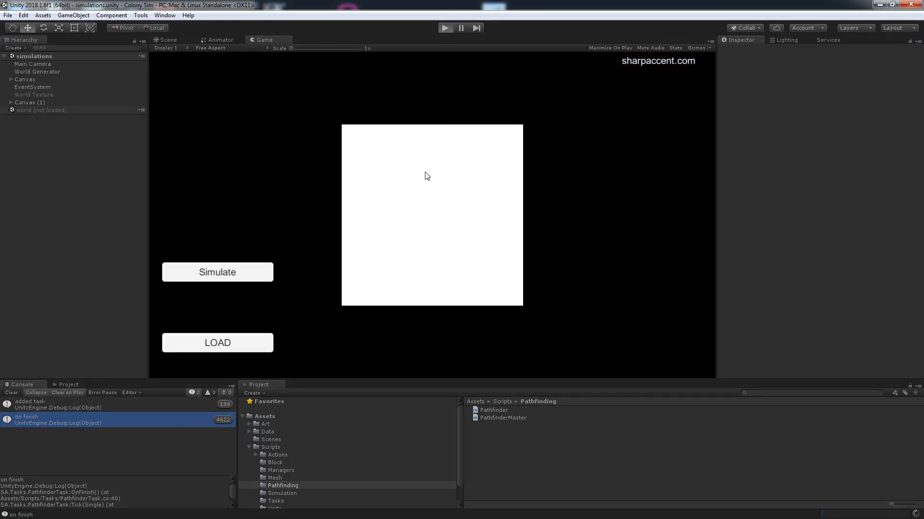
{"action": "mouse_move", "coordinate": [468, 302]}
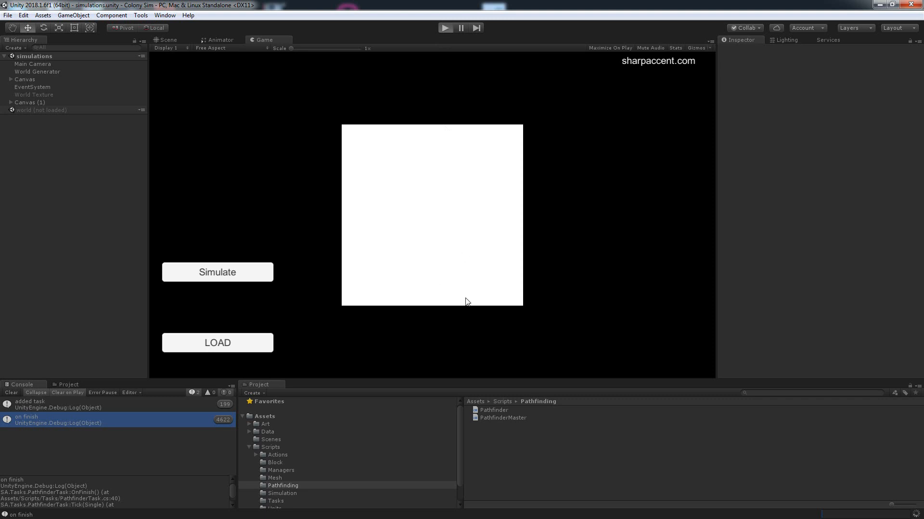
{"action": "mouse_move", "coordinate": [225, 369]}
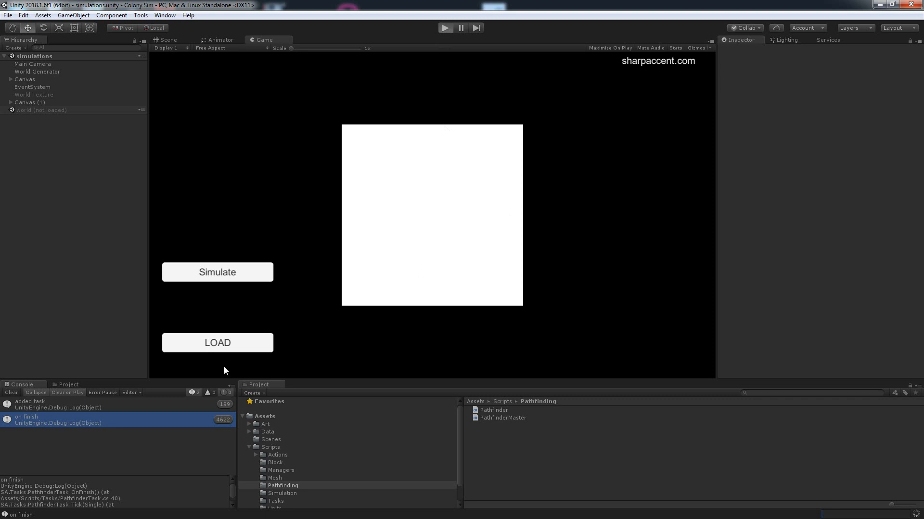
- Run the scene in play mode and click a block to check the console logs on finish
{"action": "left_click", "coordinate": [217, 343]}
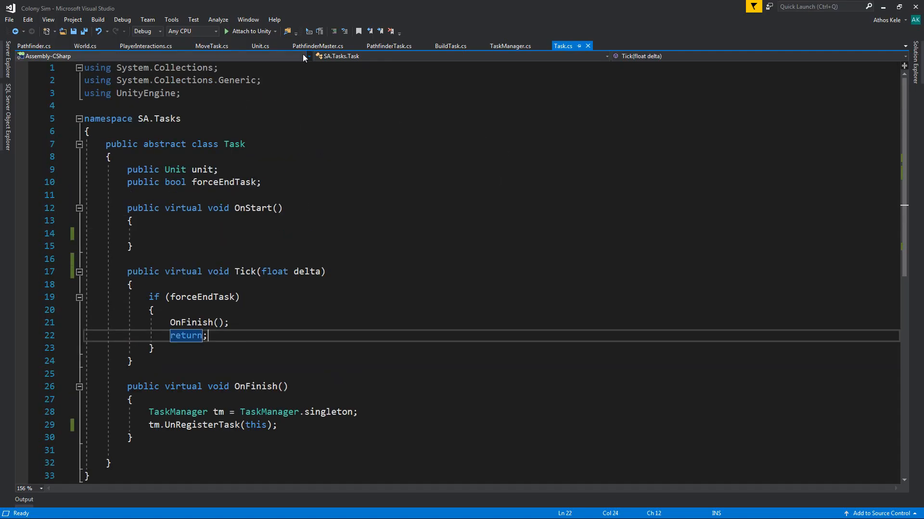
- Review RequestPathfind and PathCallback in PathfinderMaster.cs, then return to PlayerInteractions.cs
{"action": "left_click", "coordinate": [320, 45]}
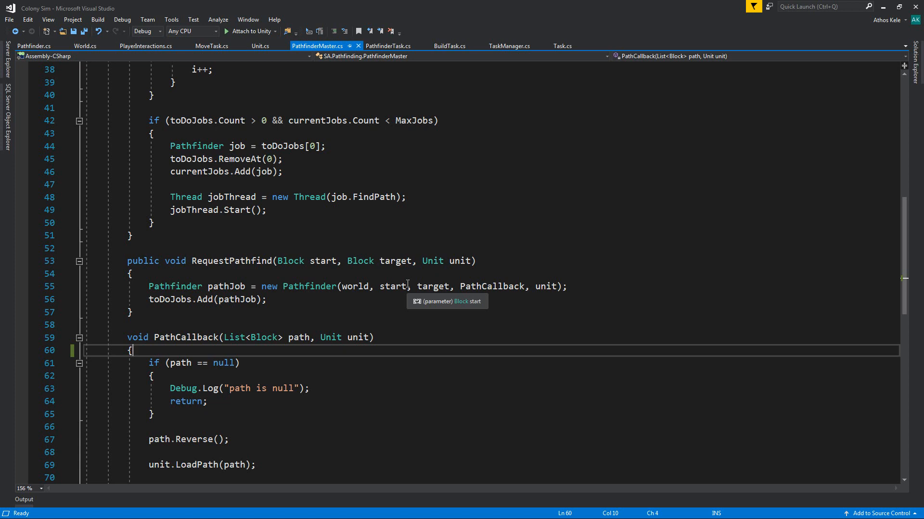
{"action": "mouse_move", "coordinate": [413, 143]}
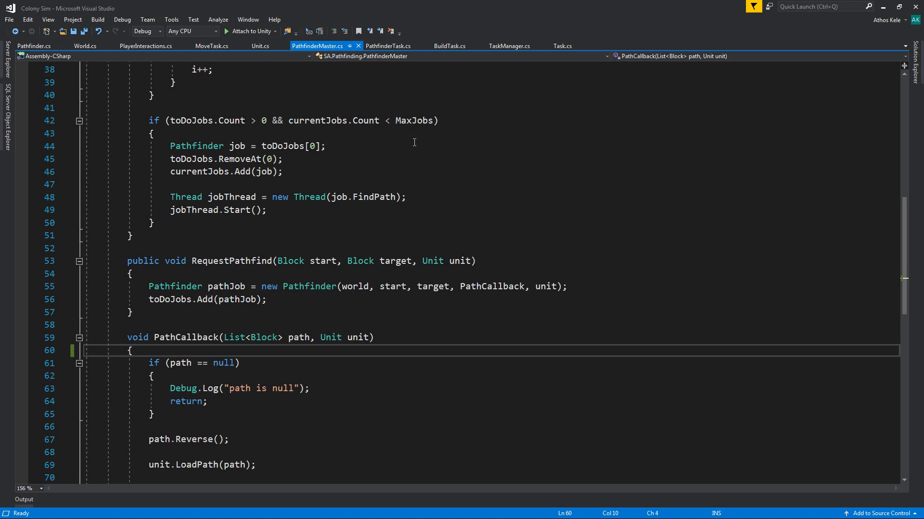
{"action": "mouse_move", "coordinate": [364, 156]}
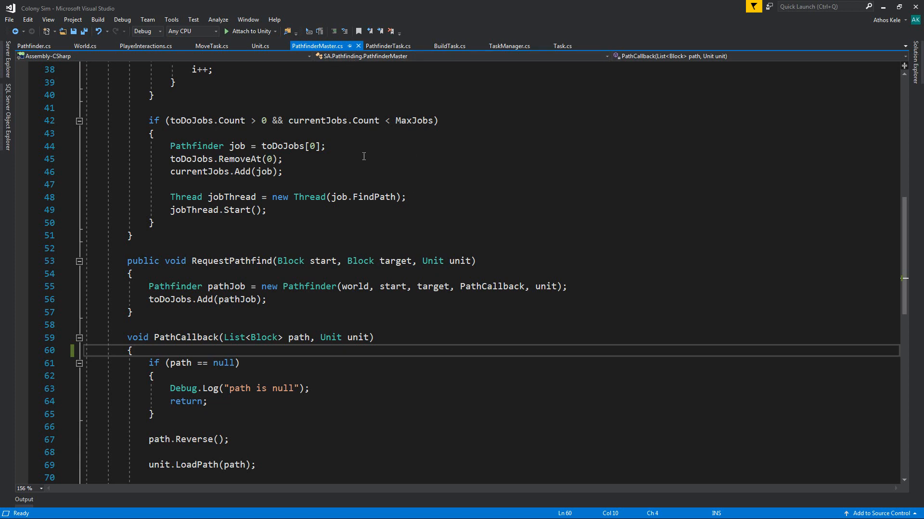
{"action": "left_click", "coordinate": [145, 45]}
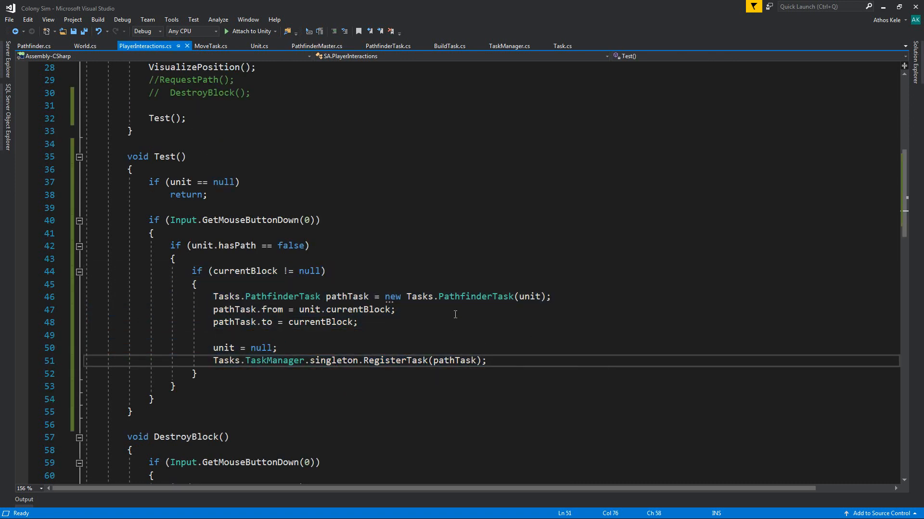
{"action": "mouse_move", "coordinate": [420, 297]}
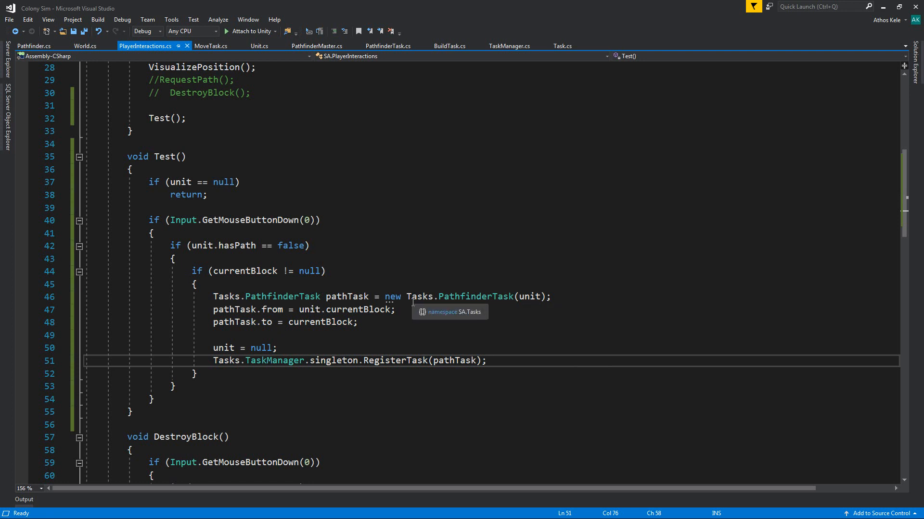
{"action": "mouse_move", "coordinate": [271, 307]}
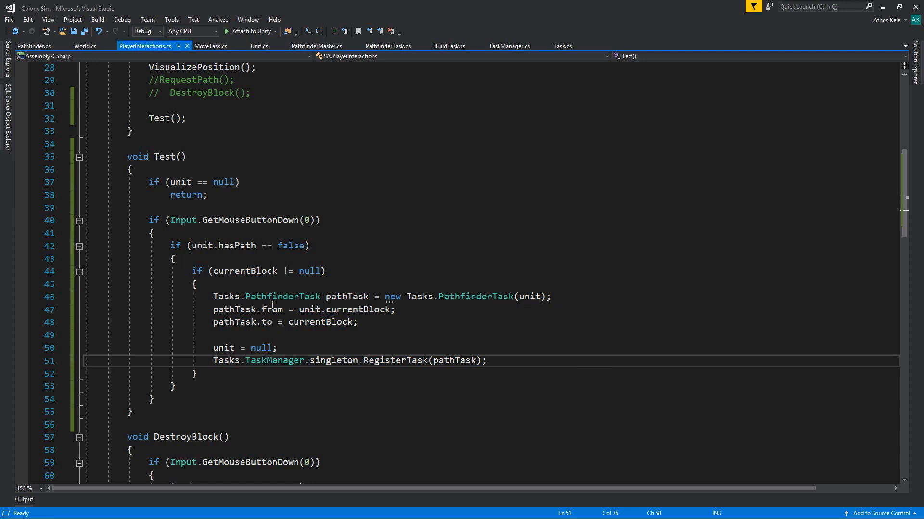
- Add 'using SA.Tasks;' to PlayerInteractions.cs so task classes resolve without the Tasks prefix
{"action": "double_click", "coordinate": [358, 309]}
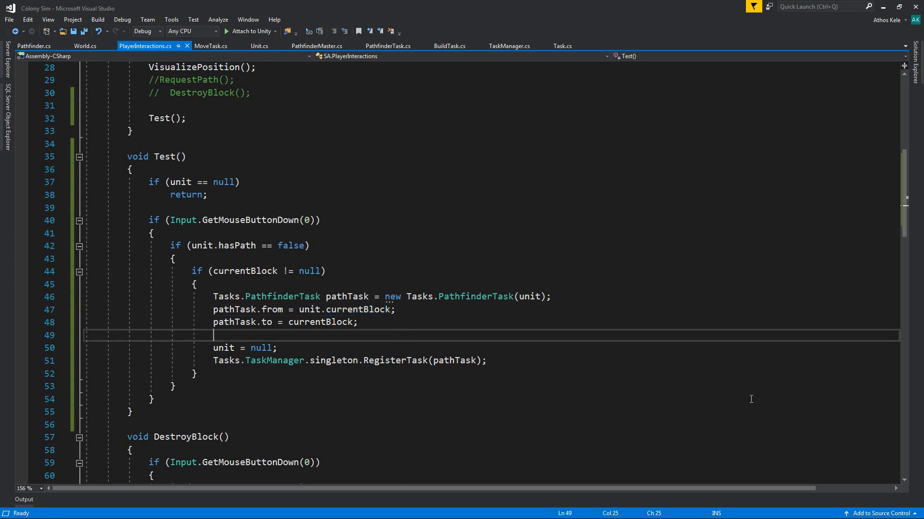
{"action": "key", "text": "Enter"}
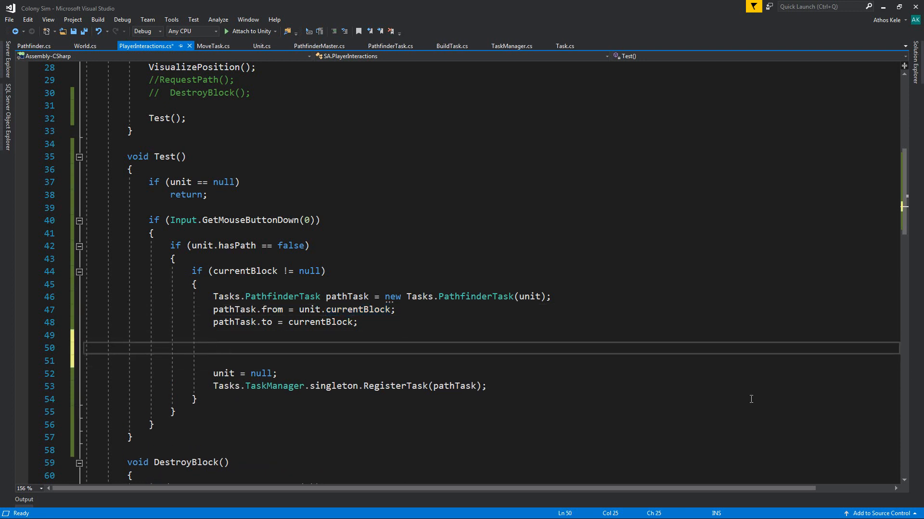
{"action": "type", "text": "T"}
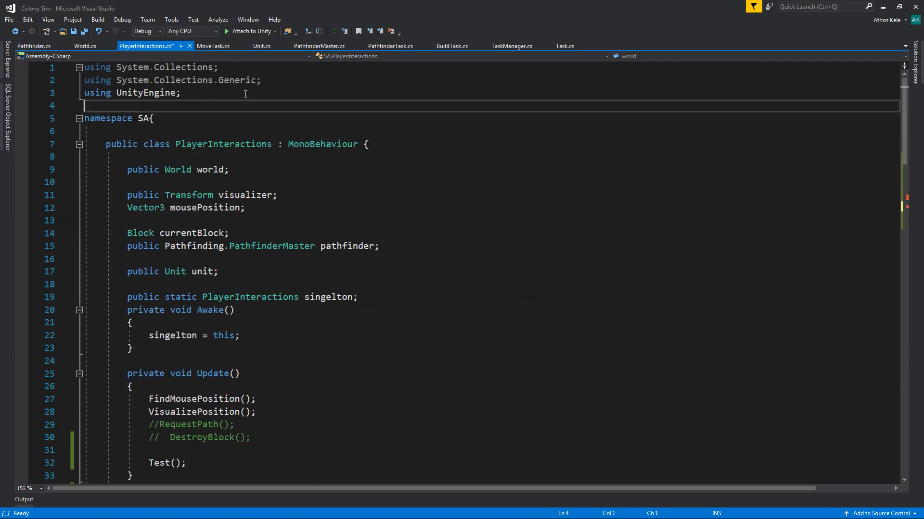
{"action": "type", "text": "using"}
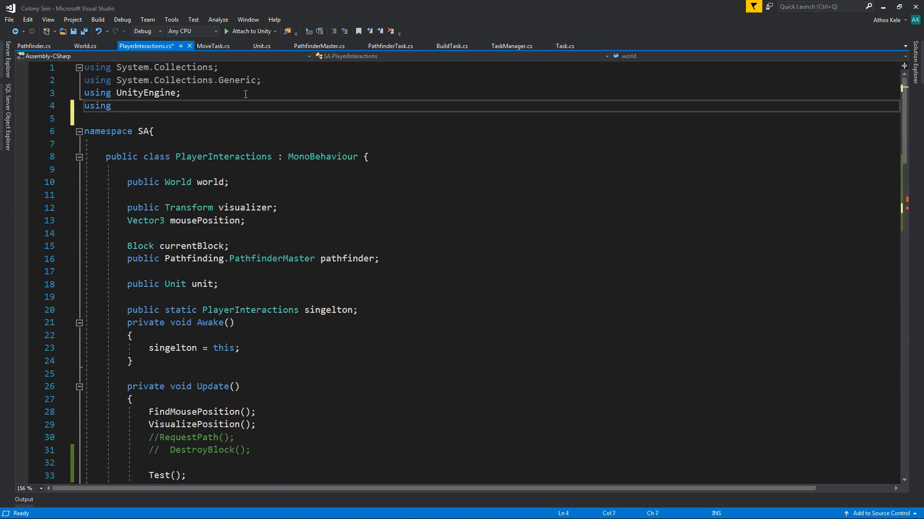
{"action": "type", "text": "SA.Tasks;"}
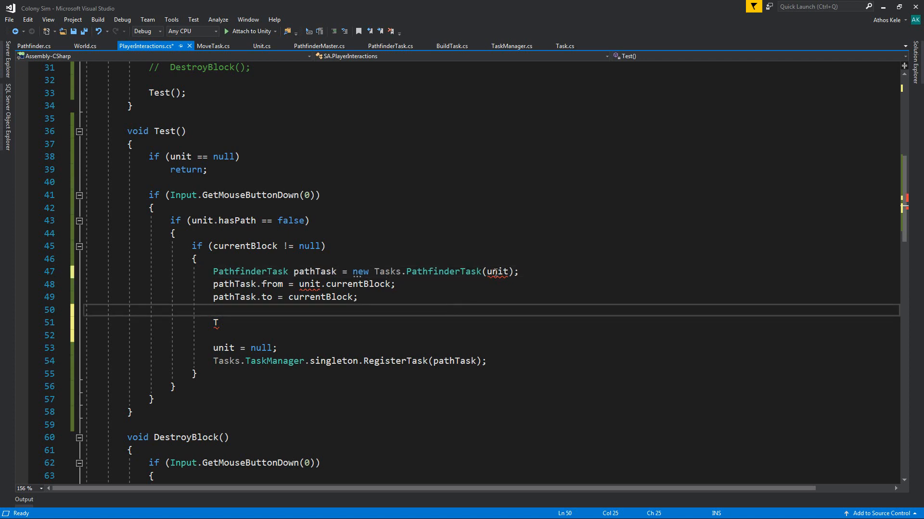
{"action": "scroll", "scroll_direction": "up", "scroll_amount": 3}
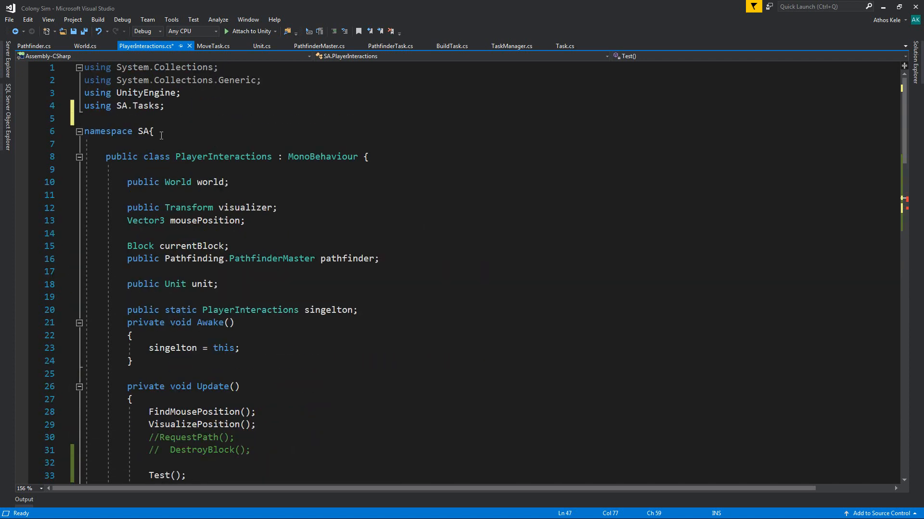
{"action": "scroll", "scroll_direction": "down", "scroll_amount": 3}
{"action": "type", "text": "pathTask.to = currentBlock;"}
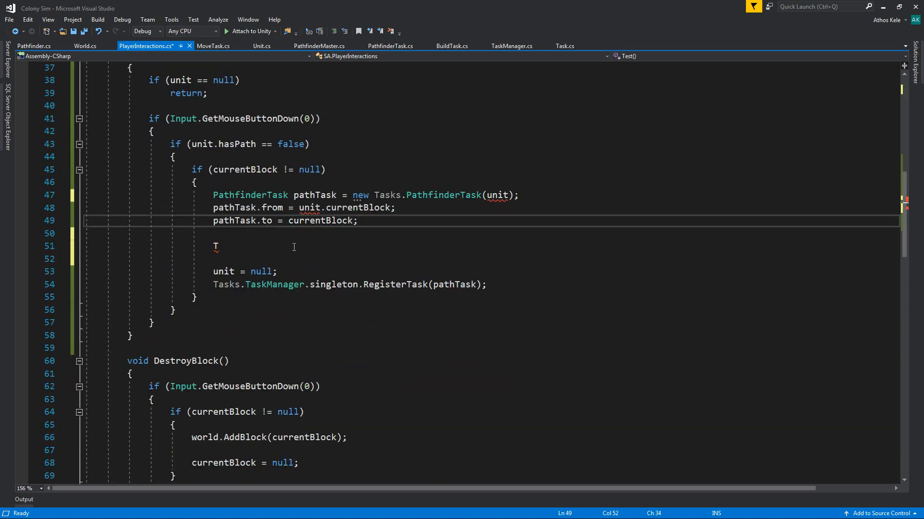
{"action": "mouse_move", "coordinate": [309, 208]}
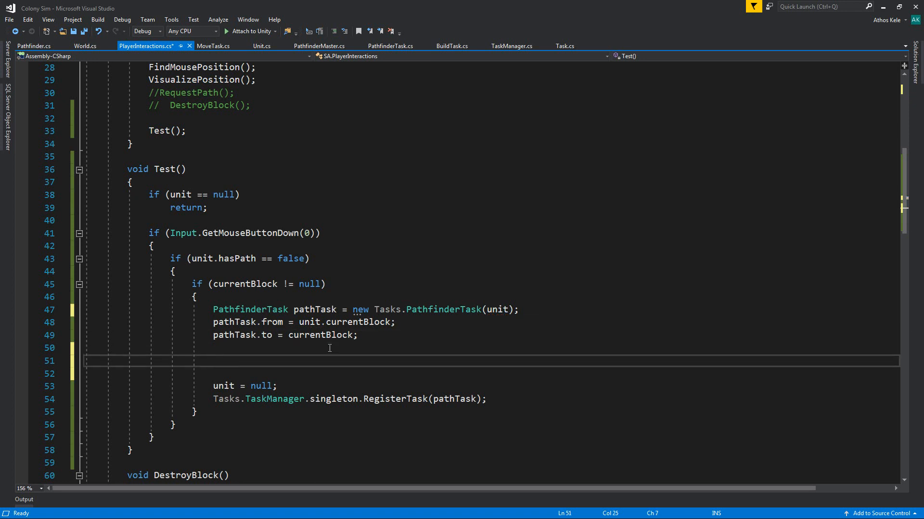
- In Test(), add 'BuildTask build = new BuildTask();' and 'unit.targetTask = build;'
{"action": "type", "text": "Path"}
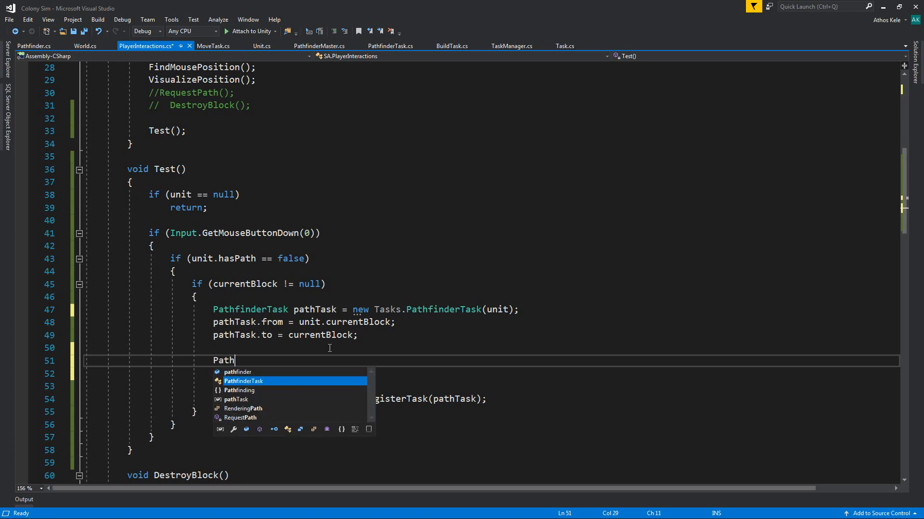
{"action": "type", "text": "Bui"}
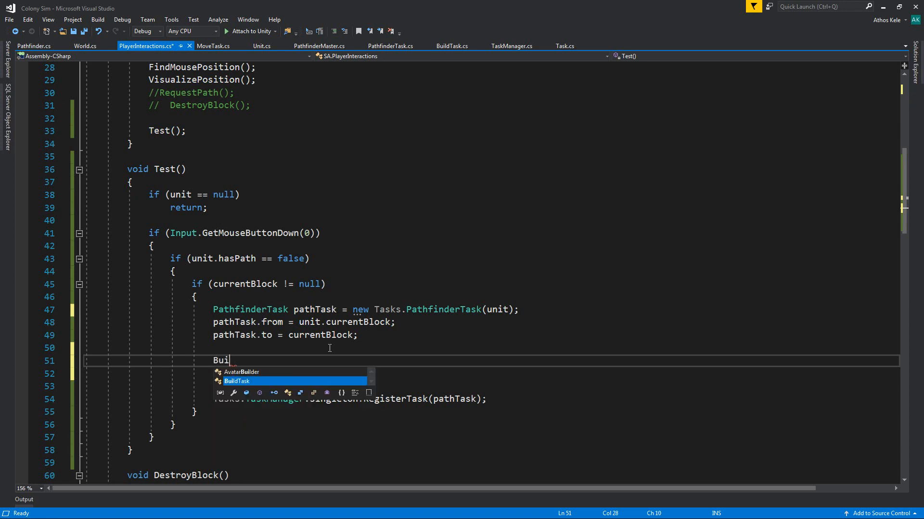
{"action": "type", "text": "dTask buld ="}
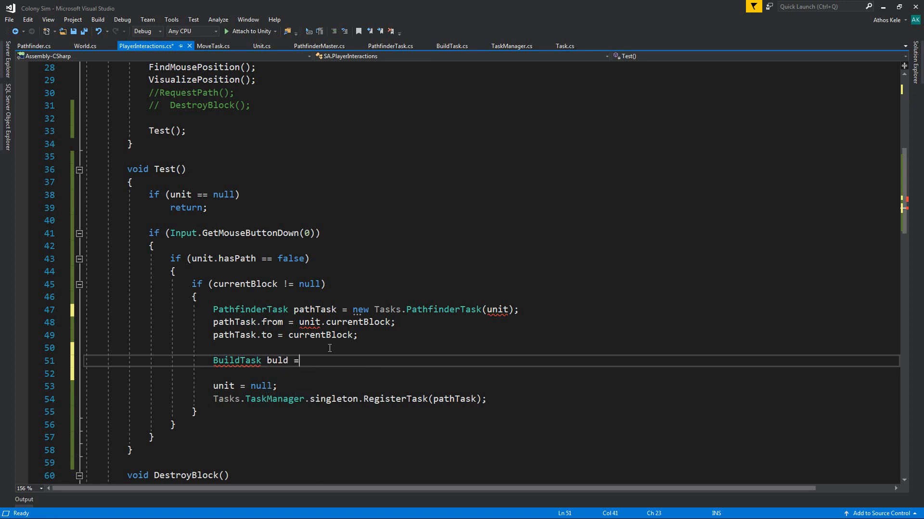
{"action": "key", "text": "BackSpace"}
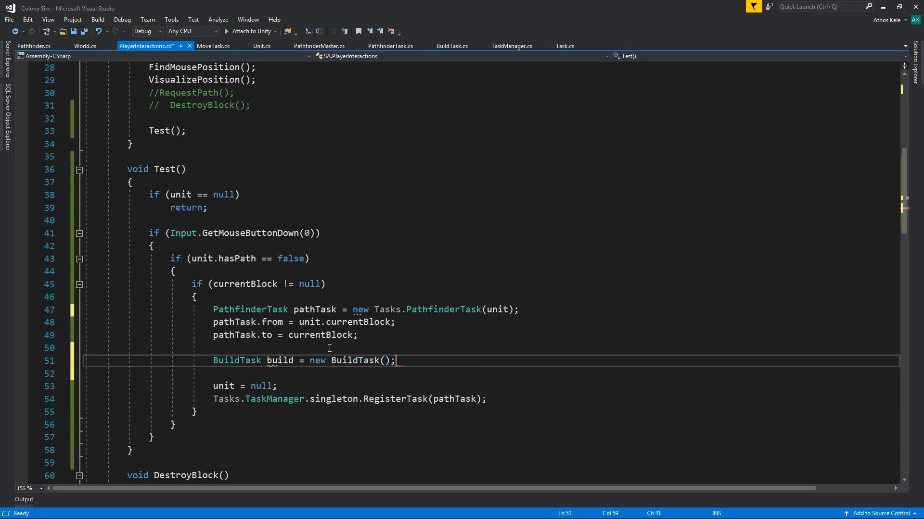
{"action": "type", "text": "b"}
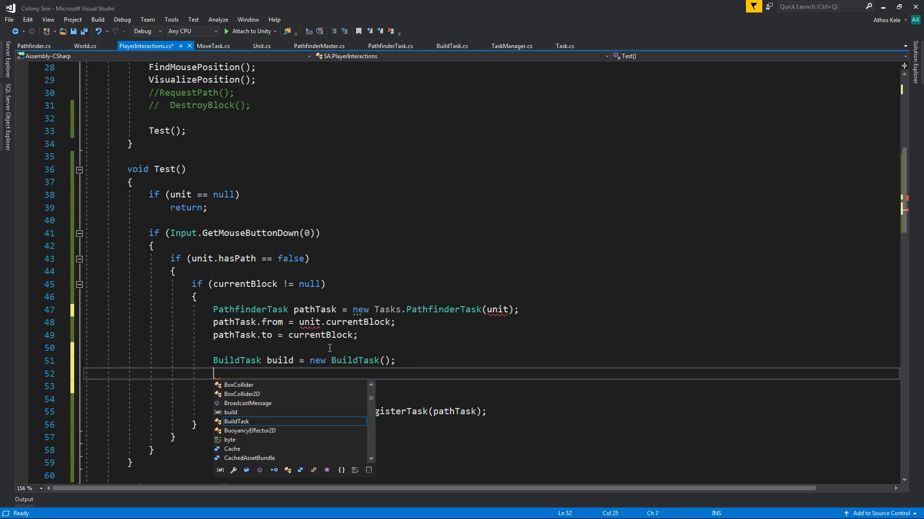
{"action": "mouse_move", "coordinate": [236, 421]}
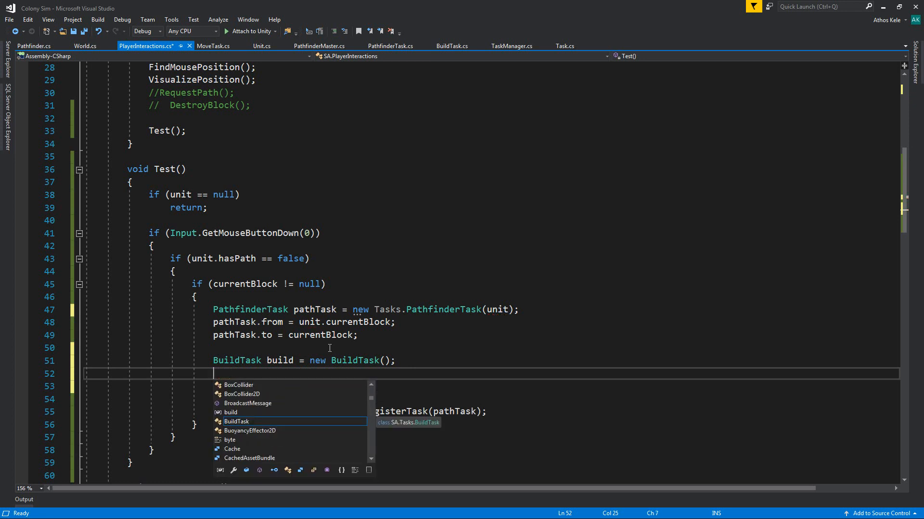
{"action": "type", "text": "unit."}
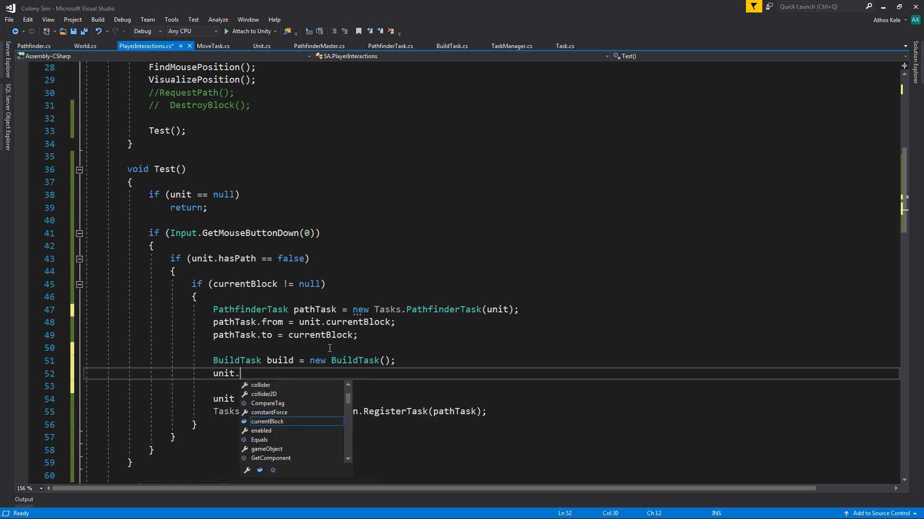
{"action": "type", "text": "ta"}
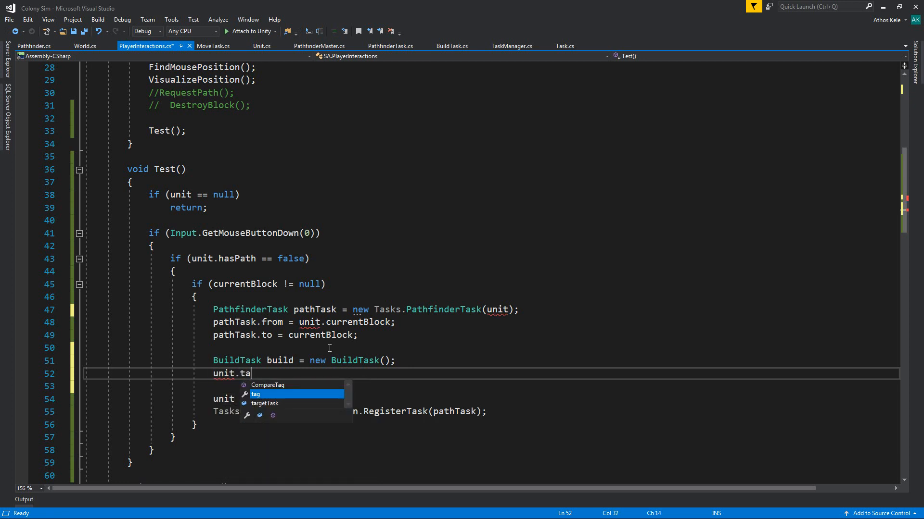
{"action": "type", "text": "rgetTask = bu"}
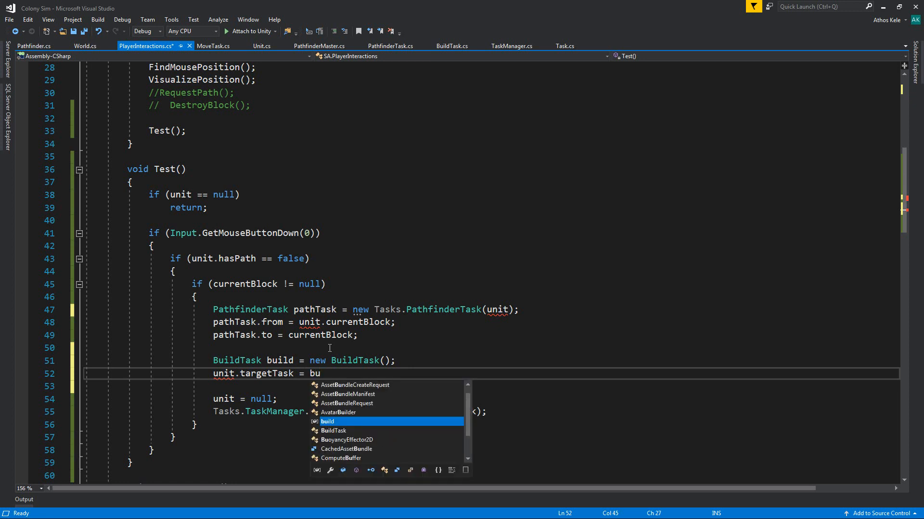
{"action": "key", "text": "Enter"}
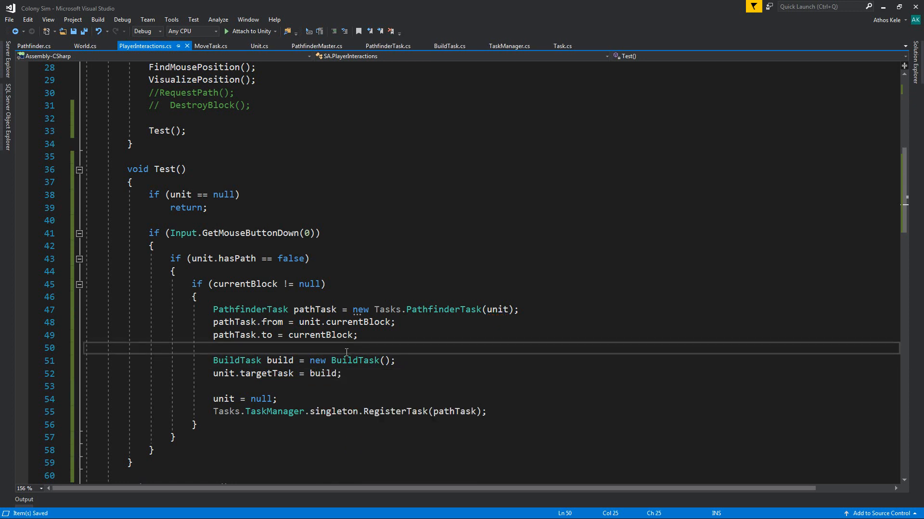
{"action": "mouse_move", "coordinate": [414, 370]}
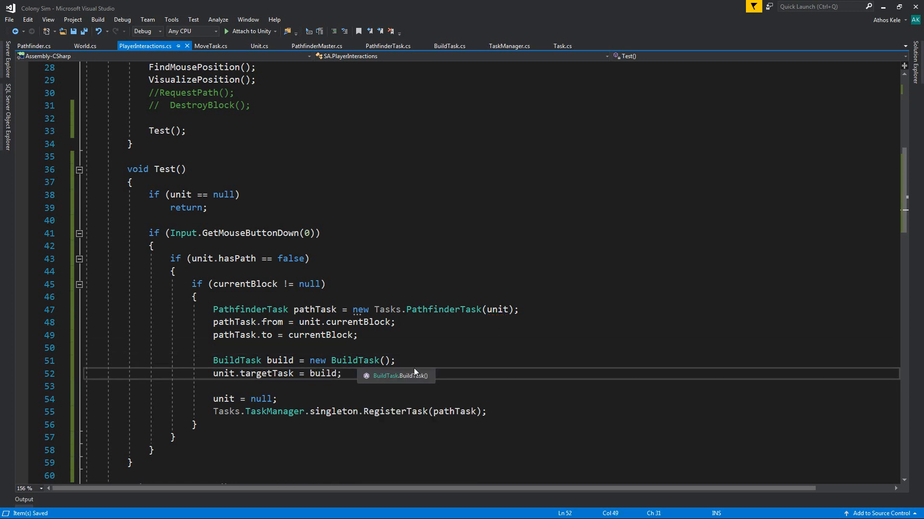
{"action": "type", "text": "bui"}
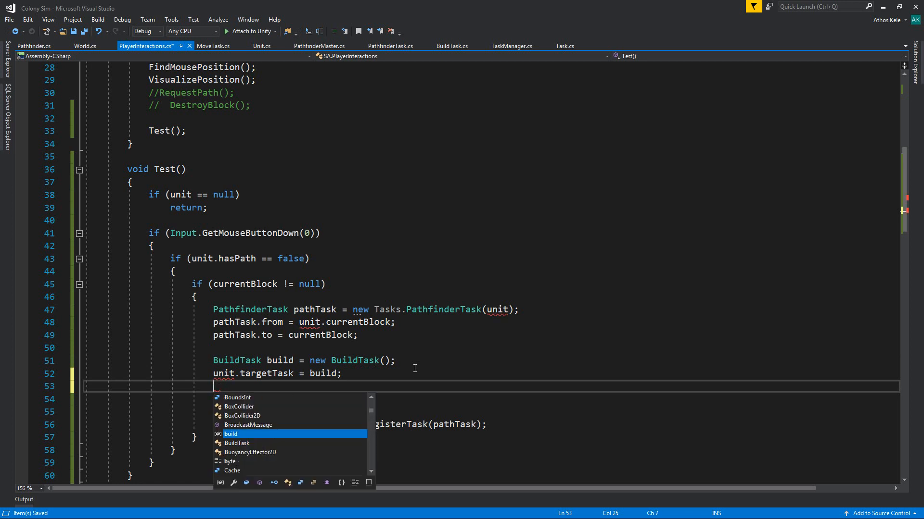
- Go to the BuildTask definition and add a 'Block targetBlock;' field
{"action": "right_click", "coordinate": [354, 360]}
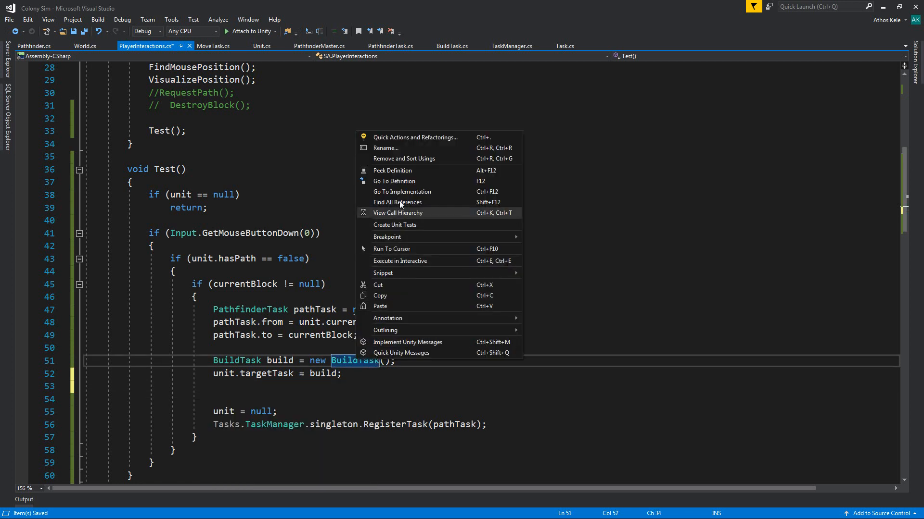
{"action": "left_click", "coordinate": [394, 181]}
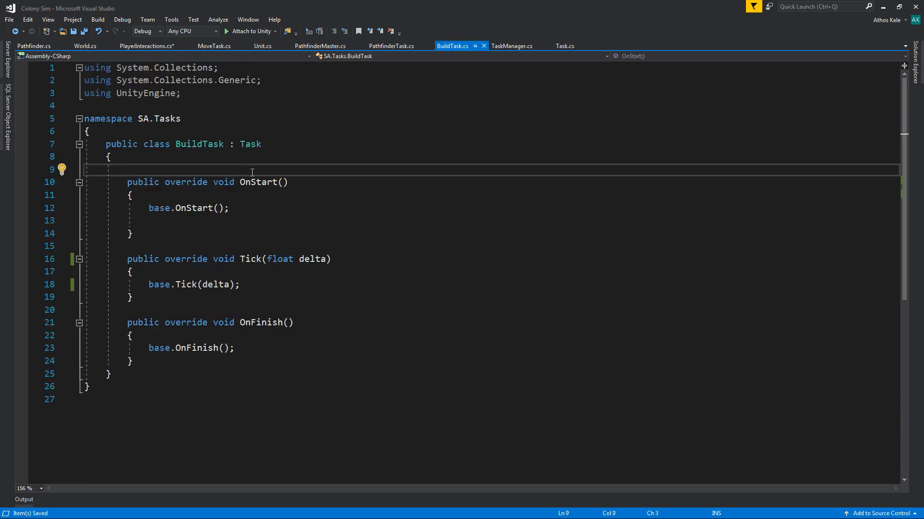
{"action": "type", "text": "NodeState"}
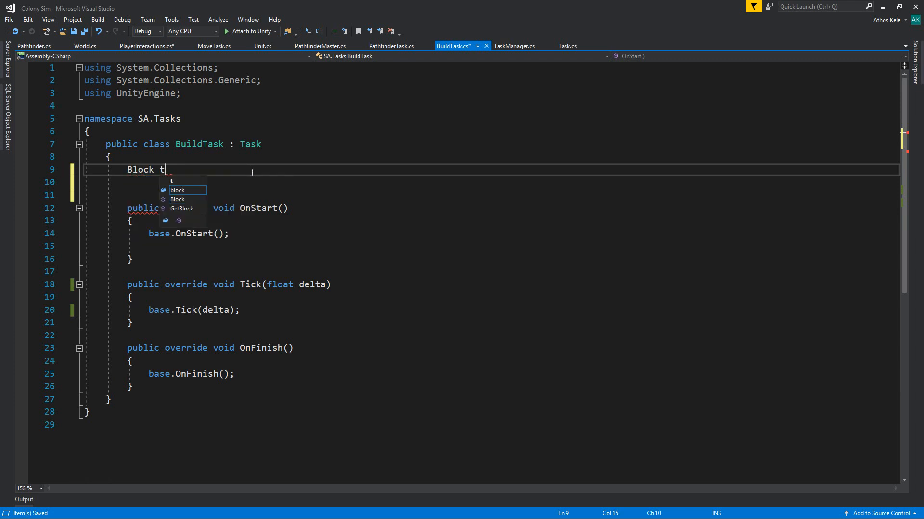
{"action": "type", "text": "argetBlock;"}
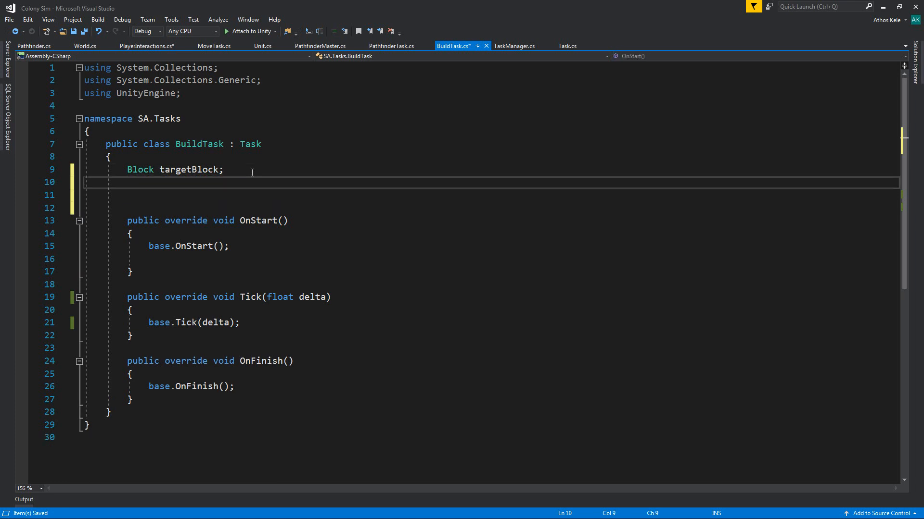
- Add a BuildTask(Unit targetUnit, Block buildBlock) constructor assigning unit and targetBlock
{"action": "type", "text": "public BuildTask("}
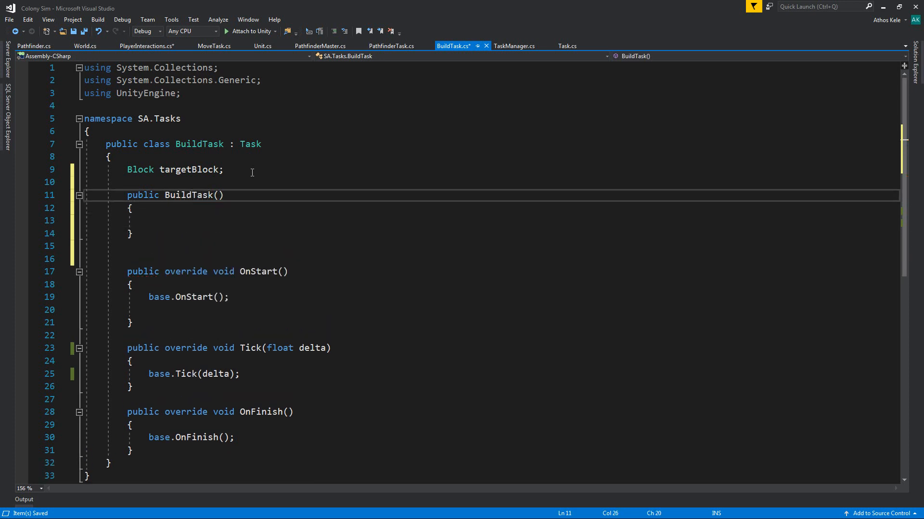
{"action": "type", "text": "U"}
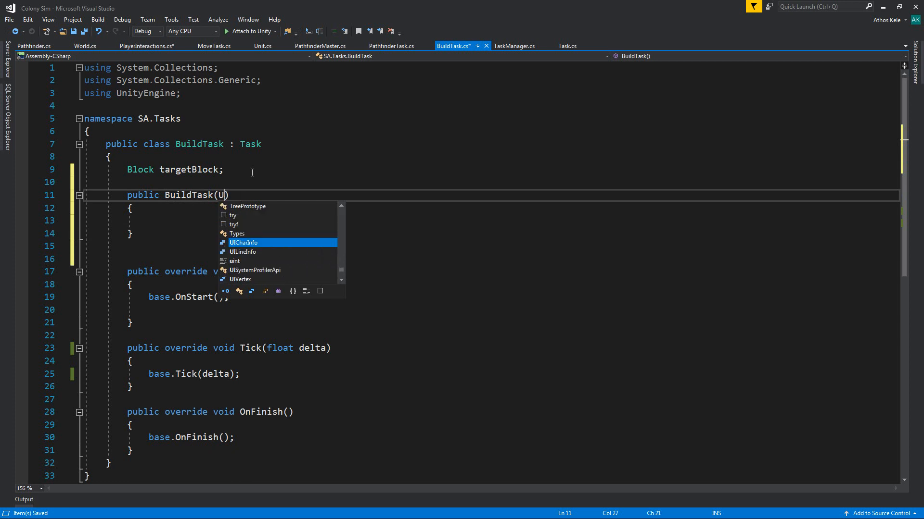
{"action": "type", "text": "nit targetUnit,"}
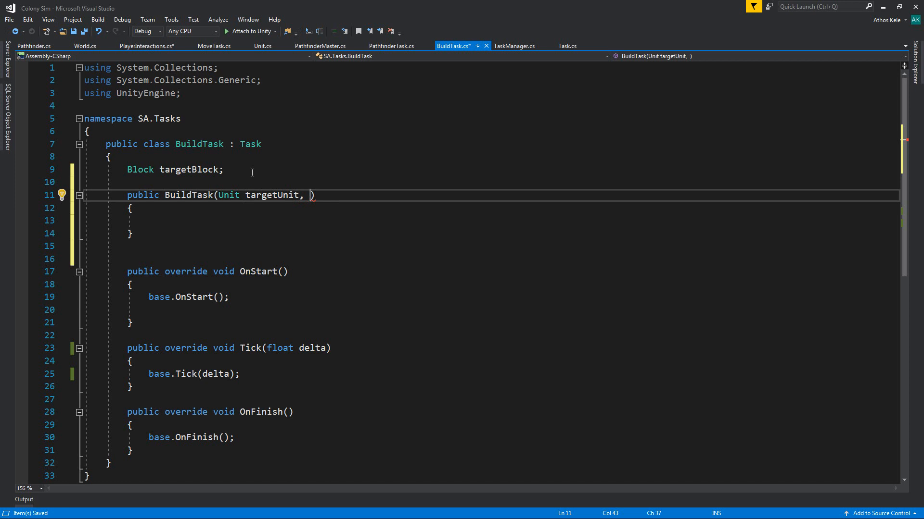
{"action": "type", "text": "Bl"}
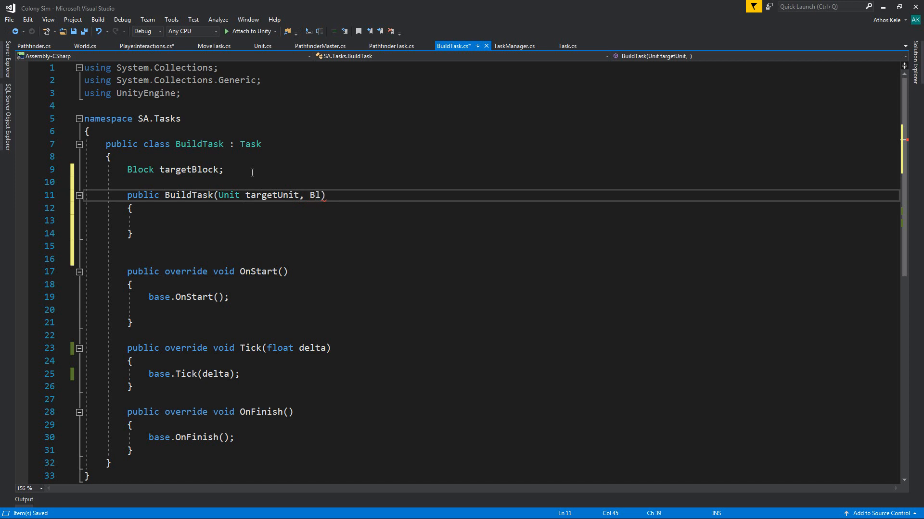
{"action": "type", "text": "lock buildBlock"}
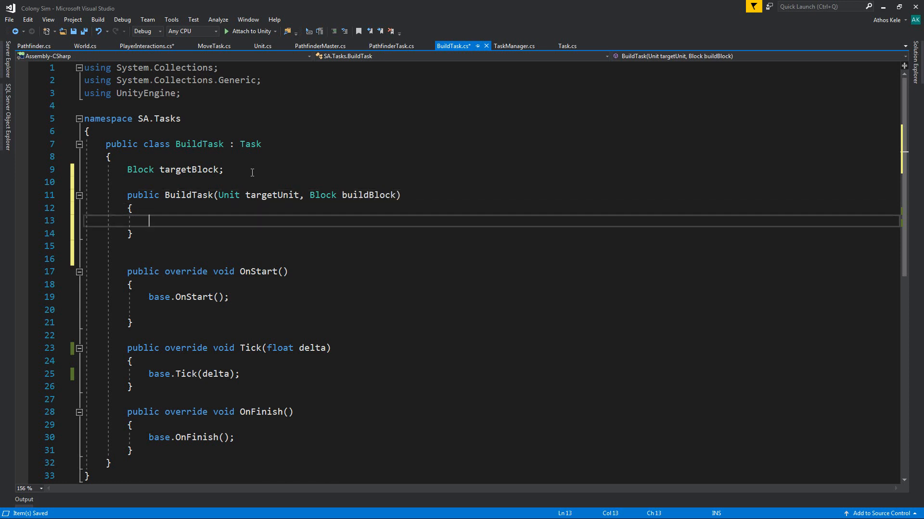
{"action": "type", "text": "unit = targetUnit;"}
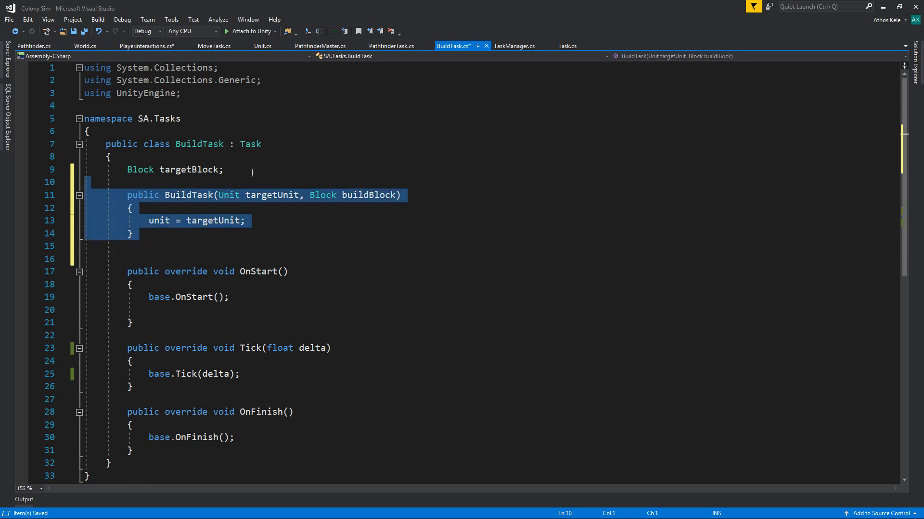
{"action": "left_click", "coordinate": [249, 221]}
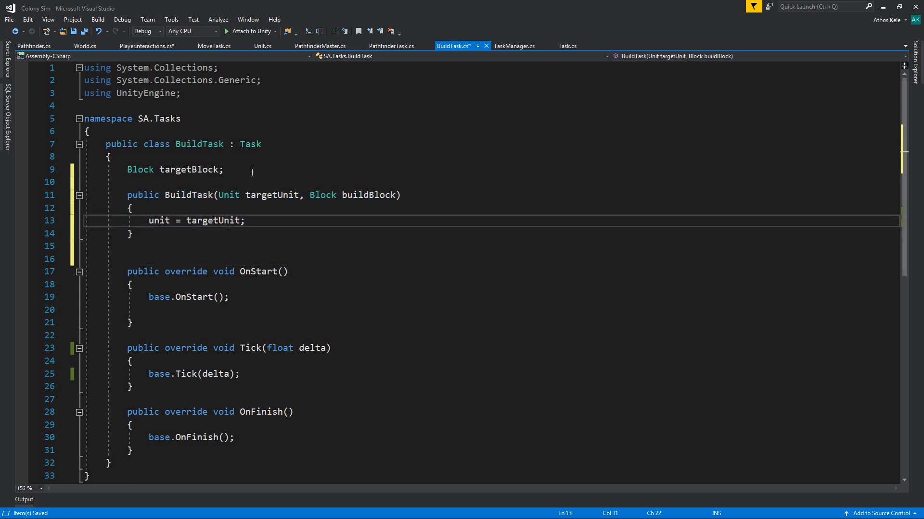
{"action": "key", "text": "Enter"}
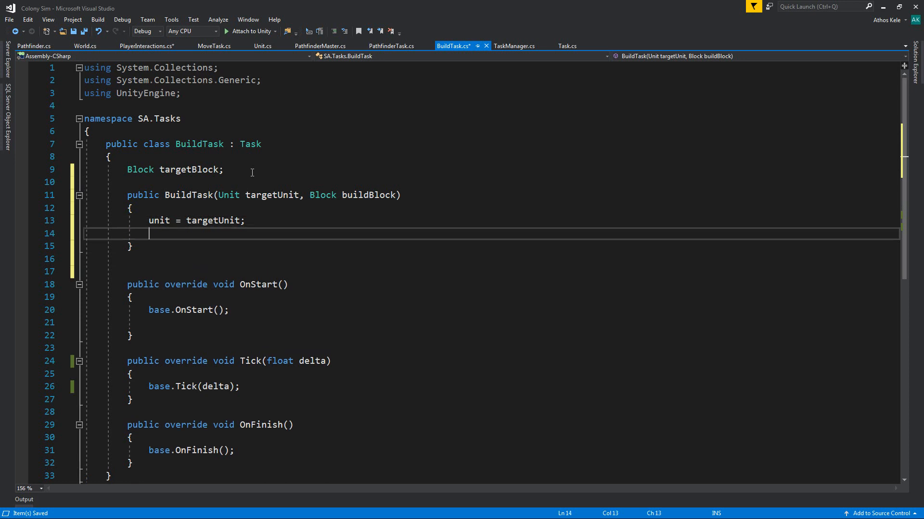
{"action": "type", "text": "targetBlock = buildBlock;"}
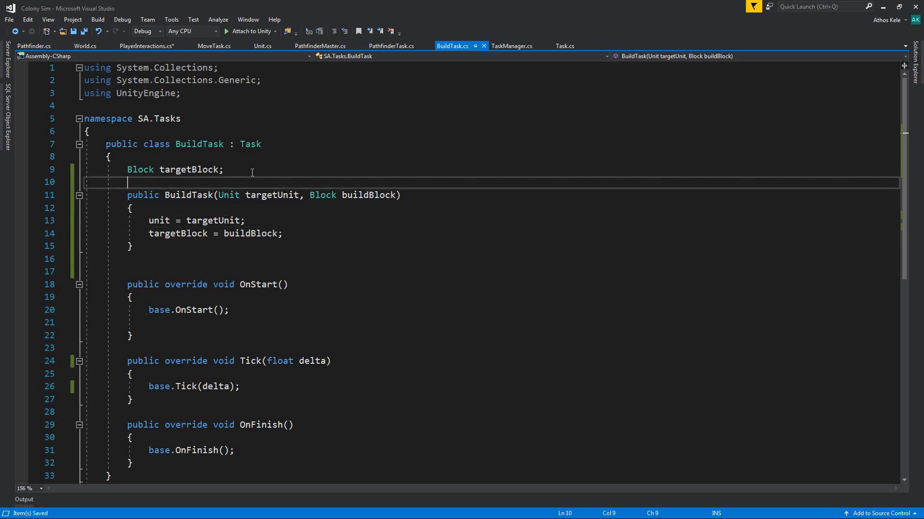
- Declare float timer and float rate fields in BuildTask
{"action": "type", "text": "fla"}
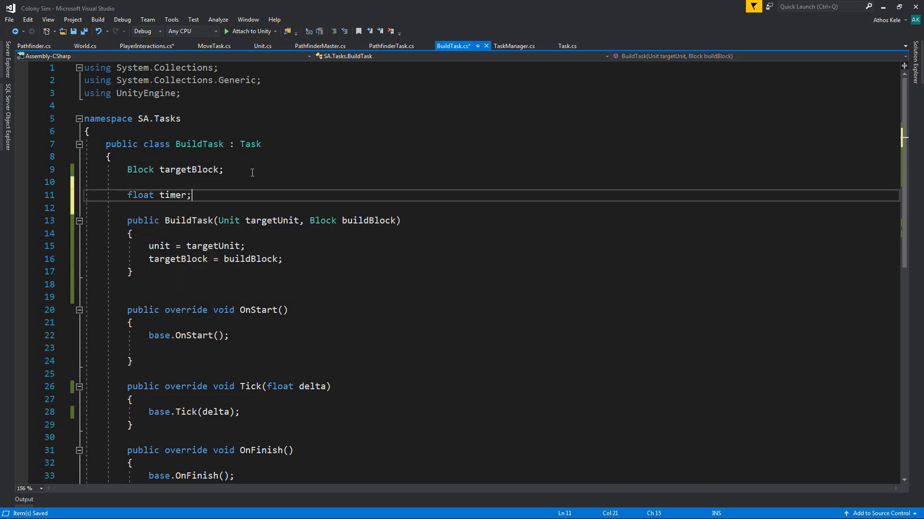
{"action": "key", "text": "Enter"}
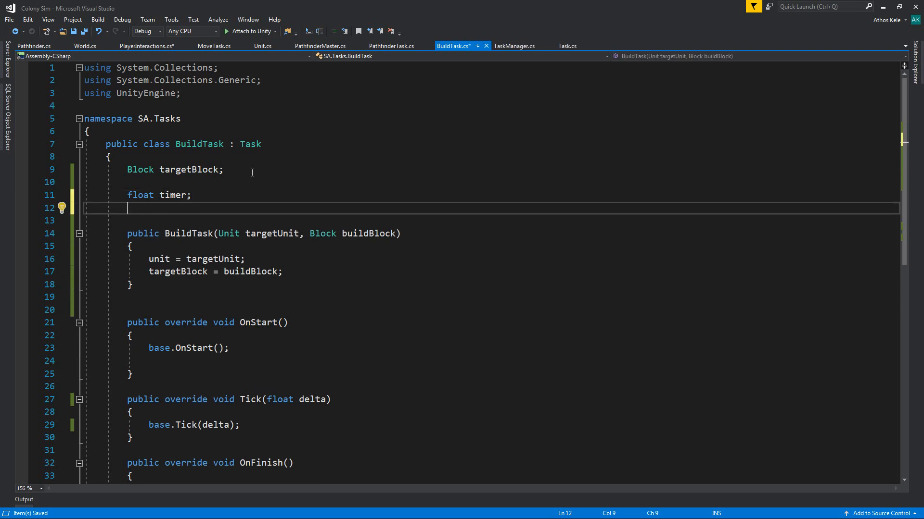
{"action": "type", "text": "float rate = 1;"}
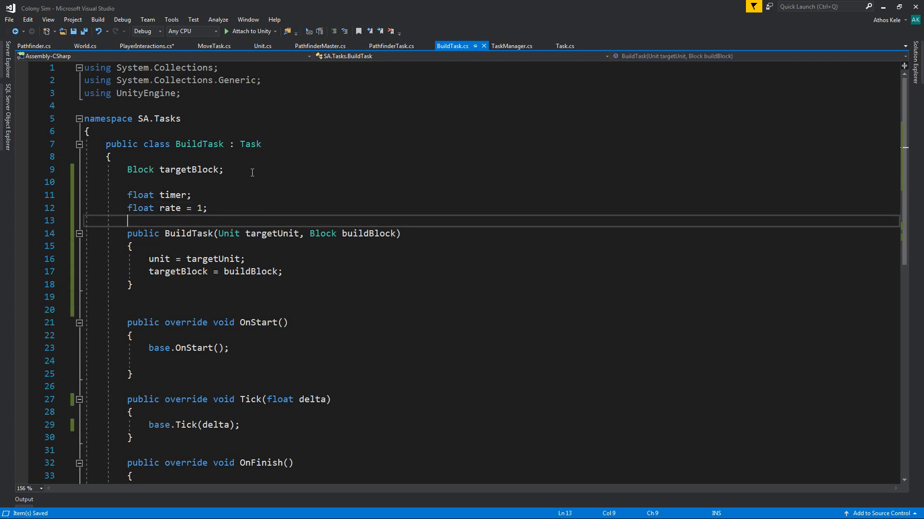
- In Tick, add 'timer += delta;' and an empty 'if (timer > rate) { }' block, tidying OnStart
{"action": "left_click", "coordinate": [204, 425]}
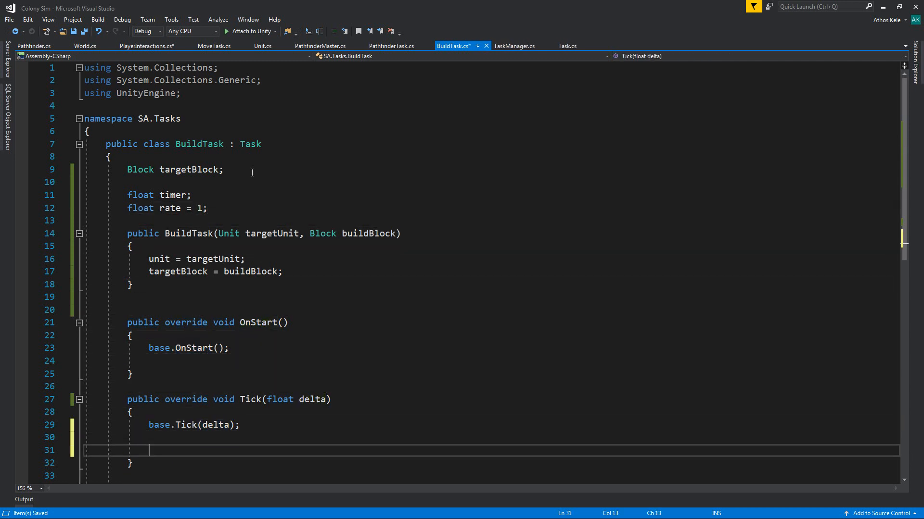
{"action": "type", "text": "timer+"}
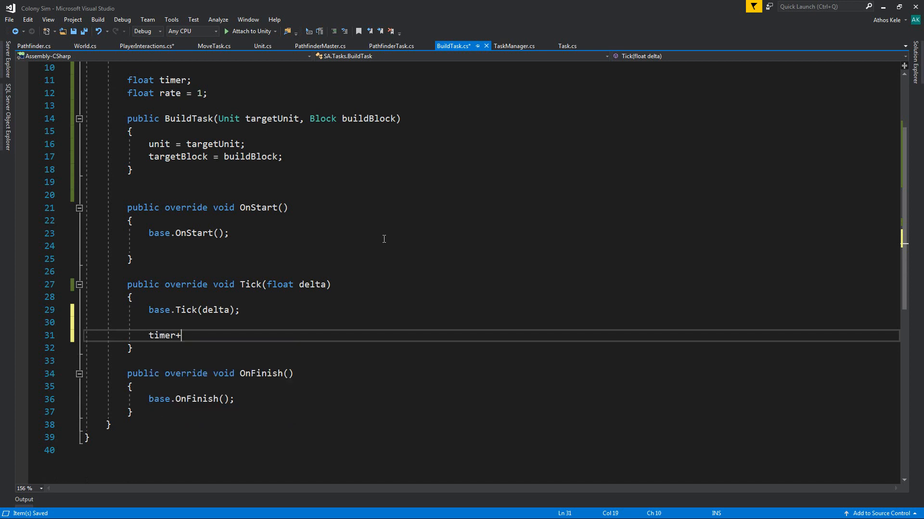
{"action": "type", "text": "= delta;"}
{"action": "type", "text": "9"}
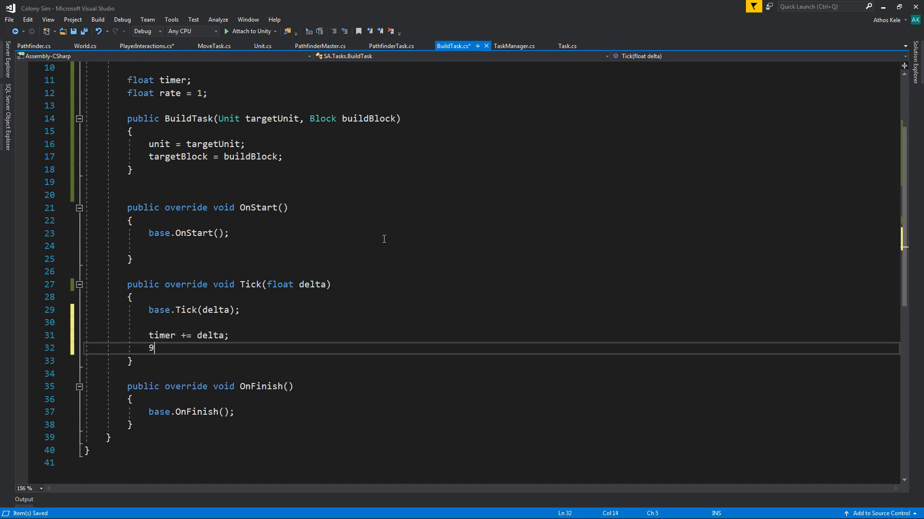
{"action": "type", "text": "if(timer >"}
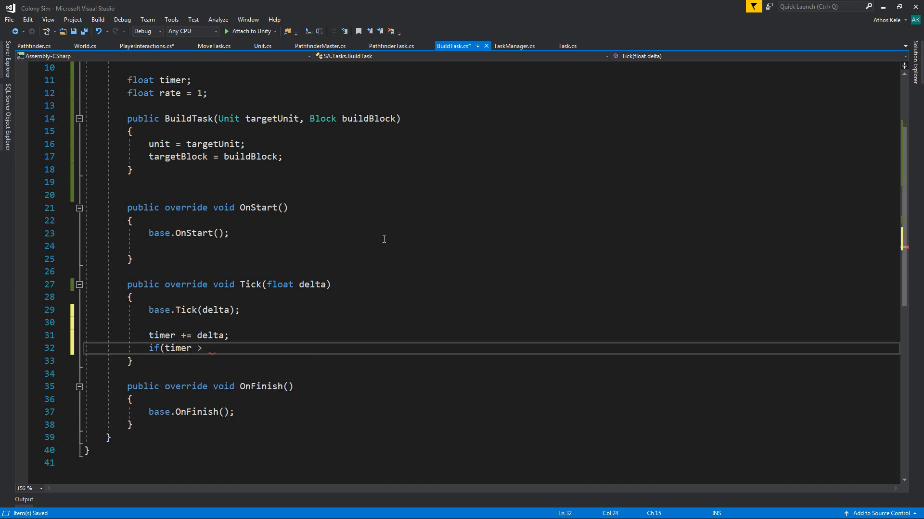
{"action": "type", "text": "rate)"}
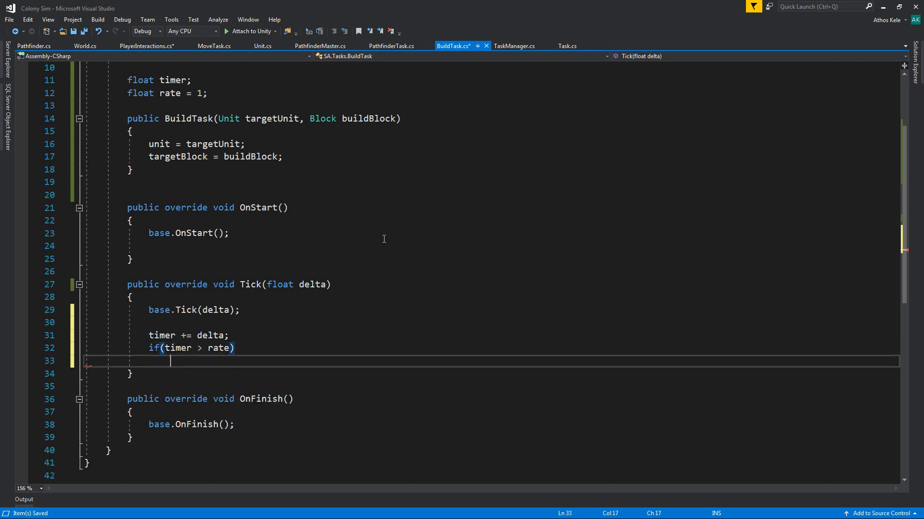
{"action": "type", "text": "{"}
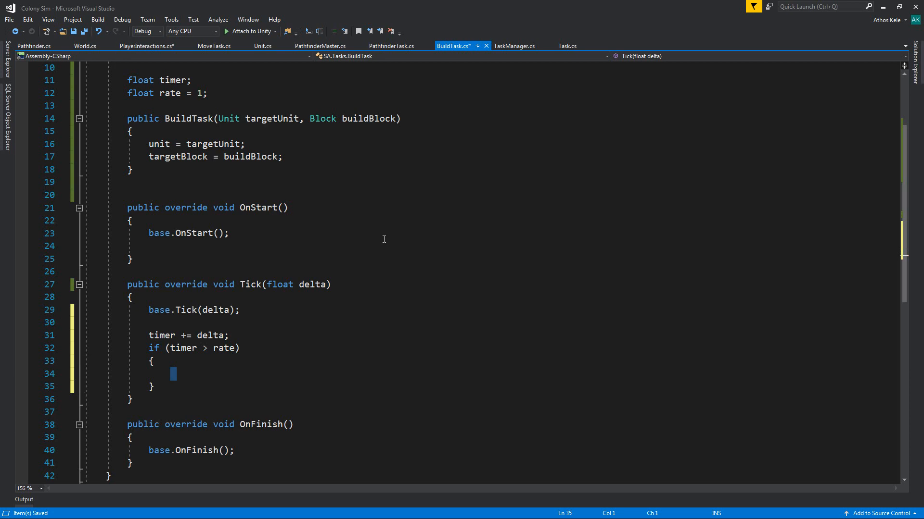
{"action": "left_click", "coordinate": [151, 361]}
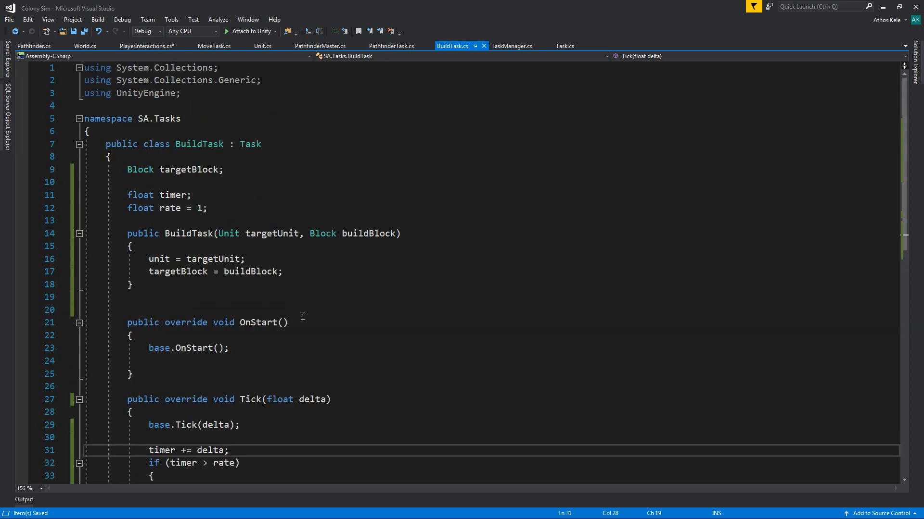
{"action": "scroll", "scroll_direction": "down", "scroll_amount": 3}
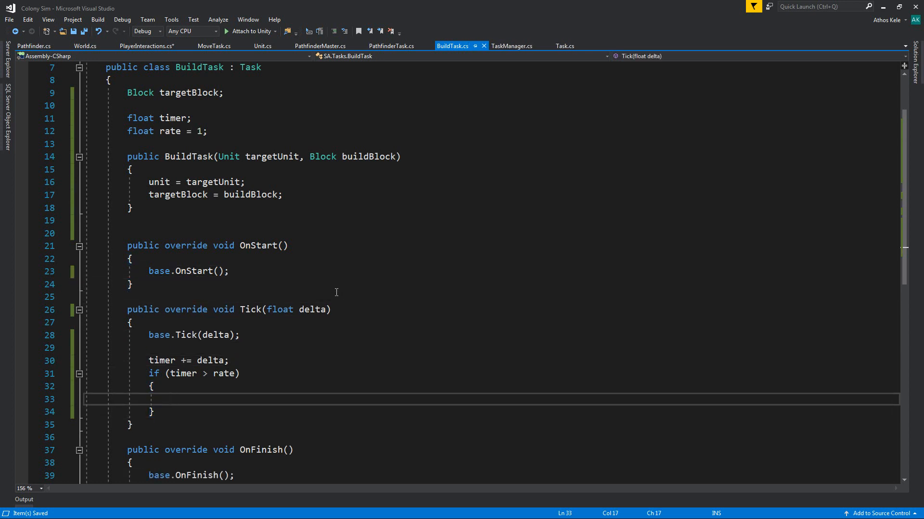
- Change Test() to construct 'new BuildTask(unit, currentBlock)' in PlayerInteractions.cs
{"action": "left_click", "coordinate": [142, 45]}
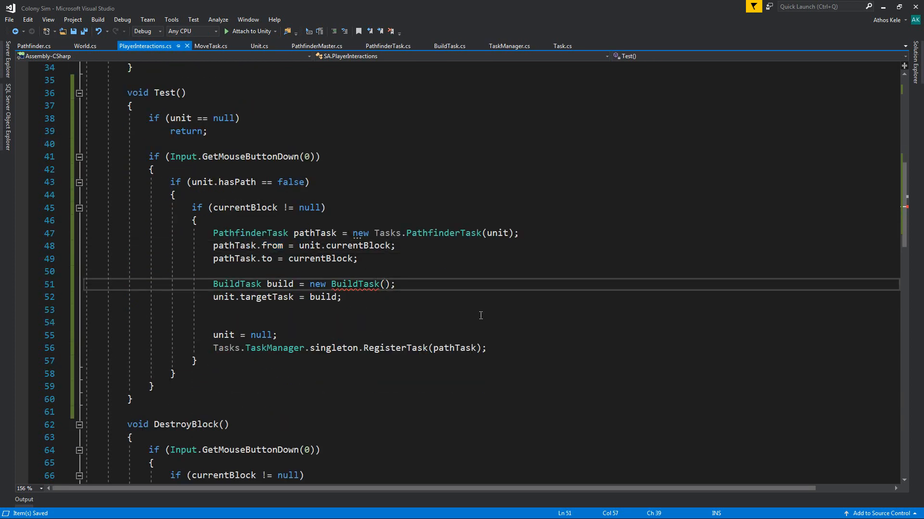
{"action": "type", "text": "unit,"}
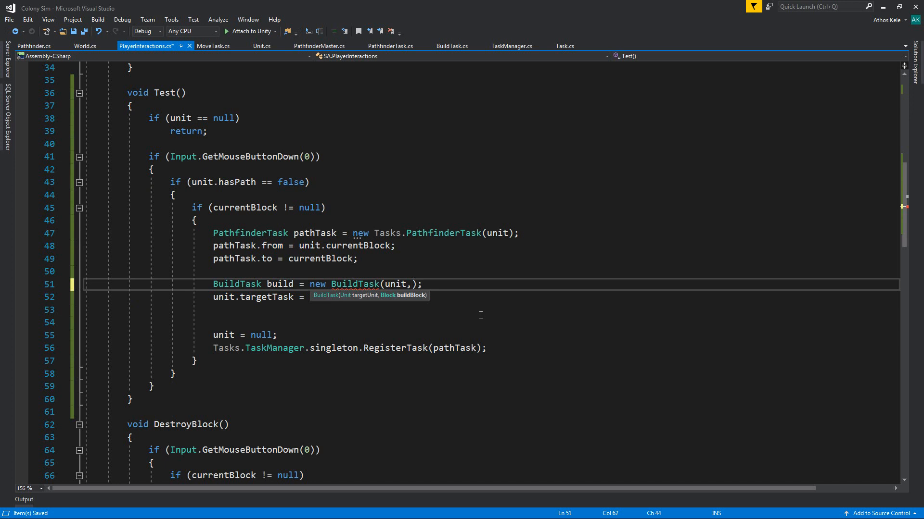
{"action": "type", "text": "currentBlock"}
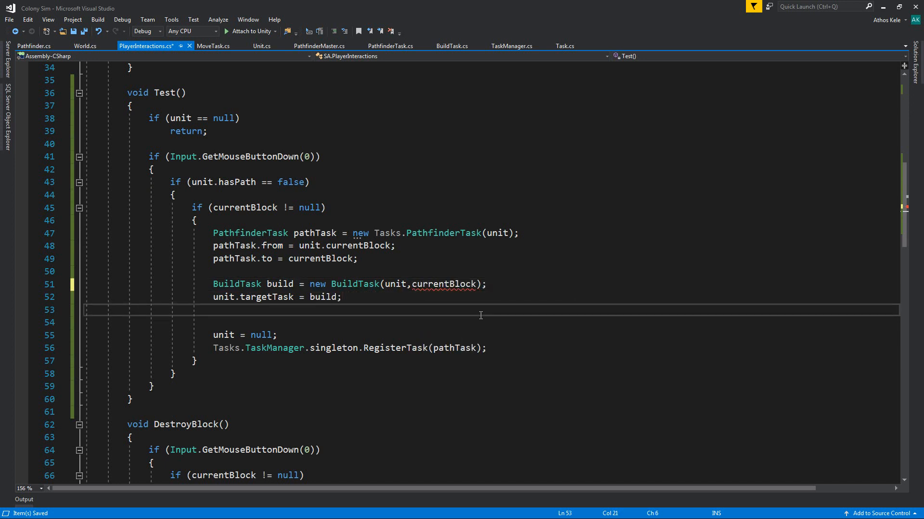
- Browse the world.AddBlock call in DestroyBlock and World.cs, then return to PlayerInteractions.cs
{"action": "double_click", "coordinate": [324, 298]}
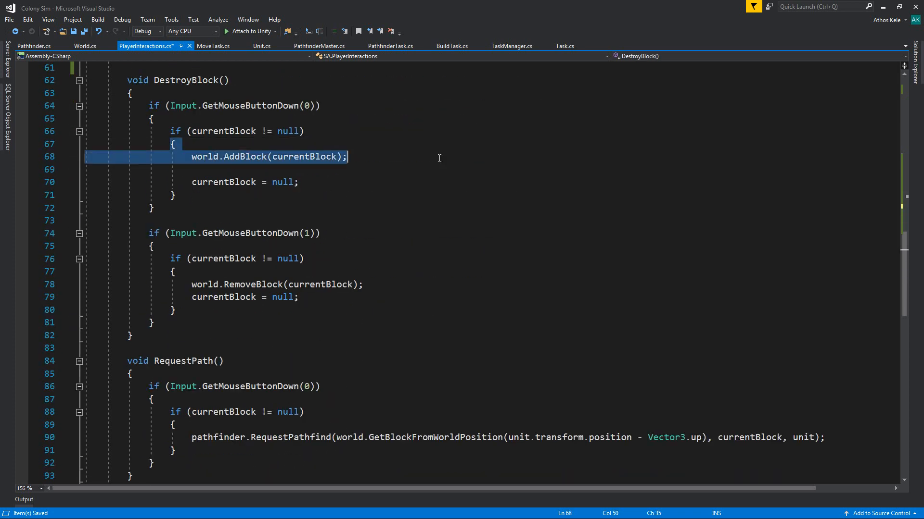
{"action": "left_click", "coordinate": [191, 156]}
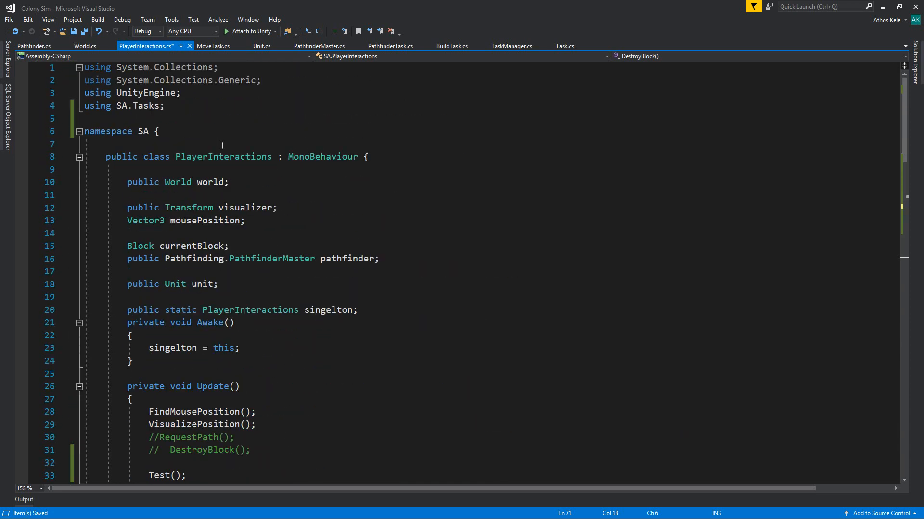
{"action": "left_click", "coordinate": [87, 45]}
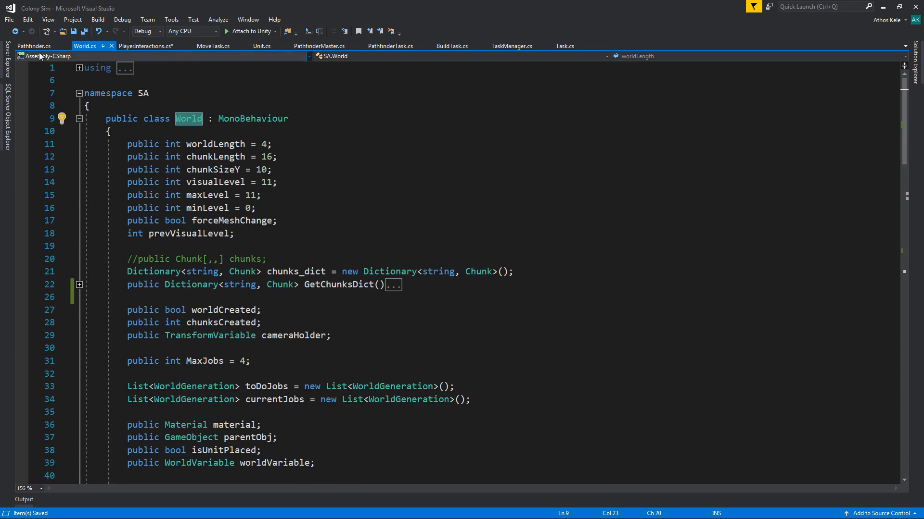
{"action": "left_click", "coordinate": [145, 45]}
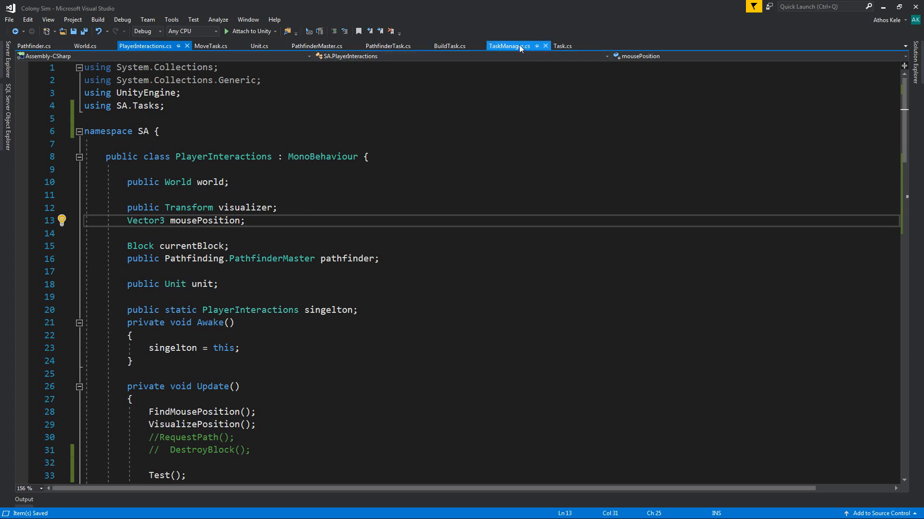
- Inside the timer block add 'PlayerInteractions.singleton.world.AddBlock(targetBlock);' and 'OnFinish();'
{"action": "left_click", "coordinate": [450, 45]}
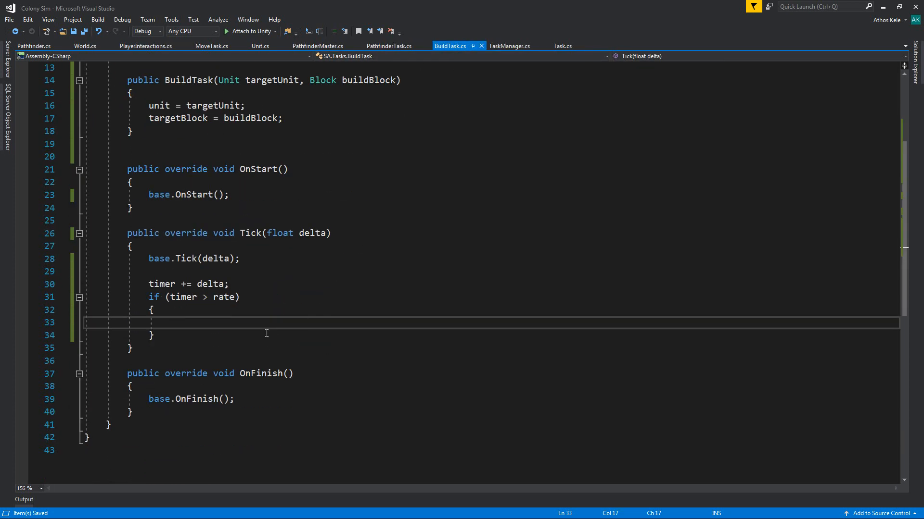
{"action": "type", "text": "PlayerInteractions"}
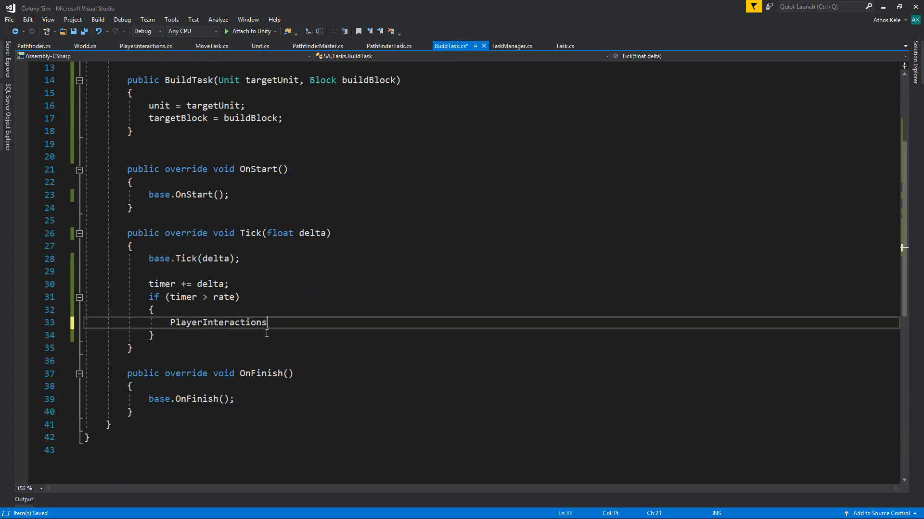
{"action": "key", "text": "BackSpace"}
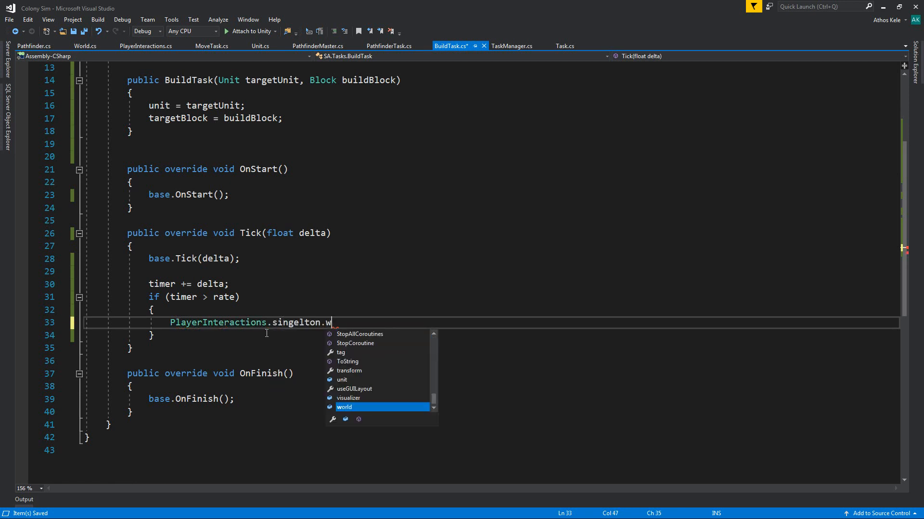
{"action": "type", "text": "orld.AddBlock("}
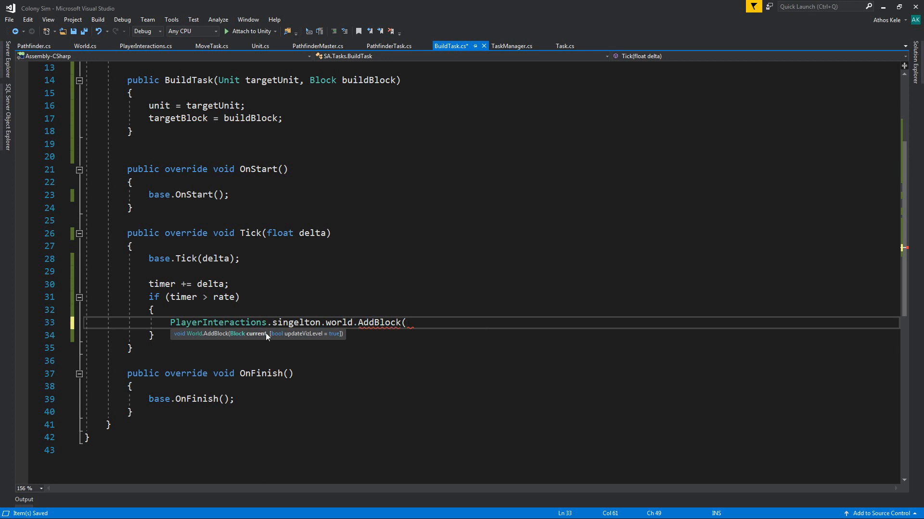
{"action": "type", "text": "targetBlock);"}
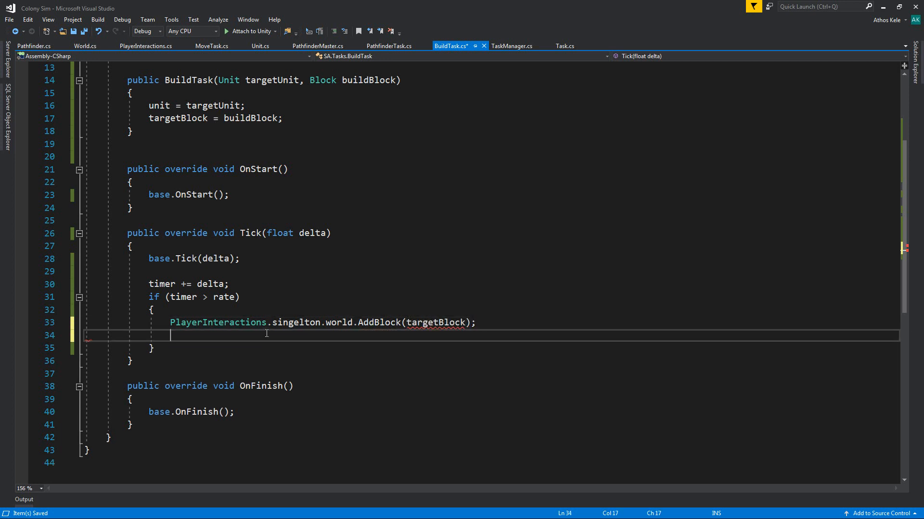
{"action": "type", "text": "on"}
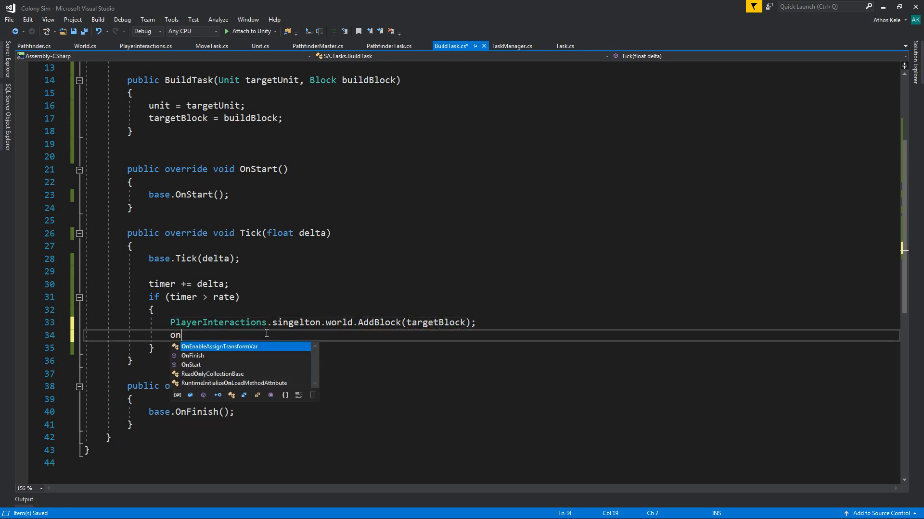
{"action": "type", "text": "OnFinish();"}
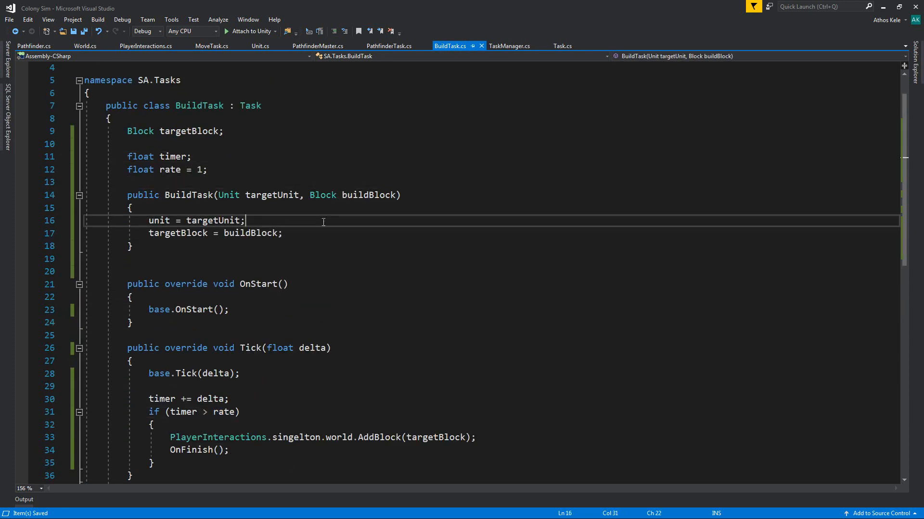
- In MoveTask's OnFinish add 'if (unit.targetTask != null) { TaskManager.singleton.RegisterTask(unit.targetTask); }'
{"action": "left_click", "coordinate": [212, 46]}
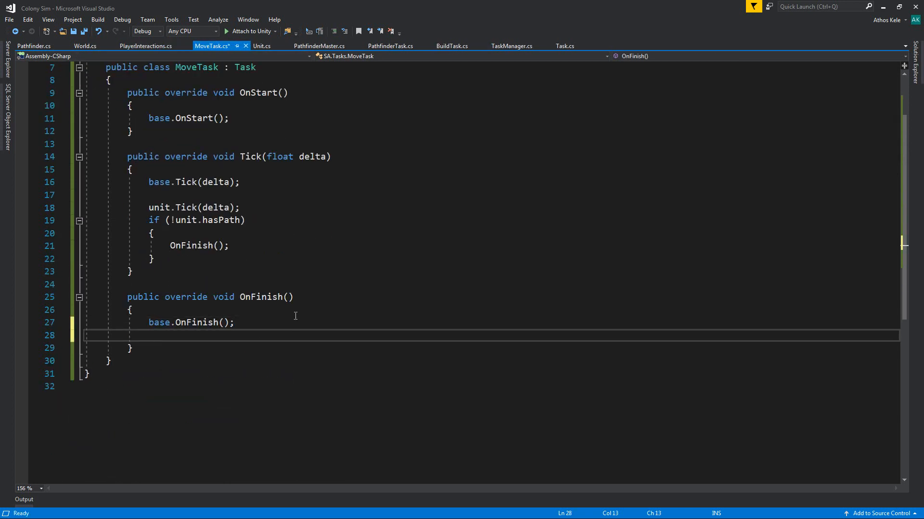
{"action": "type", "text": "if()"}
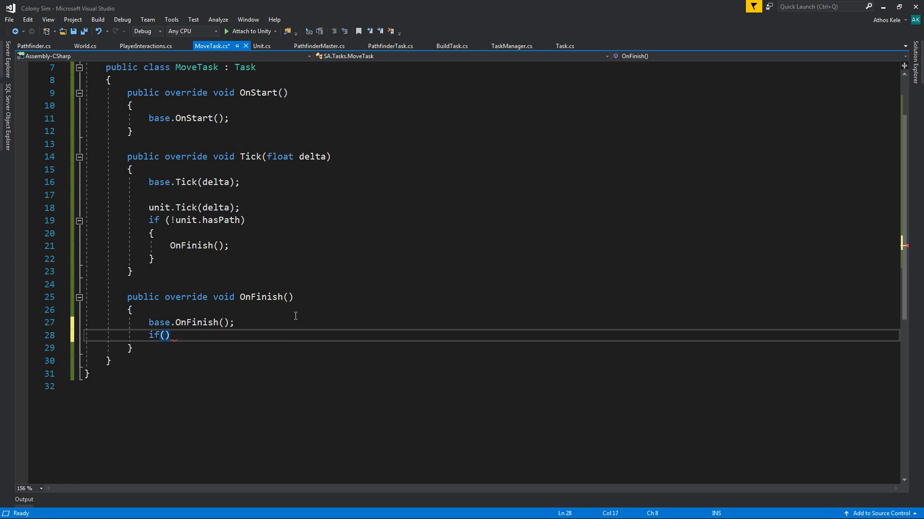
{"action": "type", "text": "unit."}
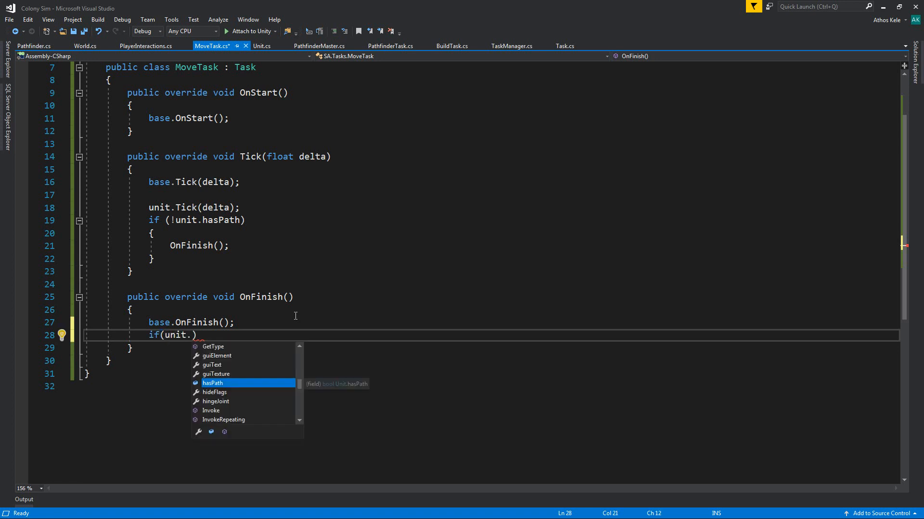
{"action": "type", "text": "targetTask != null"}
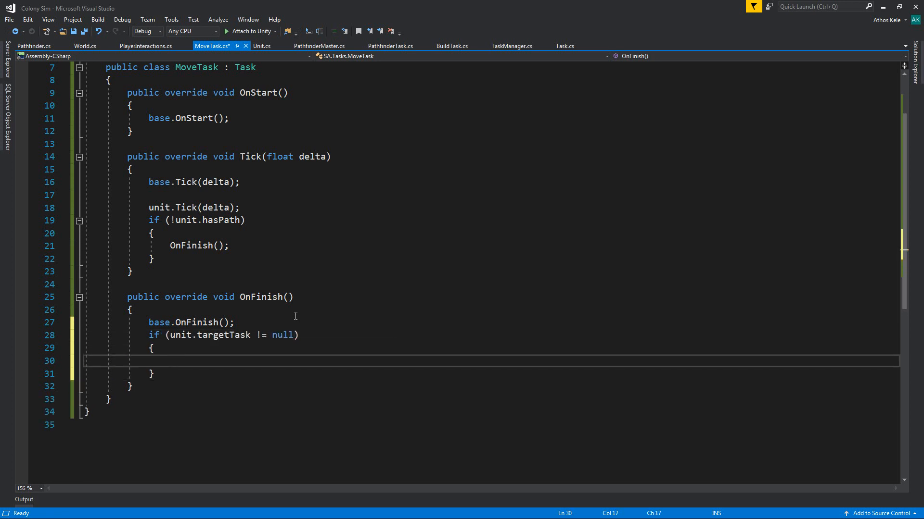
{"action": "type", "text": "TaskManager.singleton.RegisterTask"}
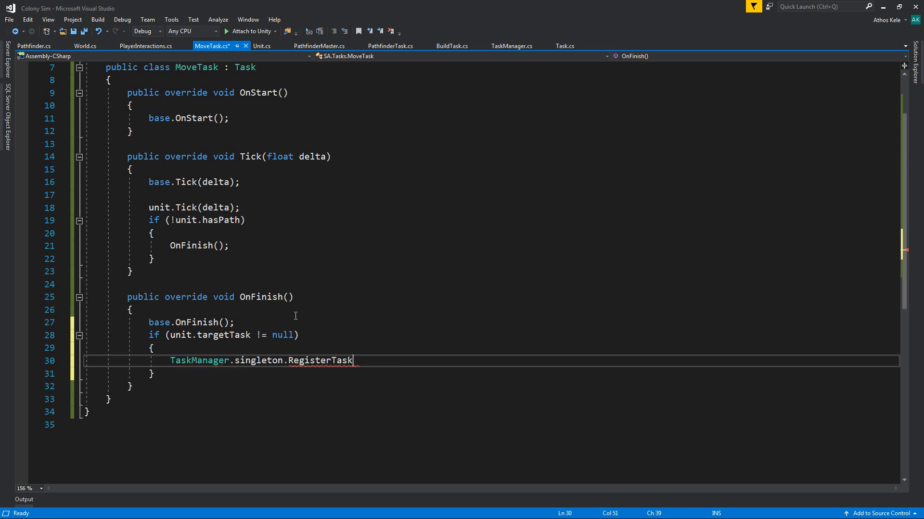
{"action": "type", "text": "(unit.targetTask"}
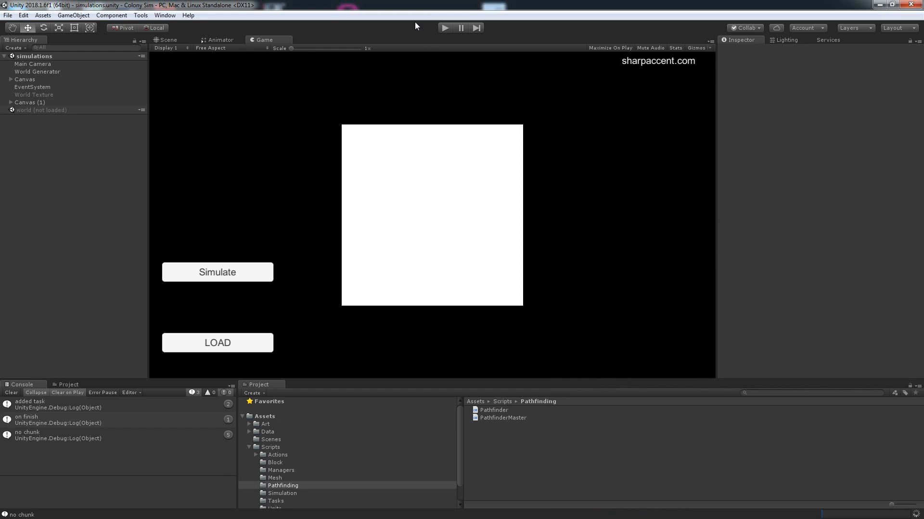
{"action": "mouse_move", "coordinate": [442, 36]}
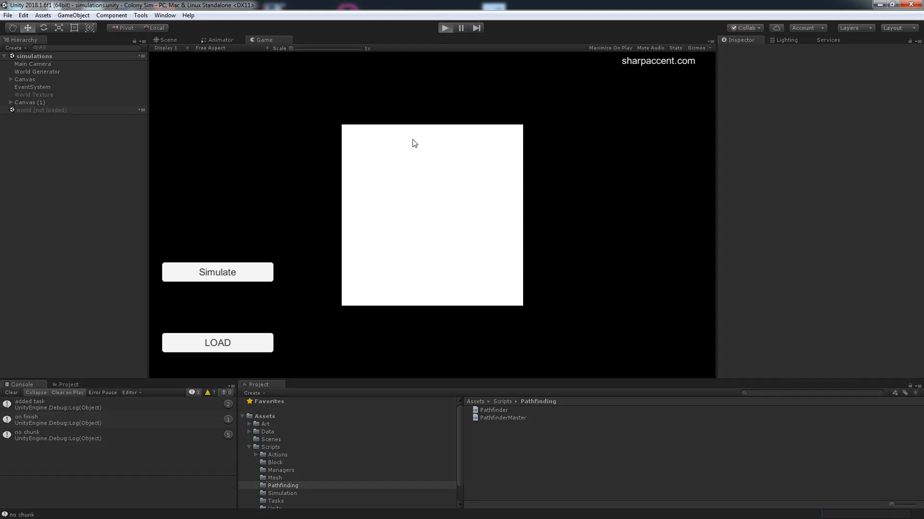
- Enter play mode and press LOAD so the blue and green terrain map appears
{"action": "left_click", "coordinate": [217, 343]}
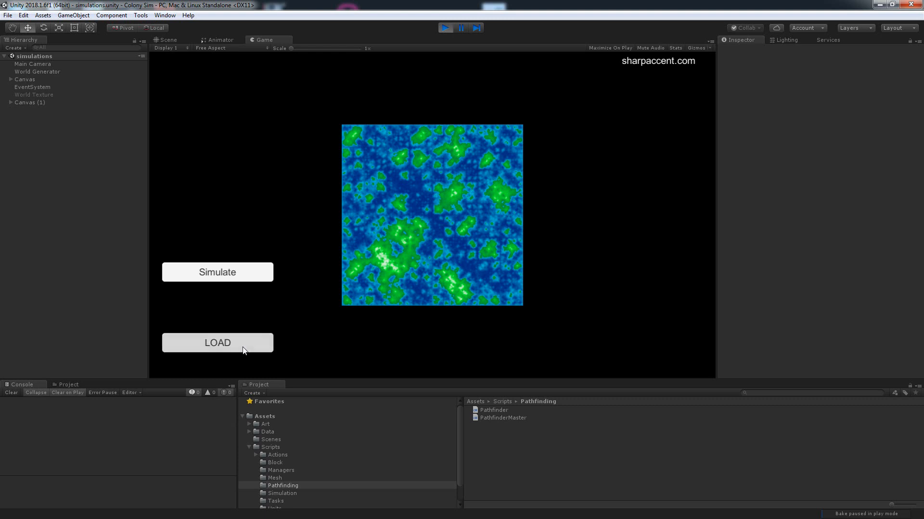
{"action": "left_click", "coordinate": [217, 343]}
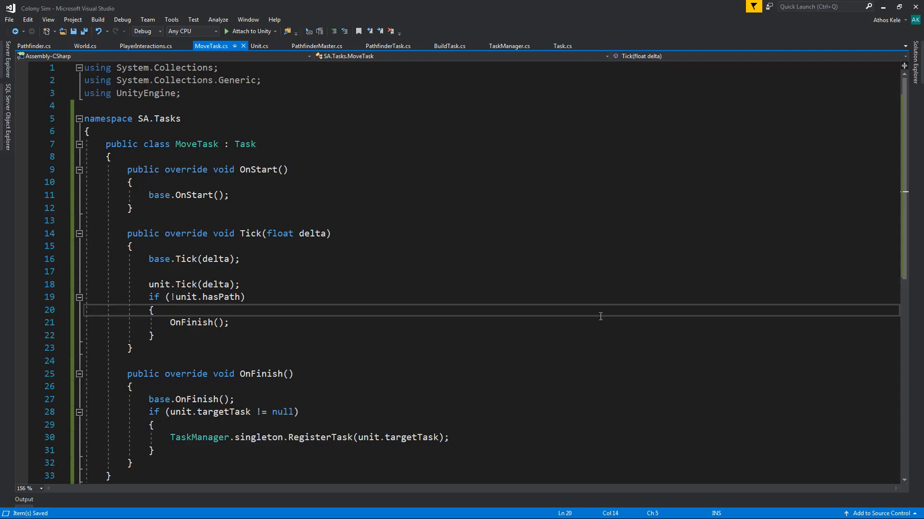
{"action": "mouse_move", "coordinate": [598, 314]}
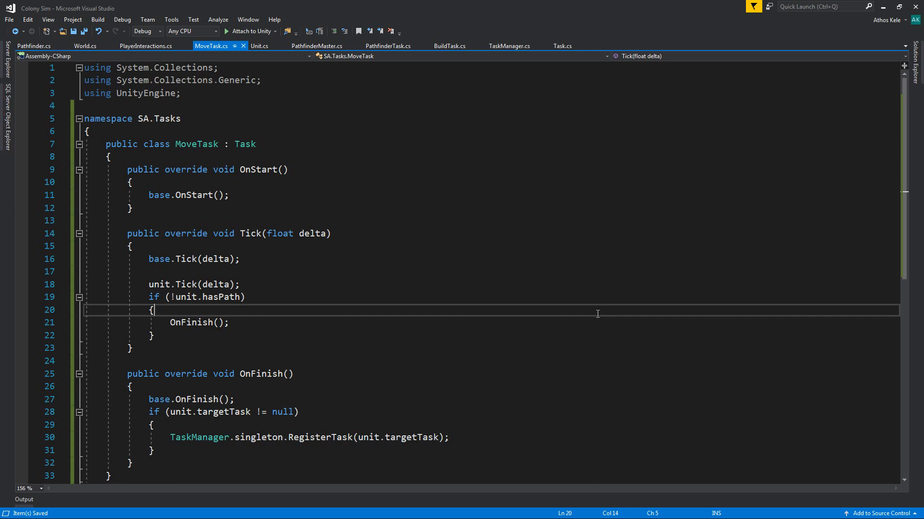
{"action": "mouse_move", "coordinate": [698, 5]}
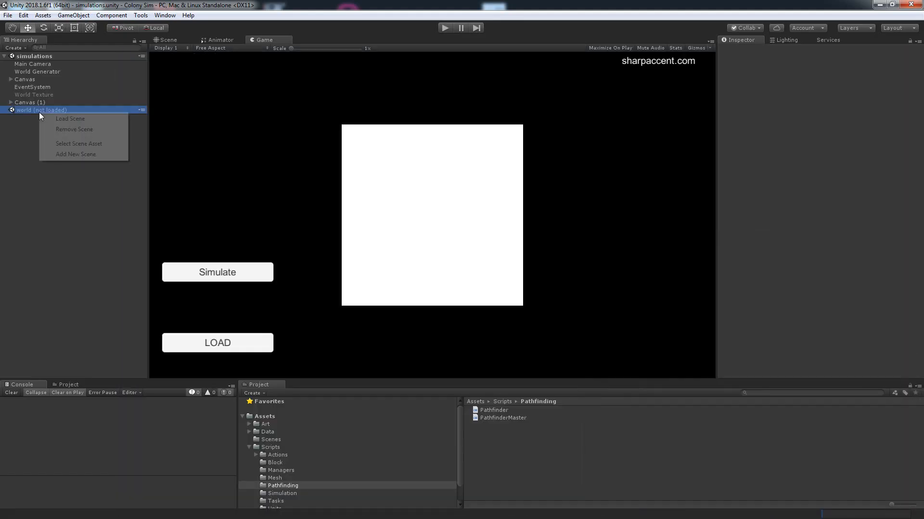
- Expand the camera holder and unload the world scene in the Hierarchy
{"action": "left_click", "coordinate": [69, 119]}
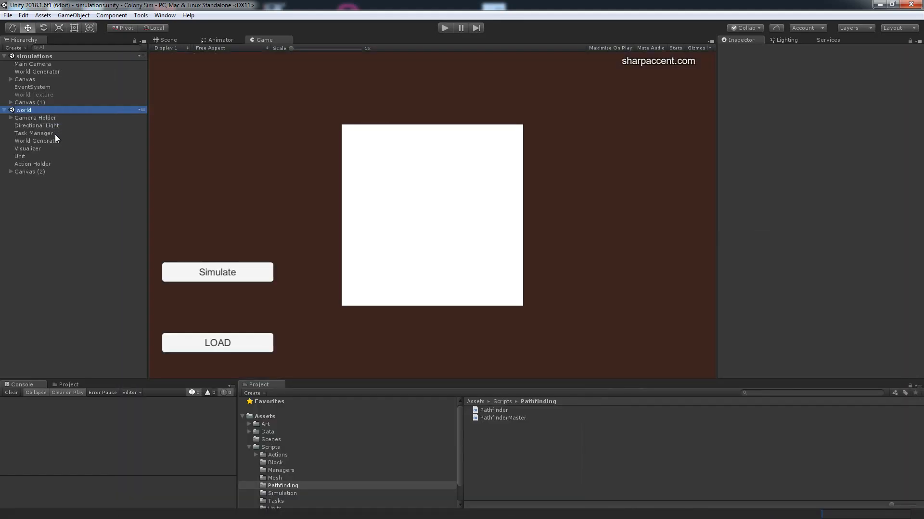
{"action": "left_click", "coordinate": [10, 117]}
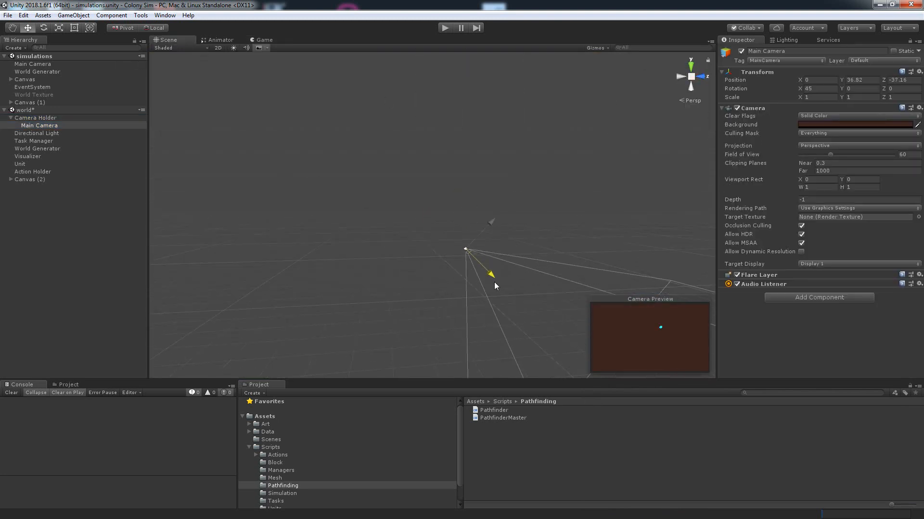
{"action": "left_click", "coordinate": [21, 110]}
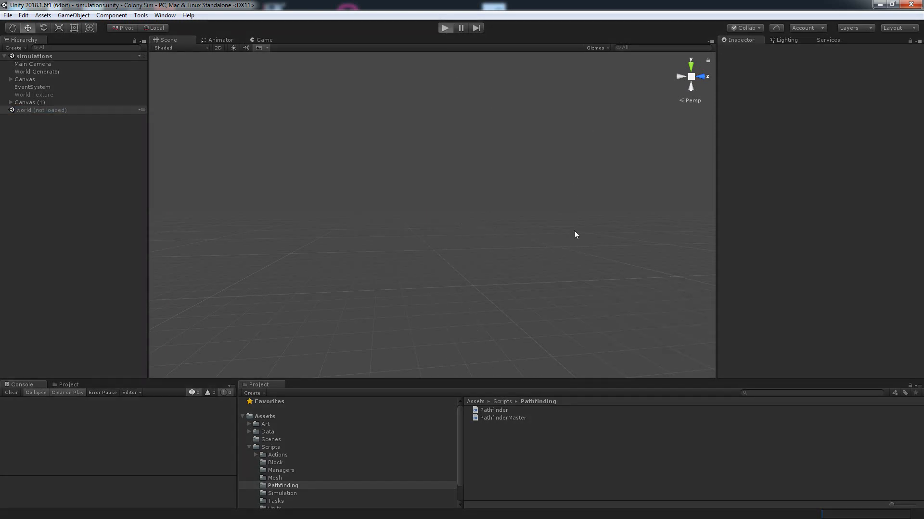
- Run the simulation, load the voxel world, click a terrain block, then select Main Camera
{"action": "left_click", "coordinate": [445, 26]}
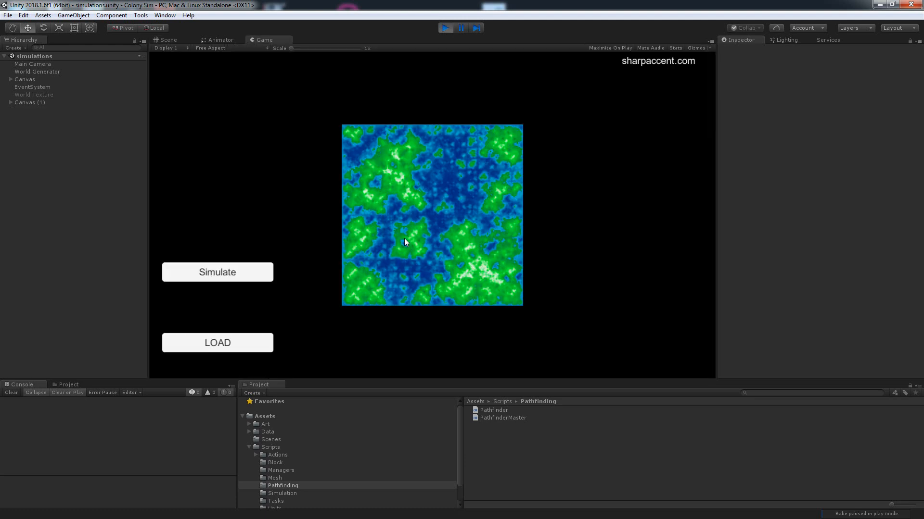
{"action": "left_click", "coordinate": [218, 272]}
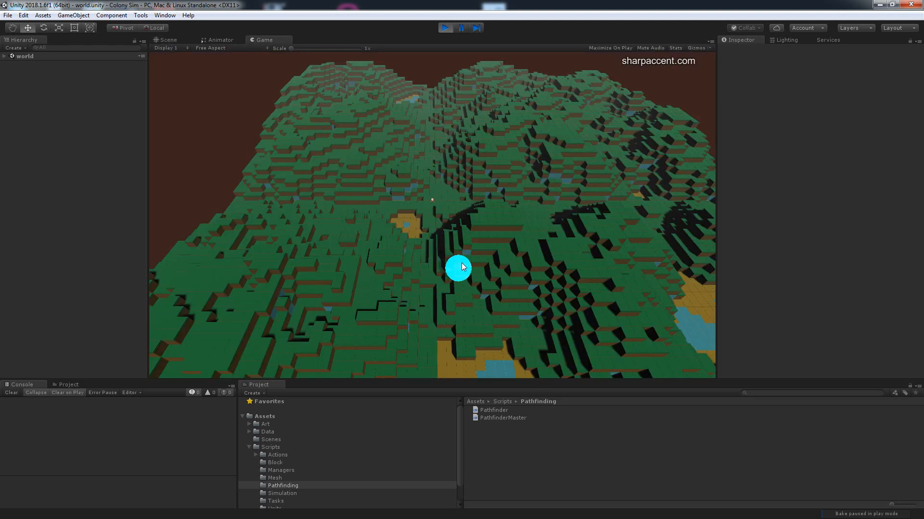
{"action": "left_click", "coordinate": [6, 55]}
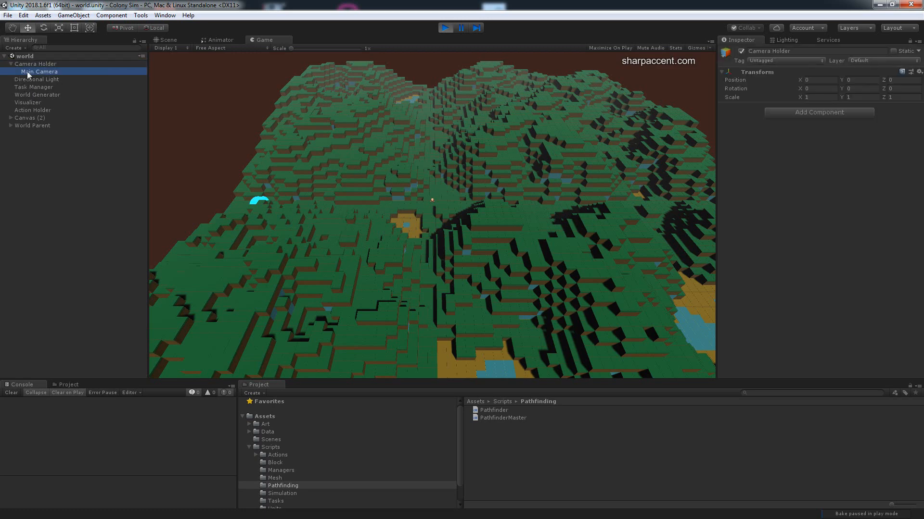
{"action": "left_click", "coordinate": [39, 72]}
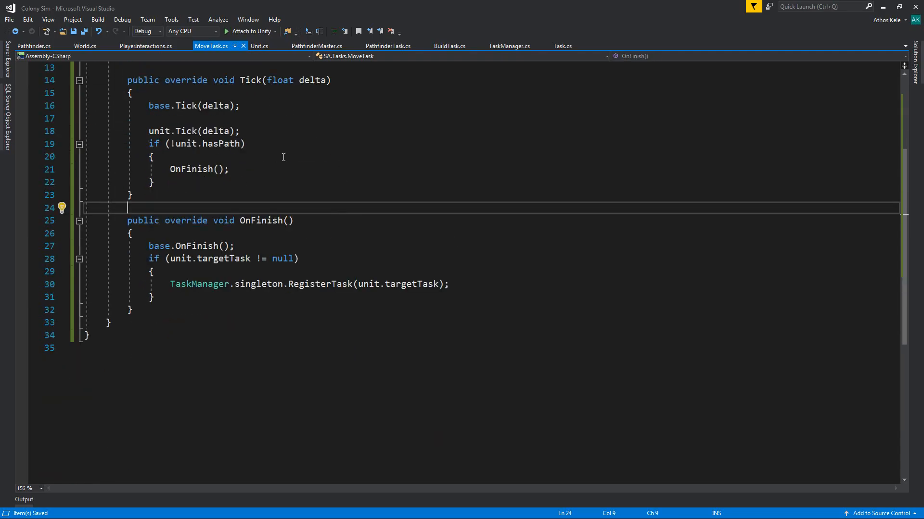
{"action": "mouse_move", "coordinate": [251, 125]}
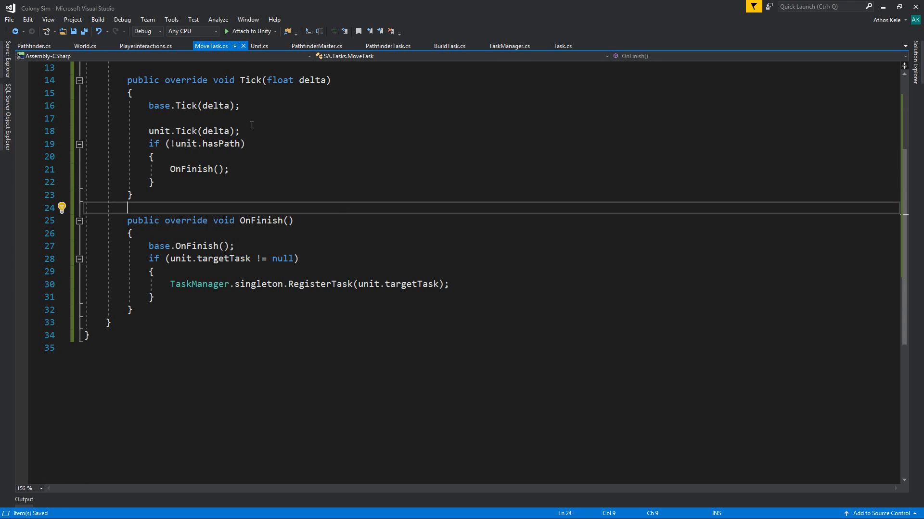
{"action": "mouse_move", "coordinate": [265, 131]}
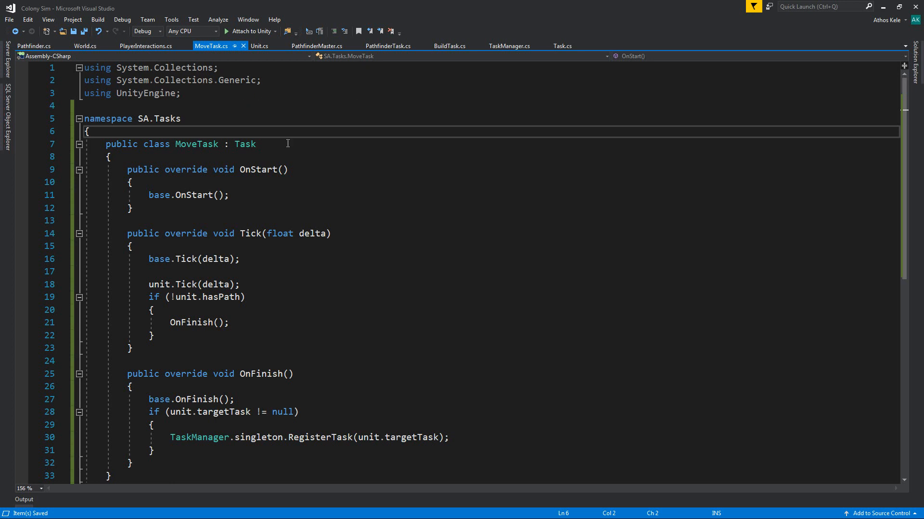
- After this.path = path; in LoadPath, add this.path.RemoveAt(this.path.Count-1)
{"action": "double_click", "coordinate": [246, 145]}
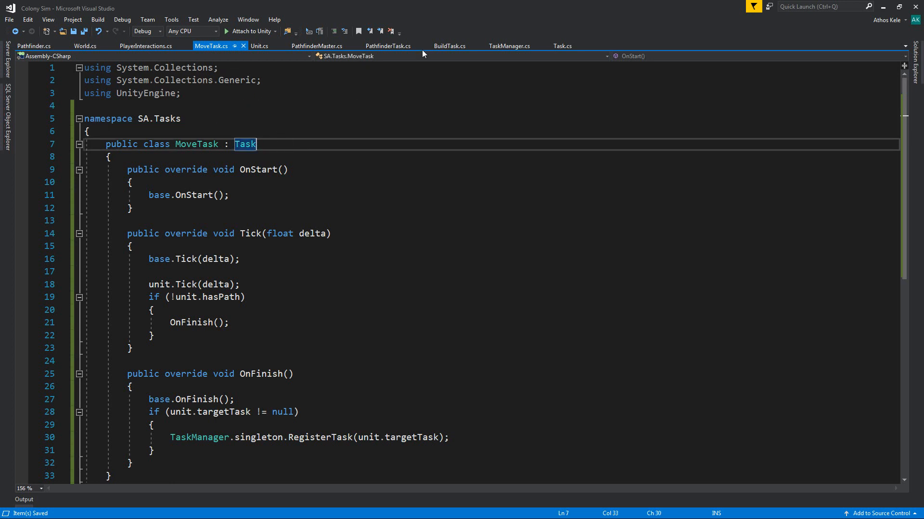
{"action": "left_click", "coordinate": [260, 45]}
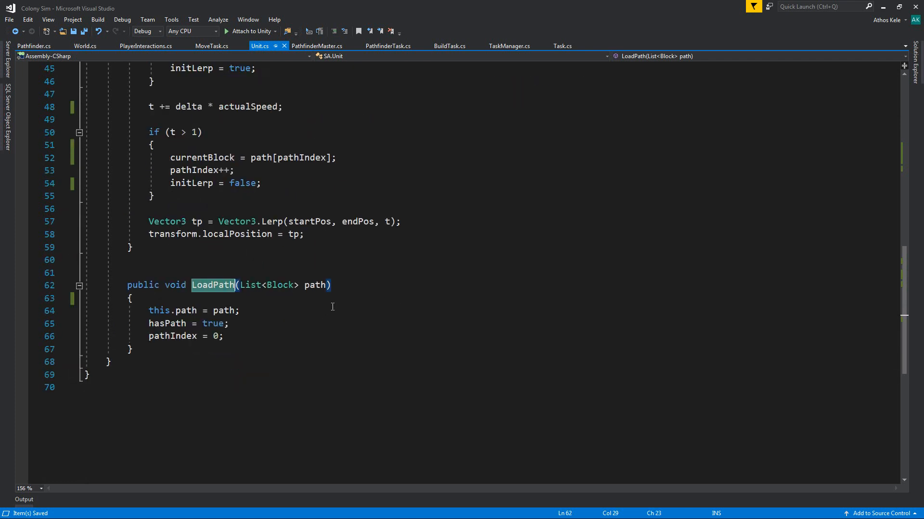
{"action": "left_click", "coordinate": [270, 310]}
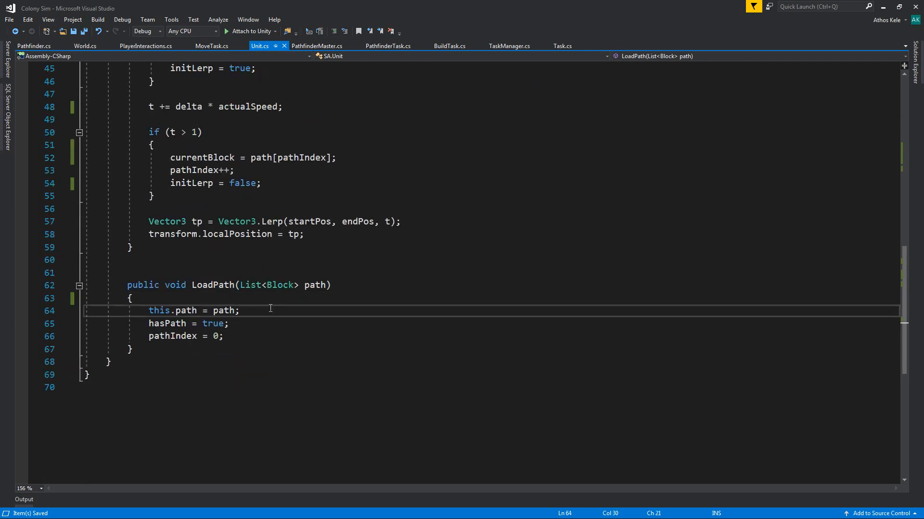
{"action": "key", "text": "Enter"}
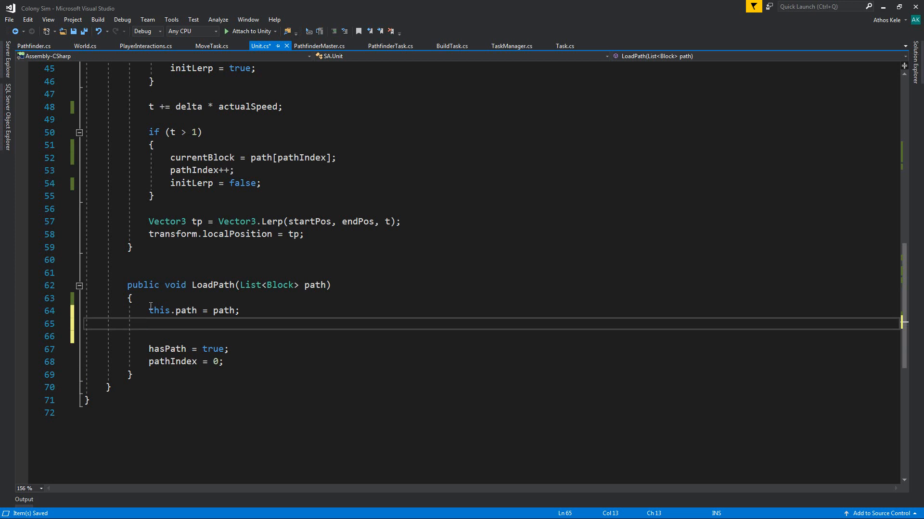
{"action": "type", "text": "this.p"}
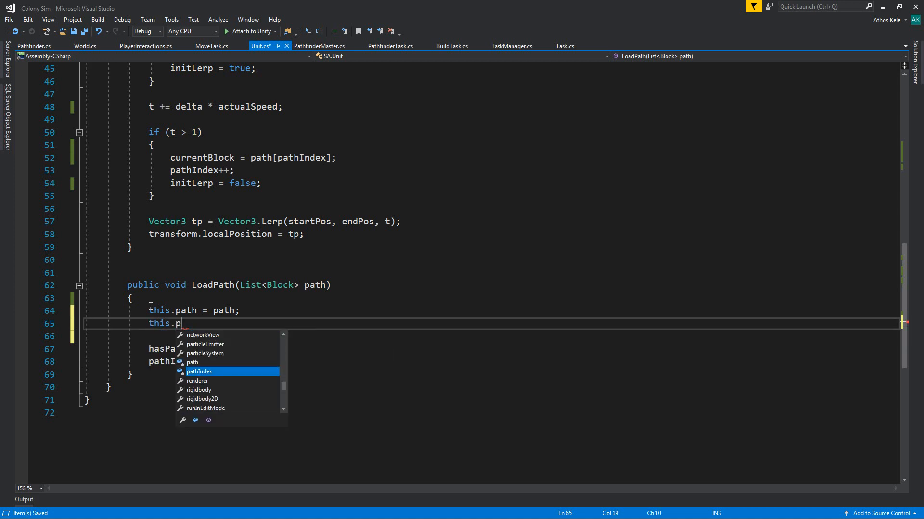
{"action": "type", "text": "ath.removeAt(this.p"}
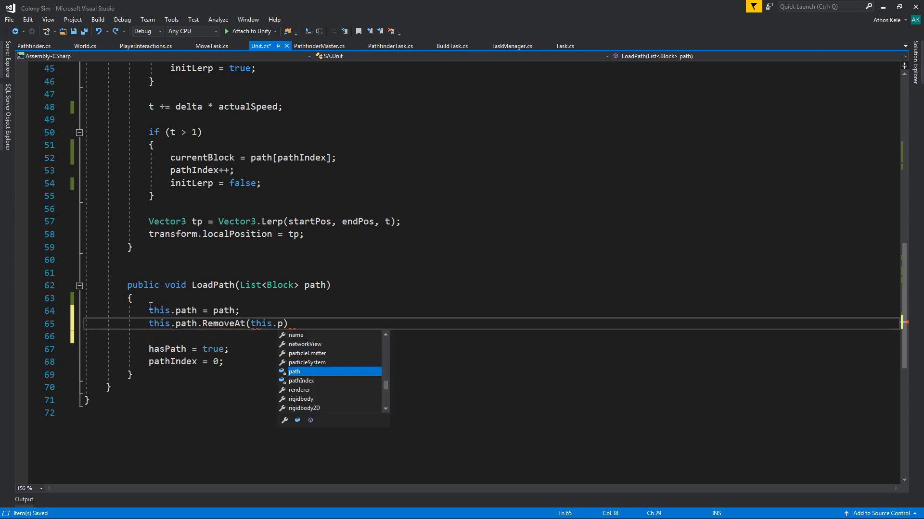
{"action": "type", "text": "ath.Count-"}
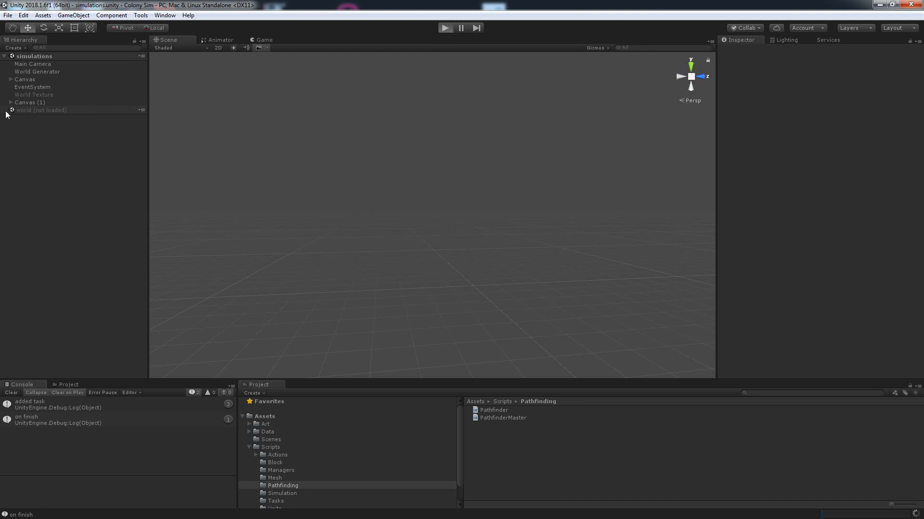
- Start play mode, load the voxel world and select the Main Camera for a close-up view
{"action": "left_click", "coordinate": [445, 27]}
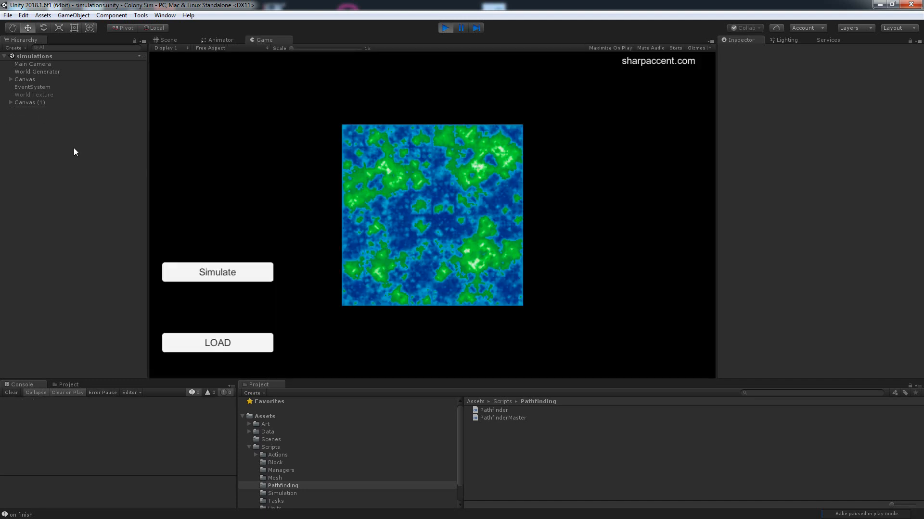
{"action": "left_click", "coordinate": [29, 102]}
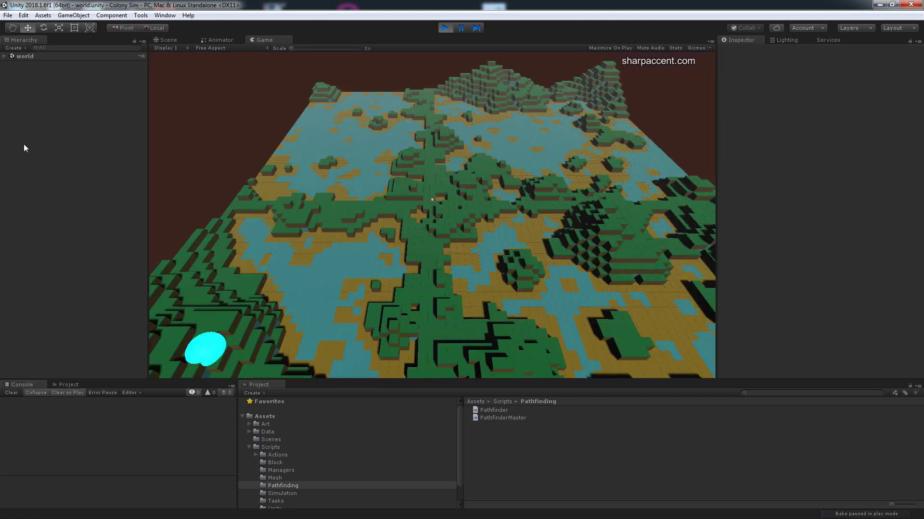
{"action": "left_click", "coordinate": [6, 56]}
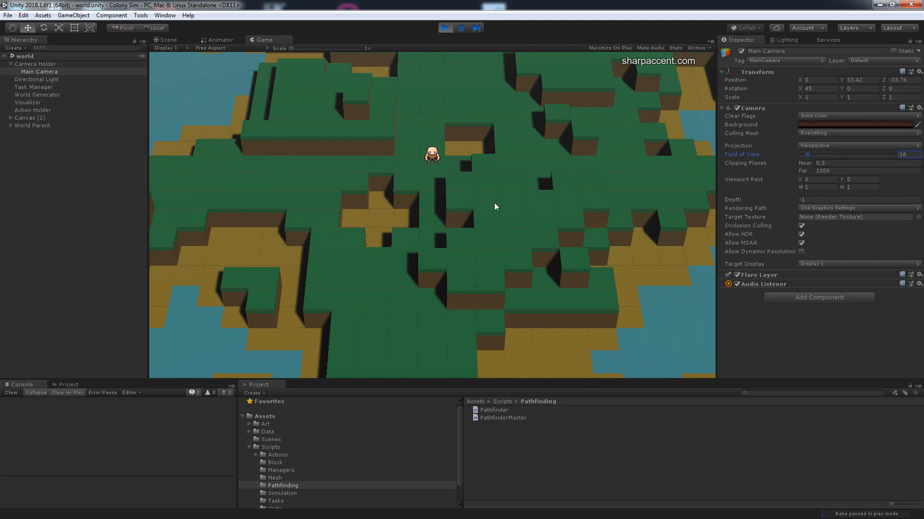
{"action": "mouse_move", "coordinate": [536, 204]}
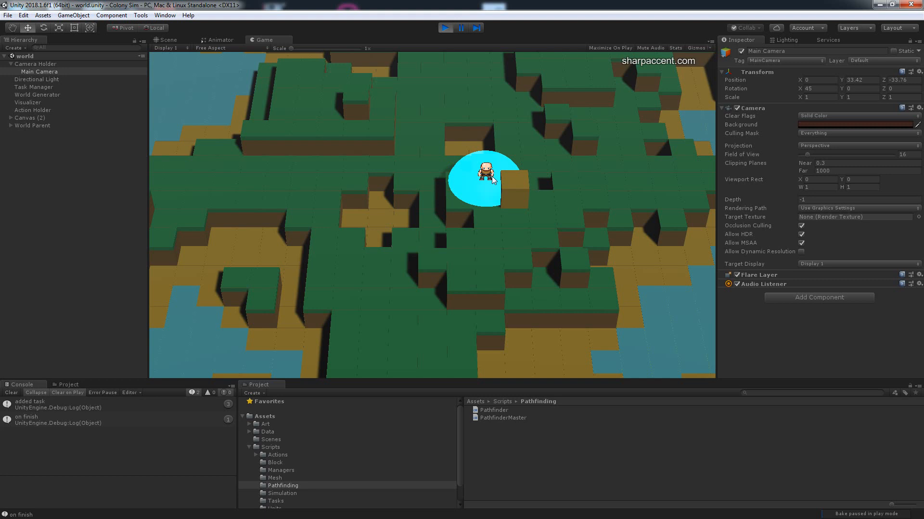
{"action": "mouse_move", "coordinate": [492, 184]}
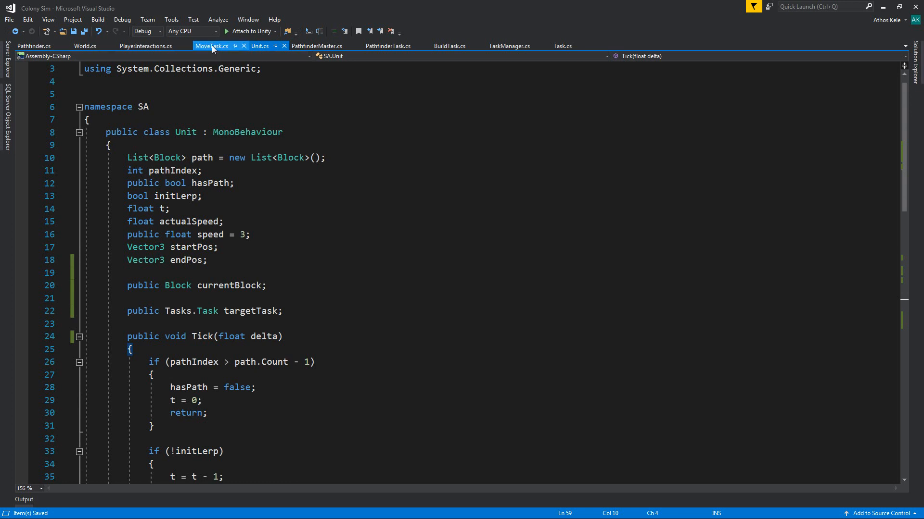
- Switch to BuildTask.cs and scroll through its Tick and OnFinish methods
{"action": "left_click", "coordinate": [563, 45]}
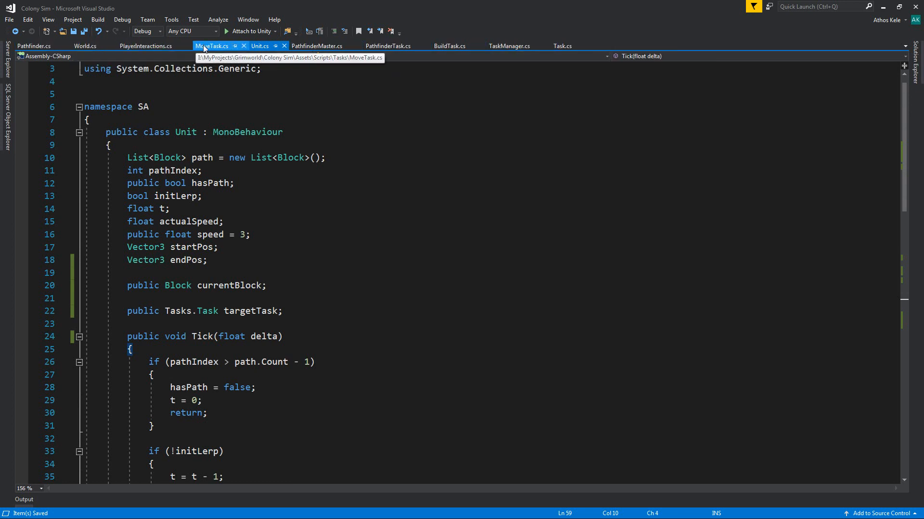
{"action": "left_click", "coordinate": [390, 45]}
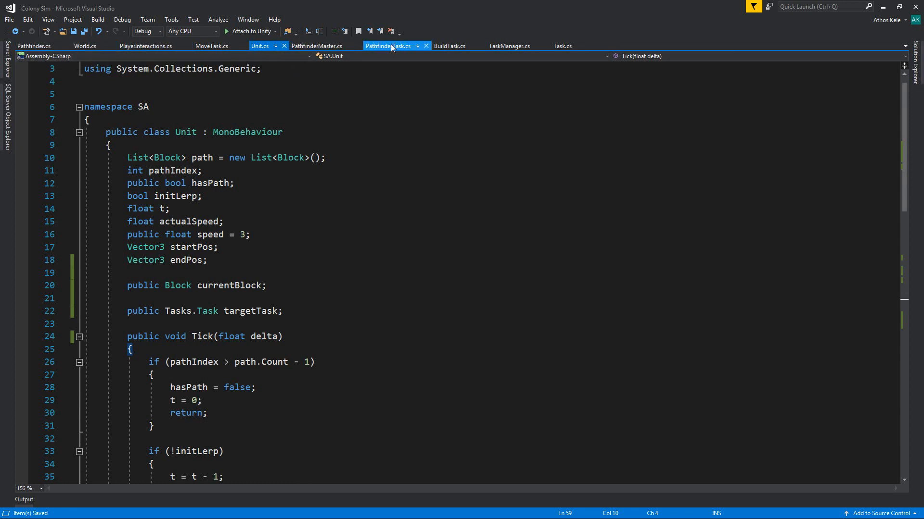
{"action": "left_click", "coordinate": [450, 45]}
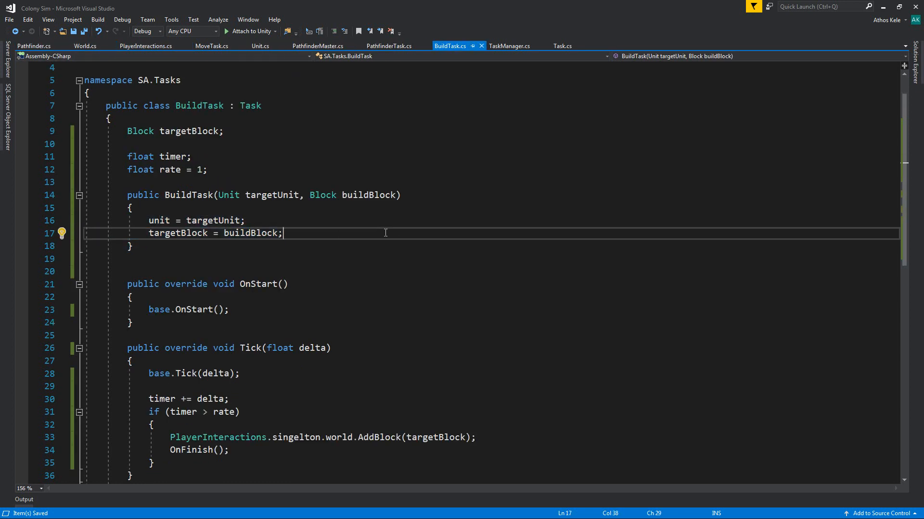
{"action": "scroll", "scroll_direction": "down", "scroll_amount": 3}
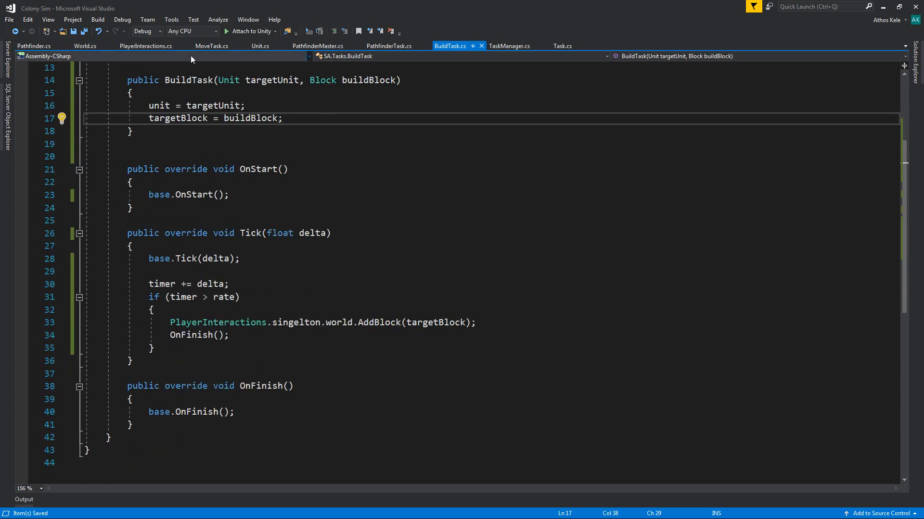
{"action": "mouse_move", "coordinate": [882, 6]}
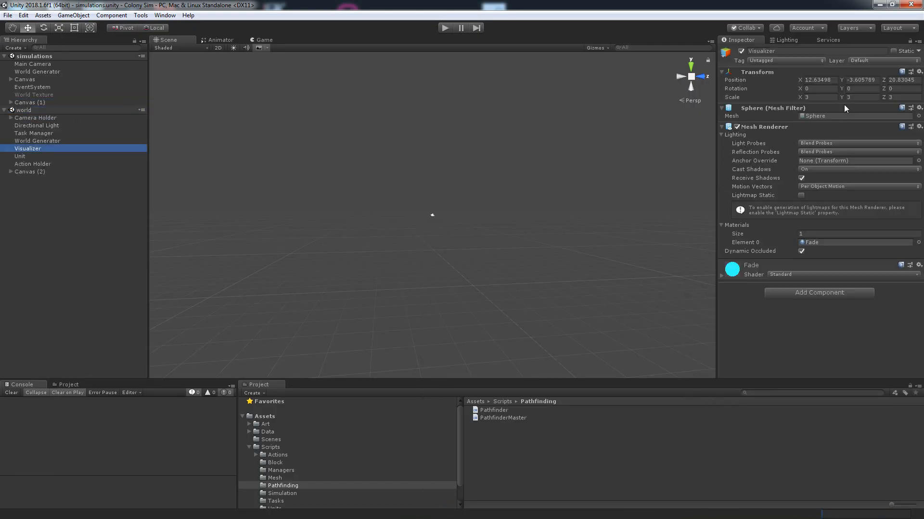
- Give the Fade material a translucent dark albedo and enable its Emission
{"action": "left_click", "coordinate": [818, 97]}
{"action": "type", "text": "0.5"}
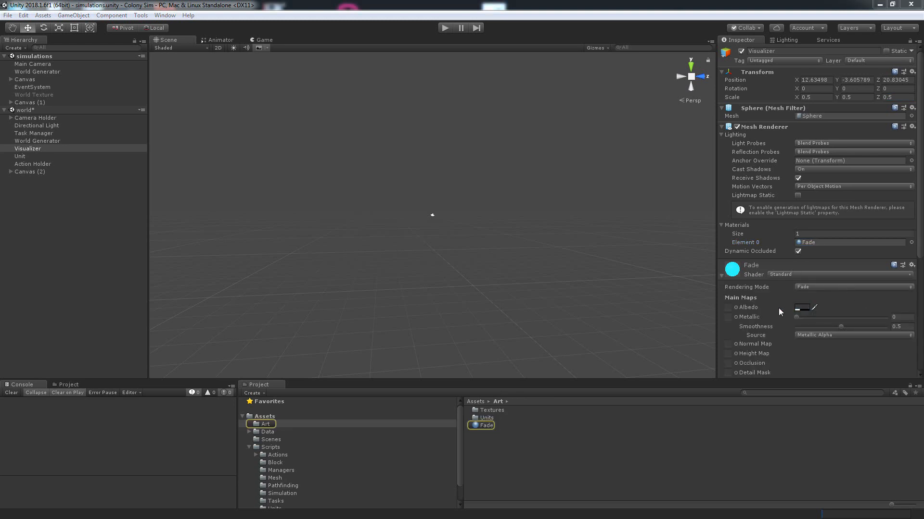
{"action": "left_click", "coordinate": [800, 308]}
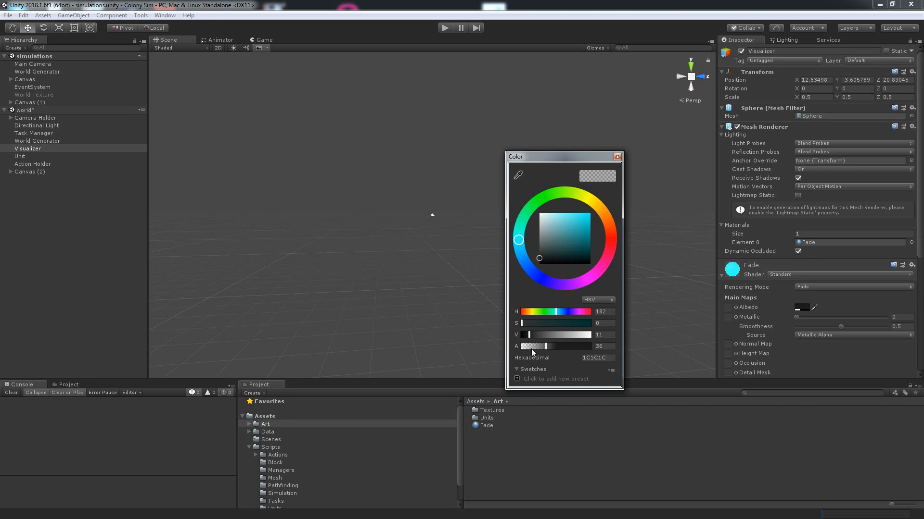
{"action": "left_click", "coordinate": [618, 156]}
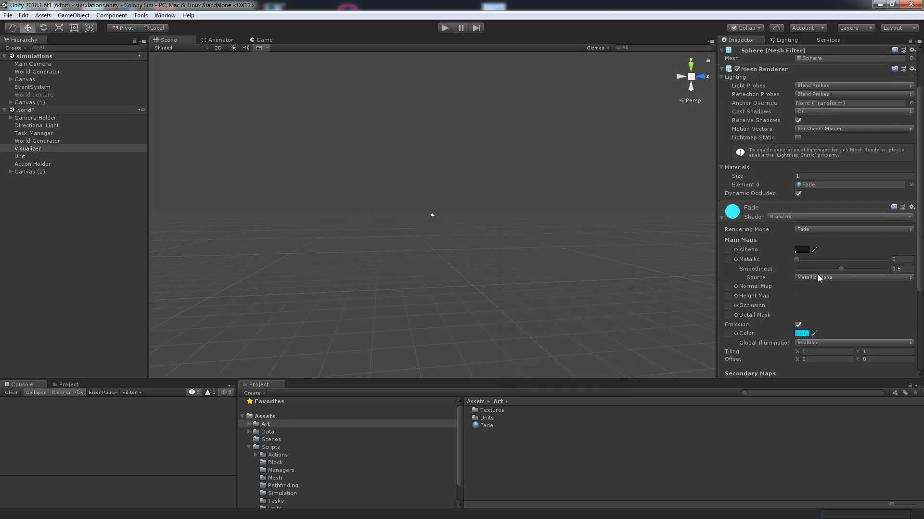
{"action": "left_click", "coordinate": [800, 333]}
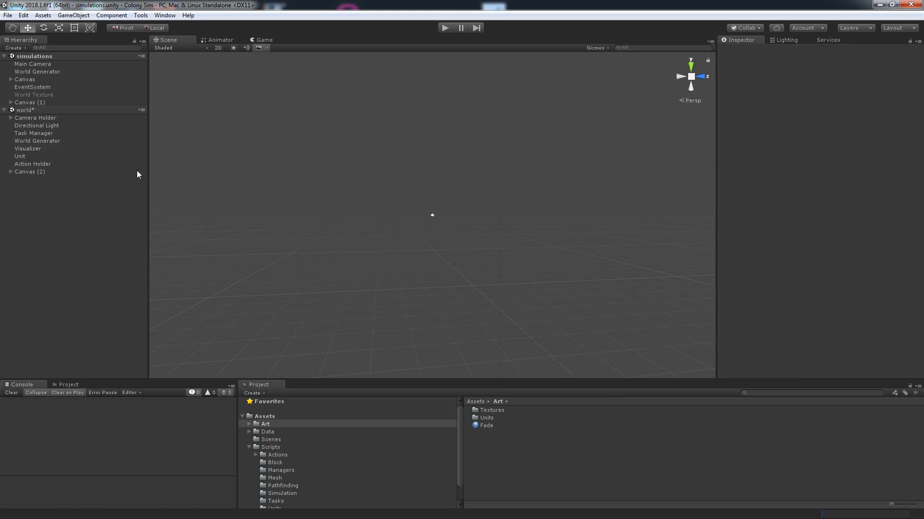
- Unload the world scene from the Hierarchy, then check in play mode that LOAD still brings up the world
{"action": "right_click", "coordinate": [21, 109]}
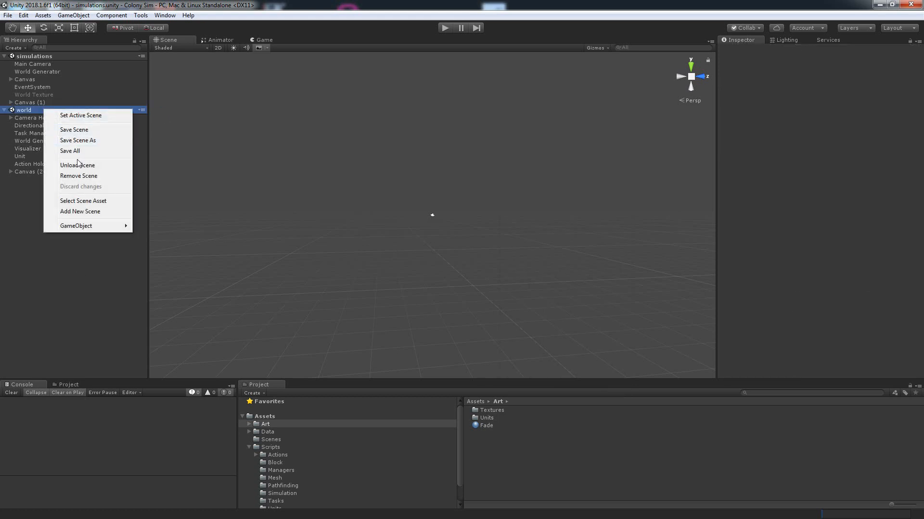
{"action": "left_click", "coordinate": [77, 165]}
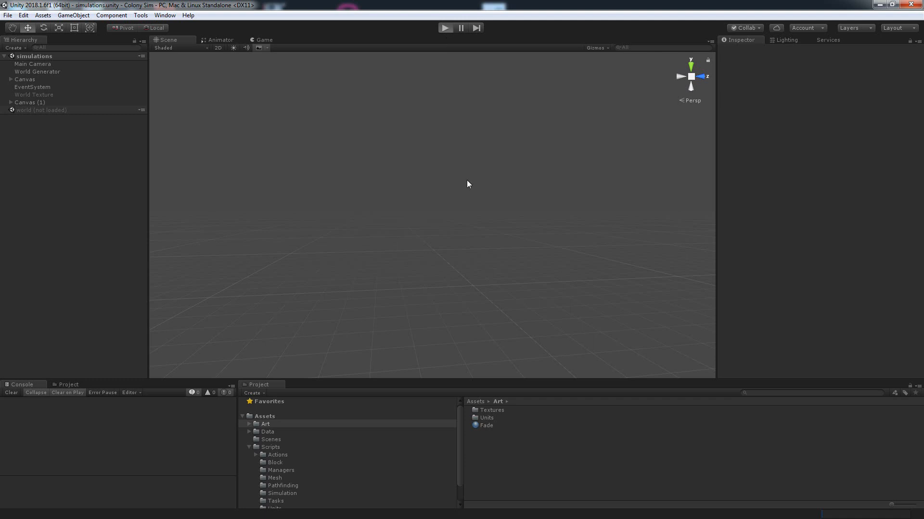
{"action": "left_click", "coordinate": [446, 27]}
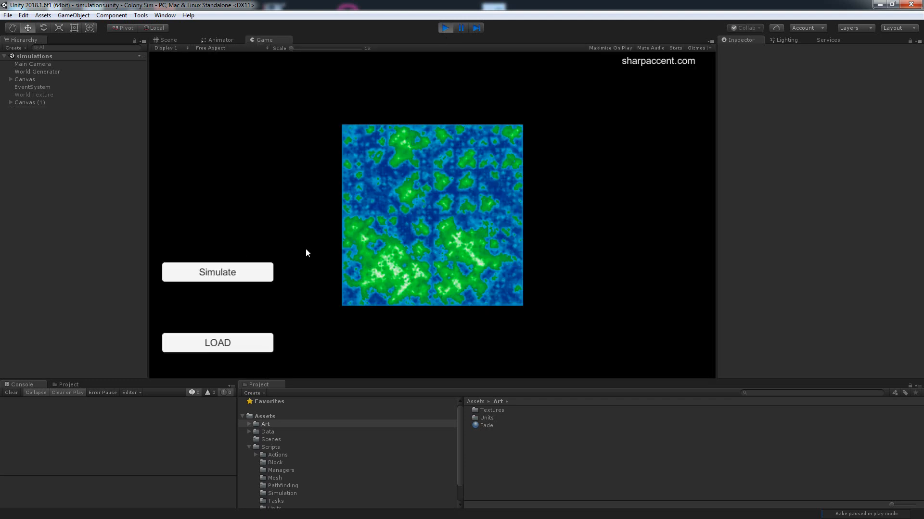
{"action": "left_click", "coordinate": [218, 272]}
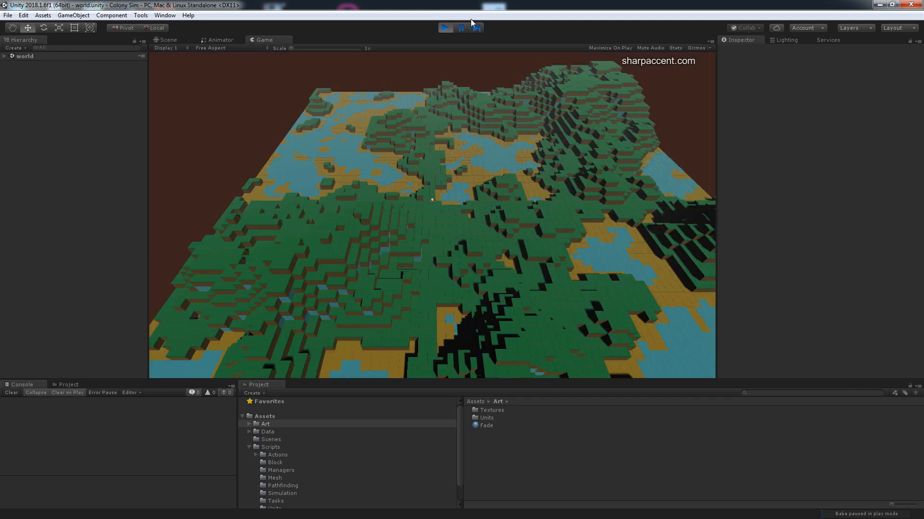
{"action": "right_click", "coordinate": [29, 109]}
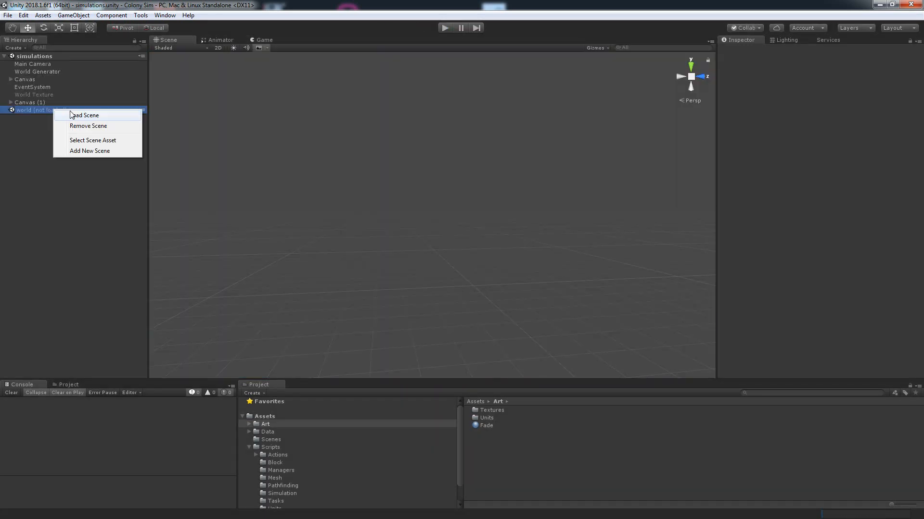
{"action": "left_click", "coordinate": [85, 115]}
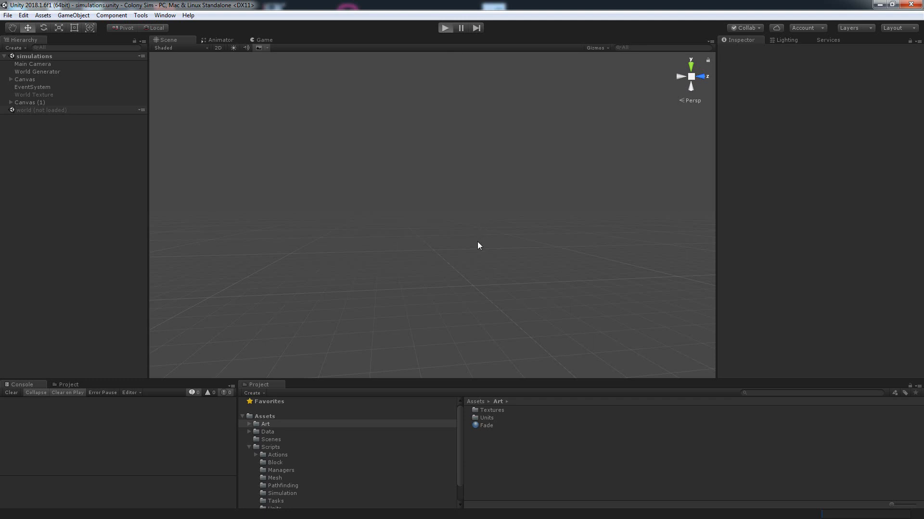
- Run play mode, click a terrain block so the unit builds there, inspect the Visualizer object, then stop
{"action": "left_click", "coordinate": [445, 27]}
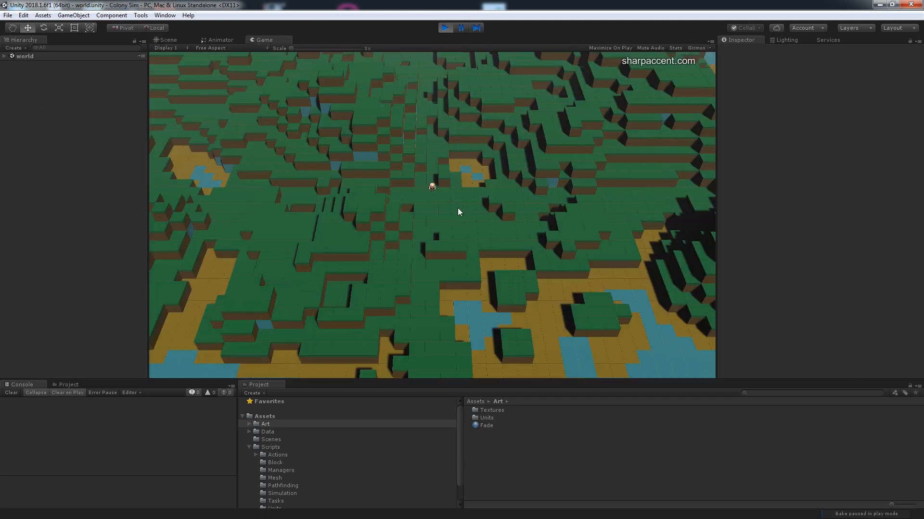
{"action": "left_click", "coordinate": [463, 327]}
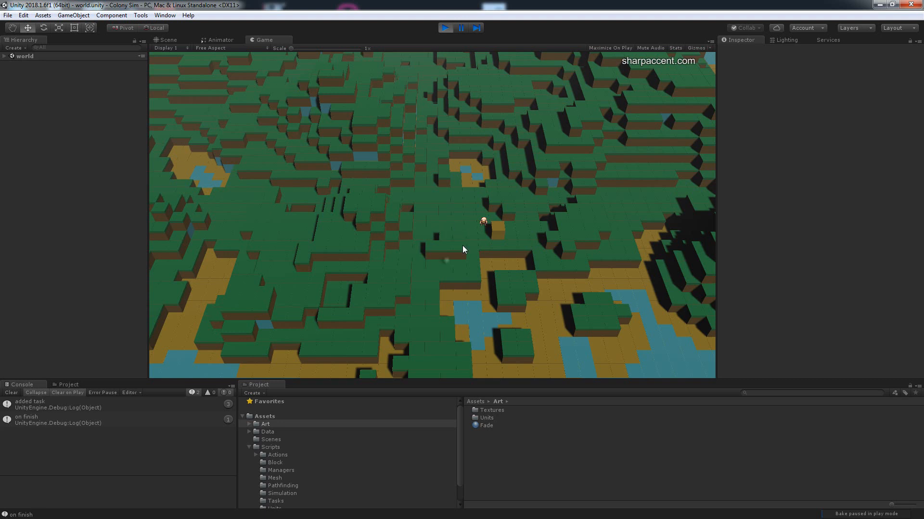
{"action": "mouse_move", "coordinate": [508, 229]}
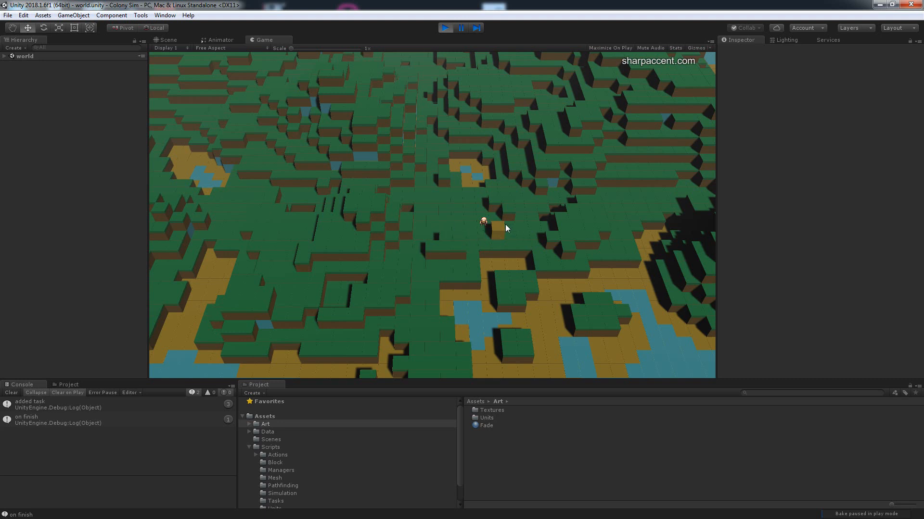
{"action": "mouse_move", "coordinate": [511, 229]}
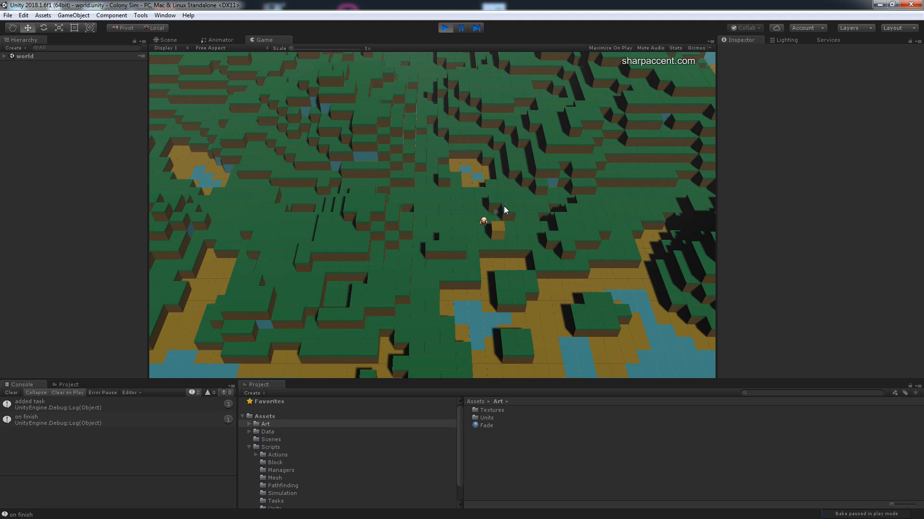
{"action": "mouse_move", "coordinate": [450, 233]}
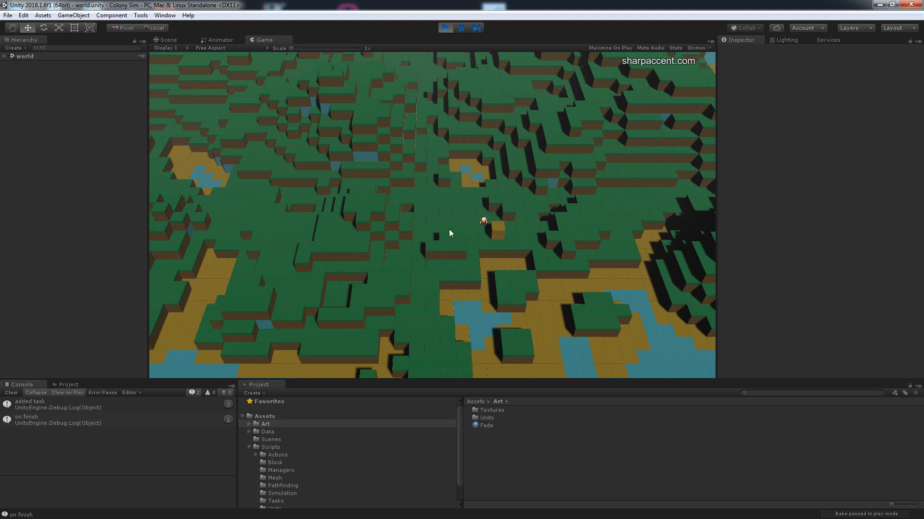
{"action": "left_click", "coordinate": [6, 56]}
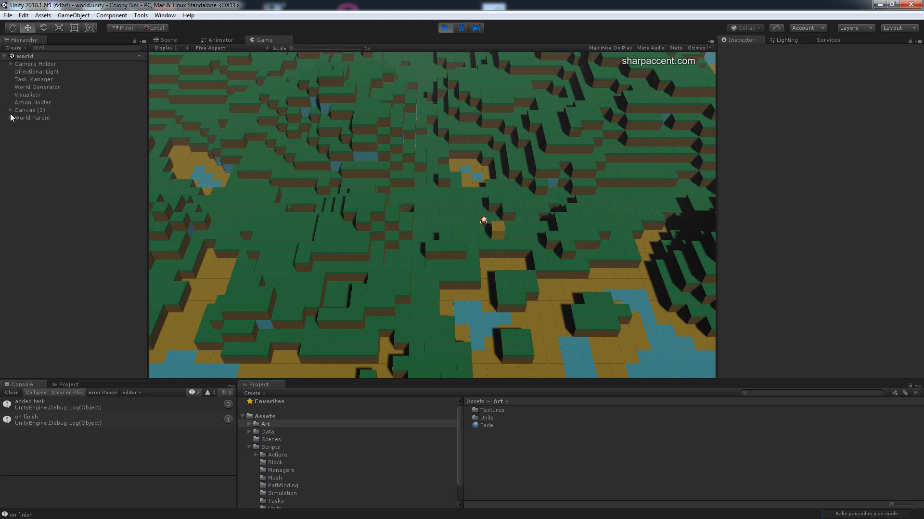
{"action": "left_click", "coordinate": [27, 95]}
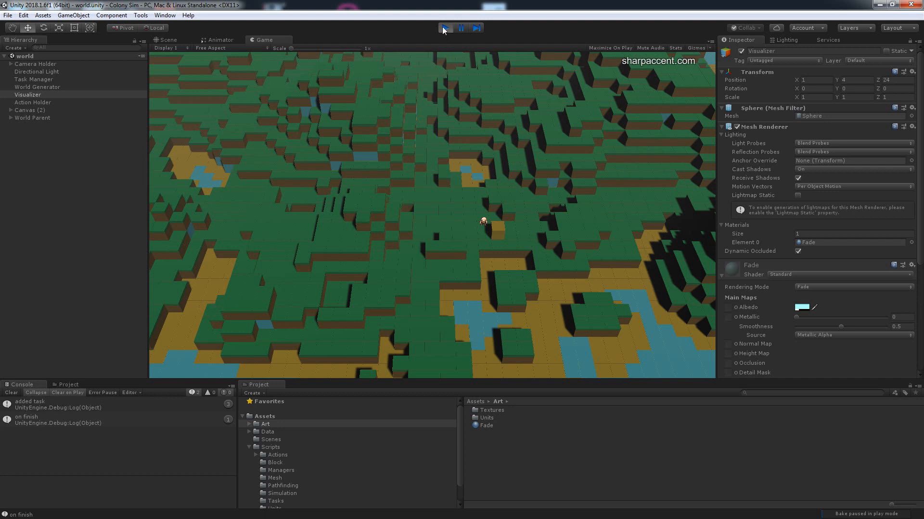
{"action": "left_click", "coordinate": [445, 27]}
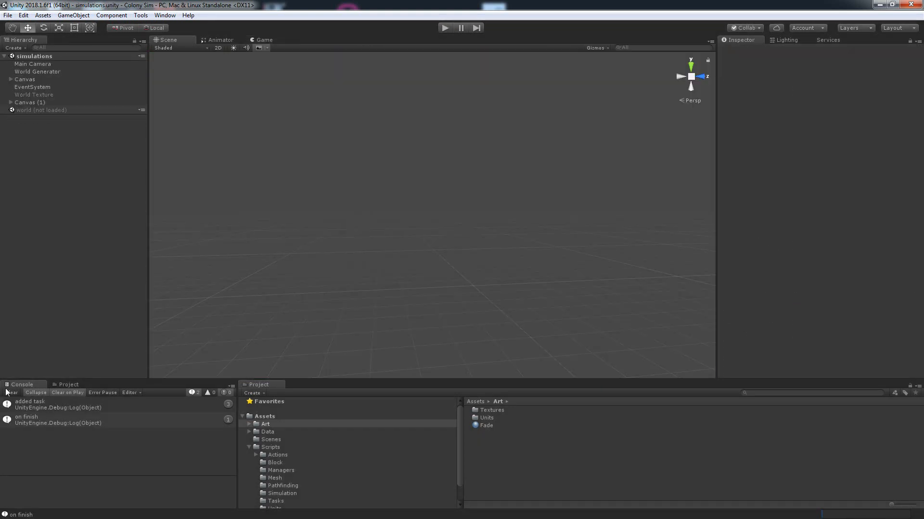
- Clear the Console, run play mode again for another build test, then stop
{"action": "left_click", "coordinate": [10, 393]}
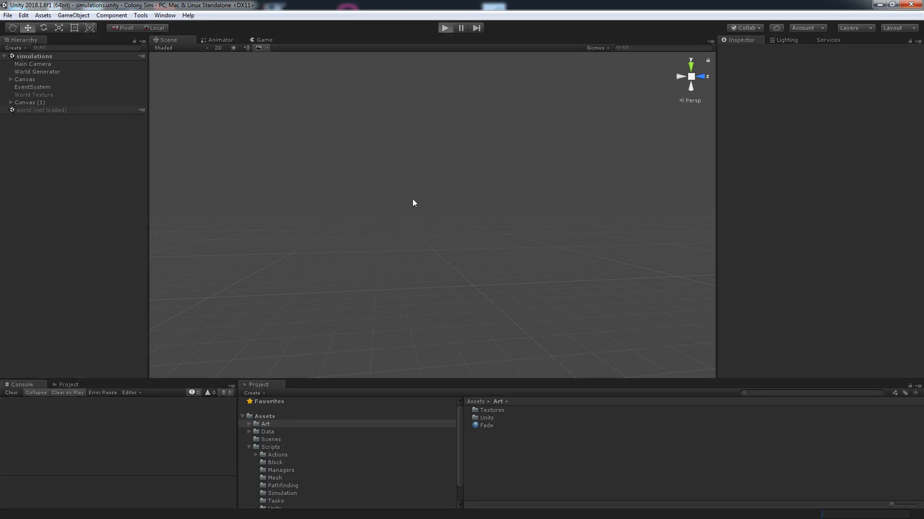
{"action": "mouse_move", "coordinate": [314, 314]}
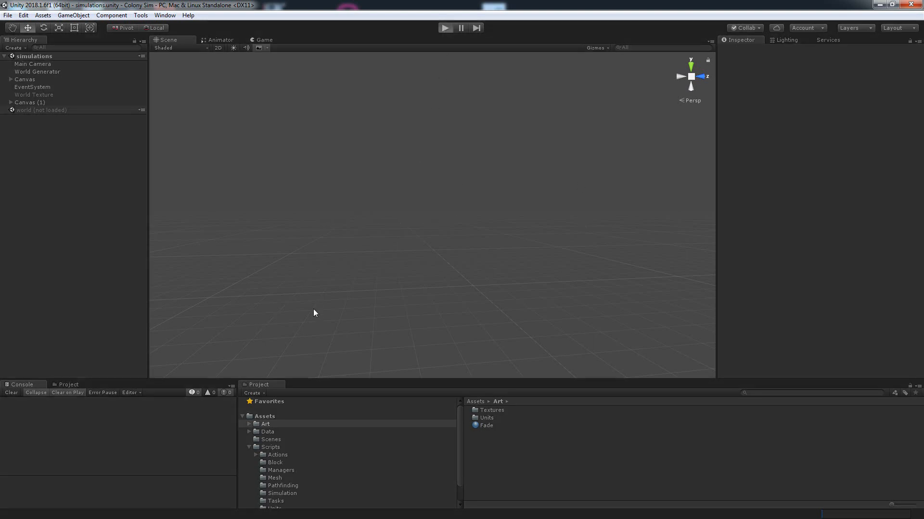
{"action": "left_click", "coordinate": [445, 27]}
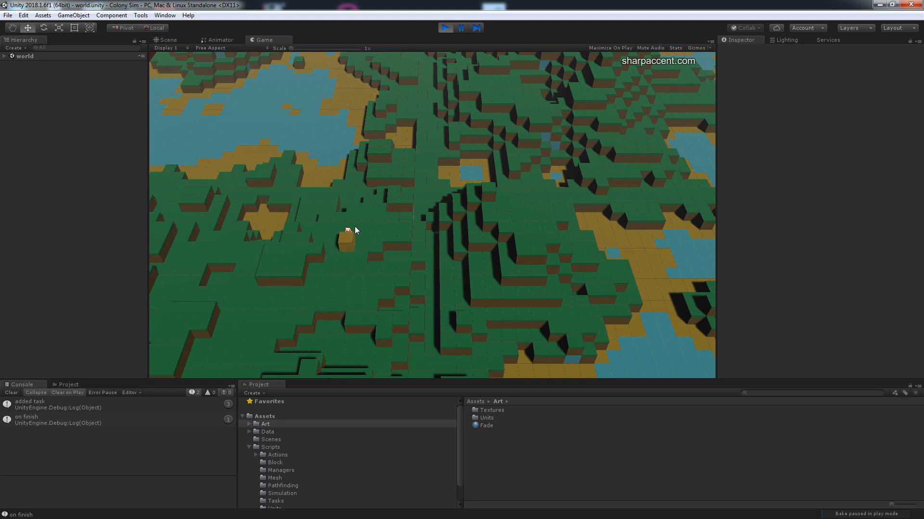
{"action": "mouse_move", "coordinate": [349, 141]}
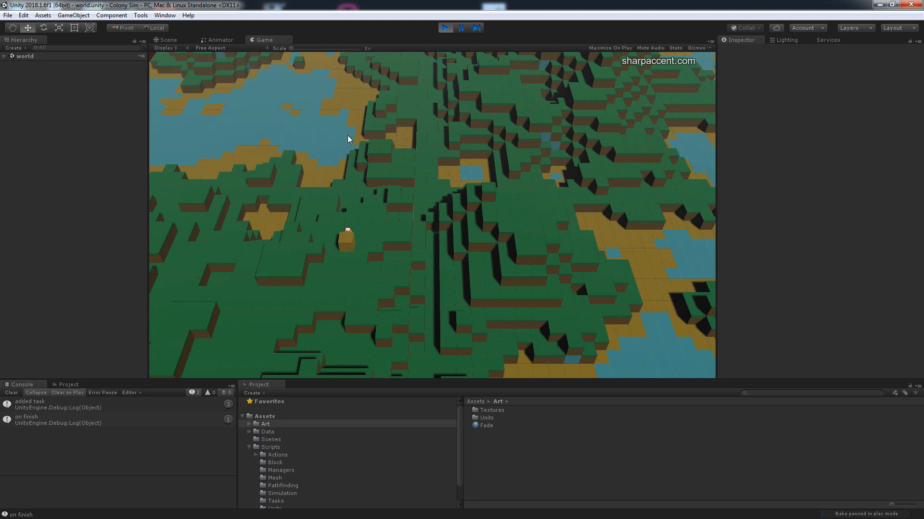
{"action": "mouse_move", "coordinate": [385, 166]}
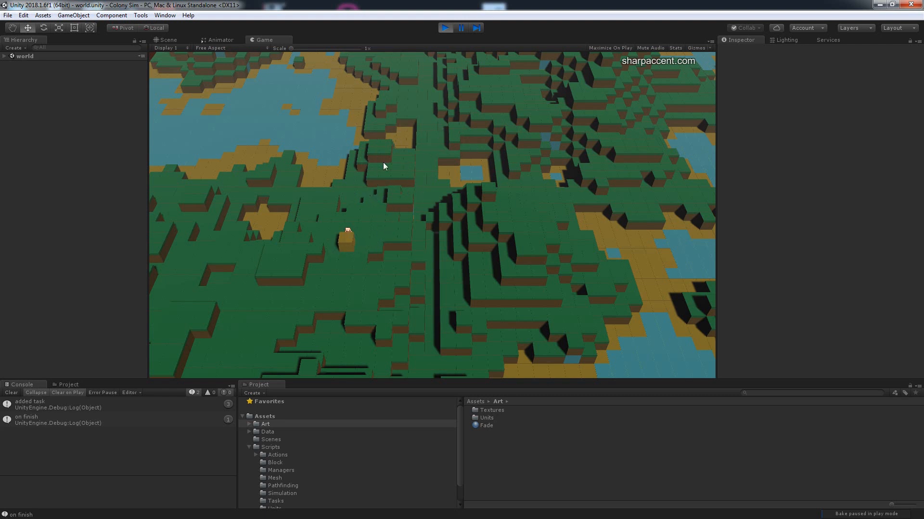
{"action": "mouse_move", "coordinate": [390, 163]}
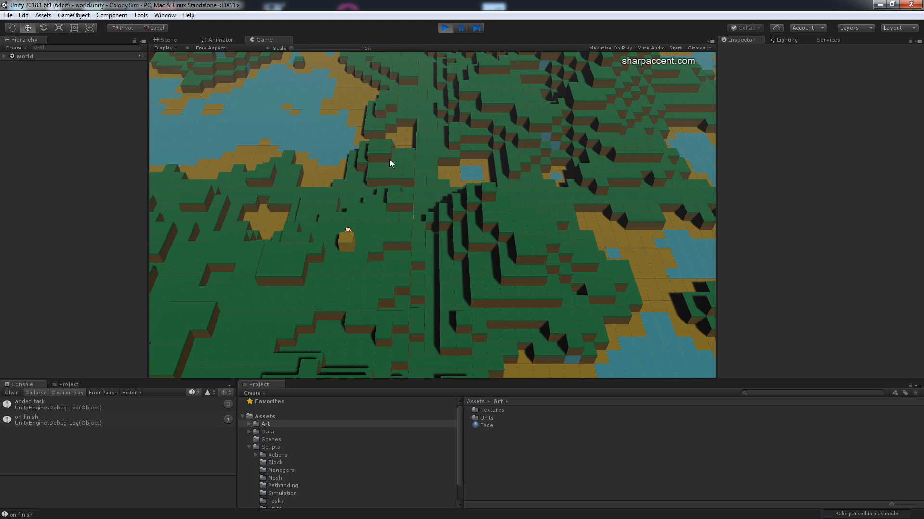
{"action": "mouse_move", "coordinate": [408, 209]}
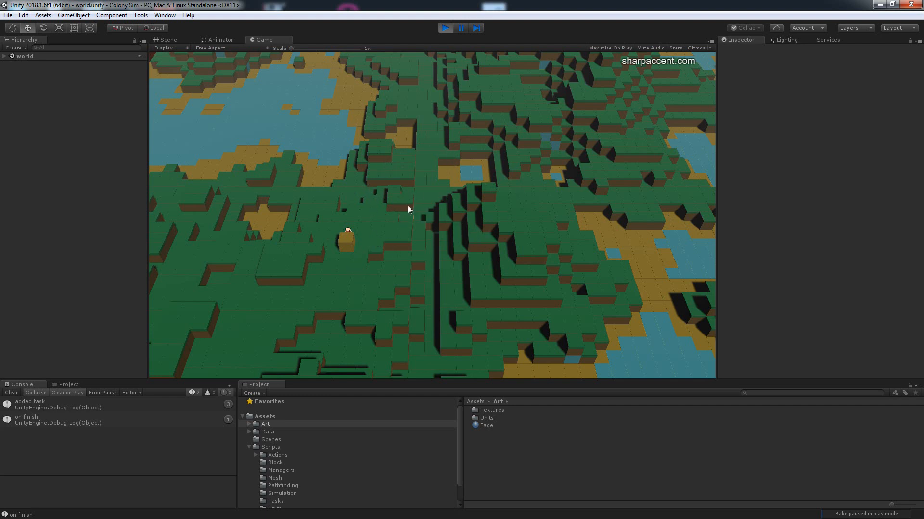
{"action": "mouse_move", "coordinate": [430, 48]}
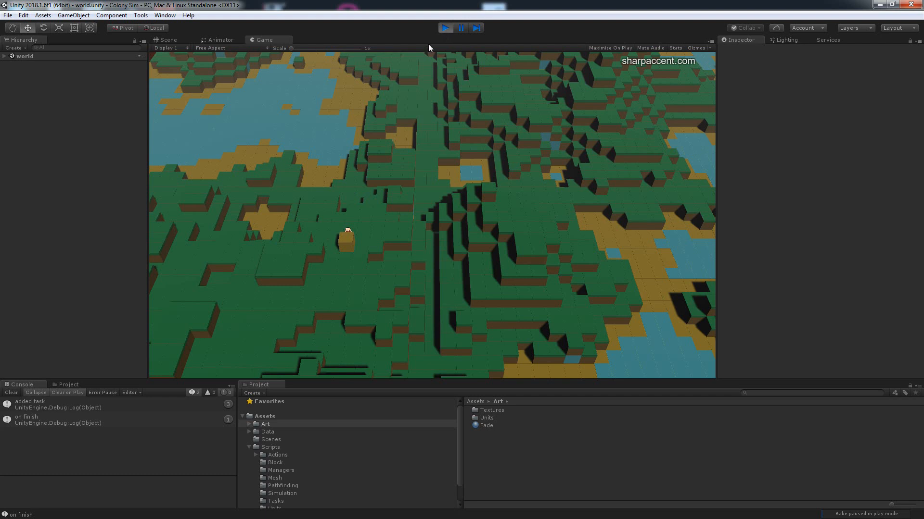
{"action": "mouse_move", "coordinate": [400, 195]}
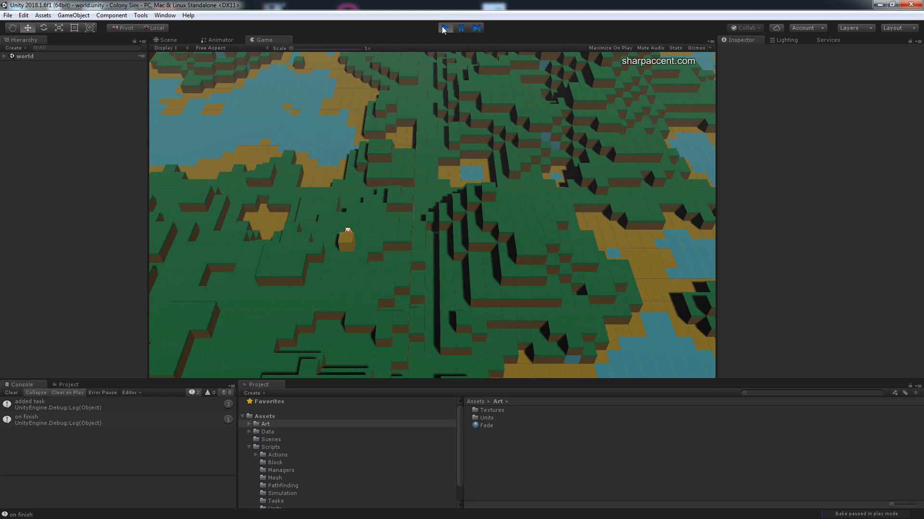
{"action": "left_click", "coordinate": [444, 27]}
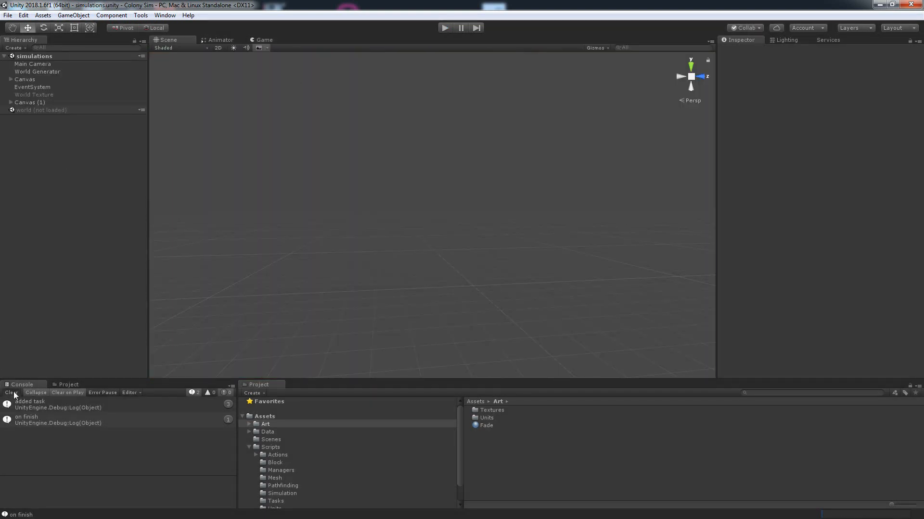
- Delete the Debug.Log("added task") line in TaskManager.cs and save the file
{"action": "left_click", "coordinate": [48, 404]}
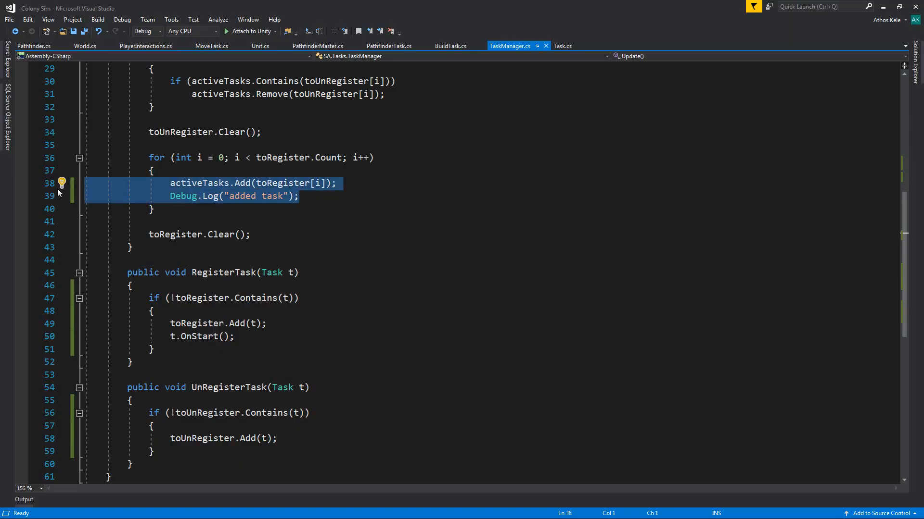
{"action": "key", "text": "Delete"}
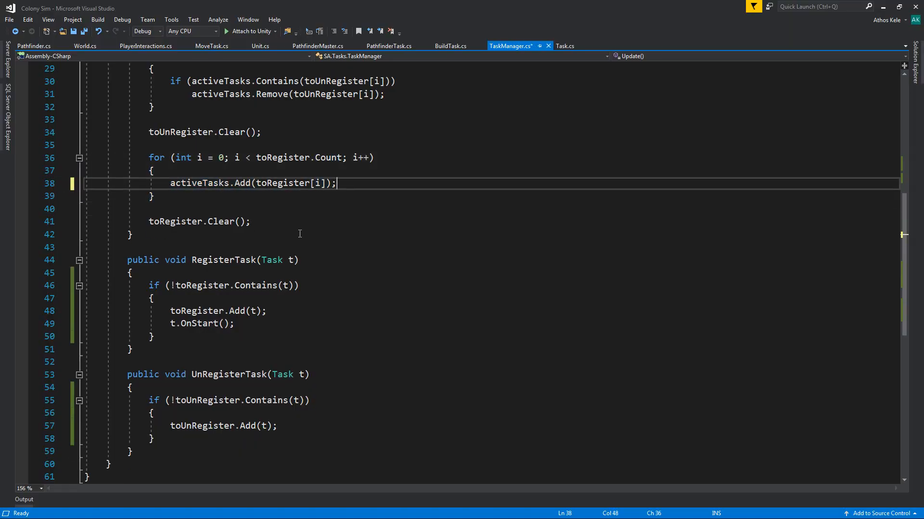
{"action": "key", "text": "Ctrl+s"}
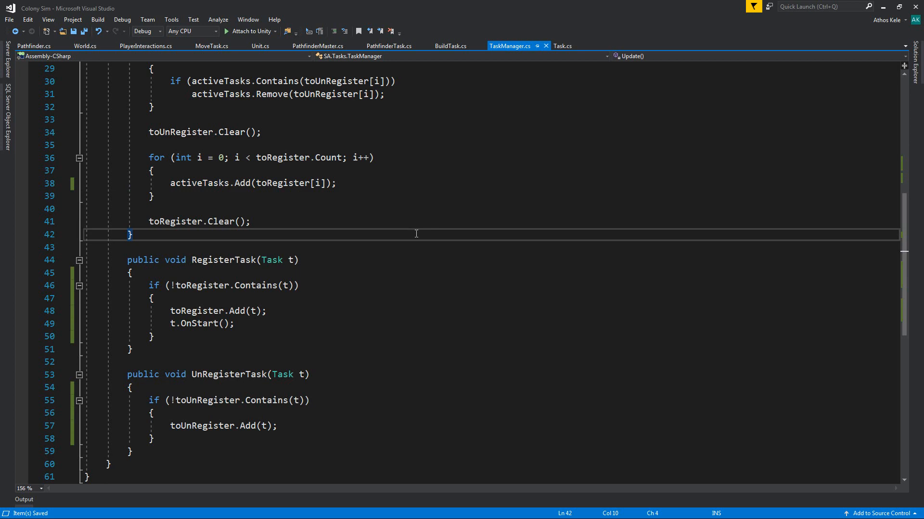